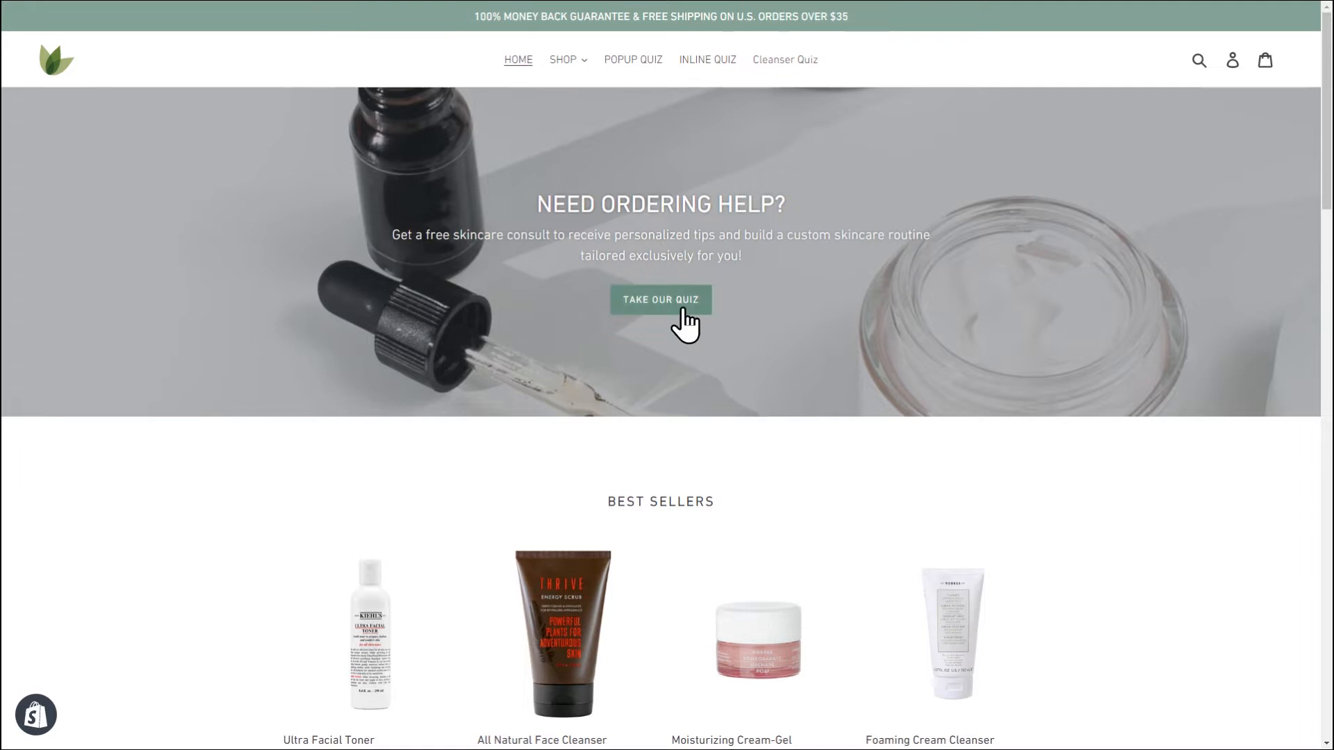
Step: Start the storefront quiz, submit a name, choose an age and answer the evening skin-feel question
{"action": "left_click", "coordinate": [661, 299]}
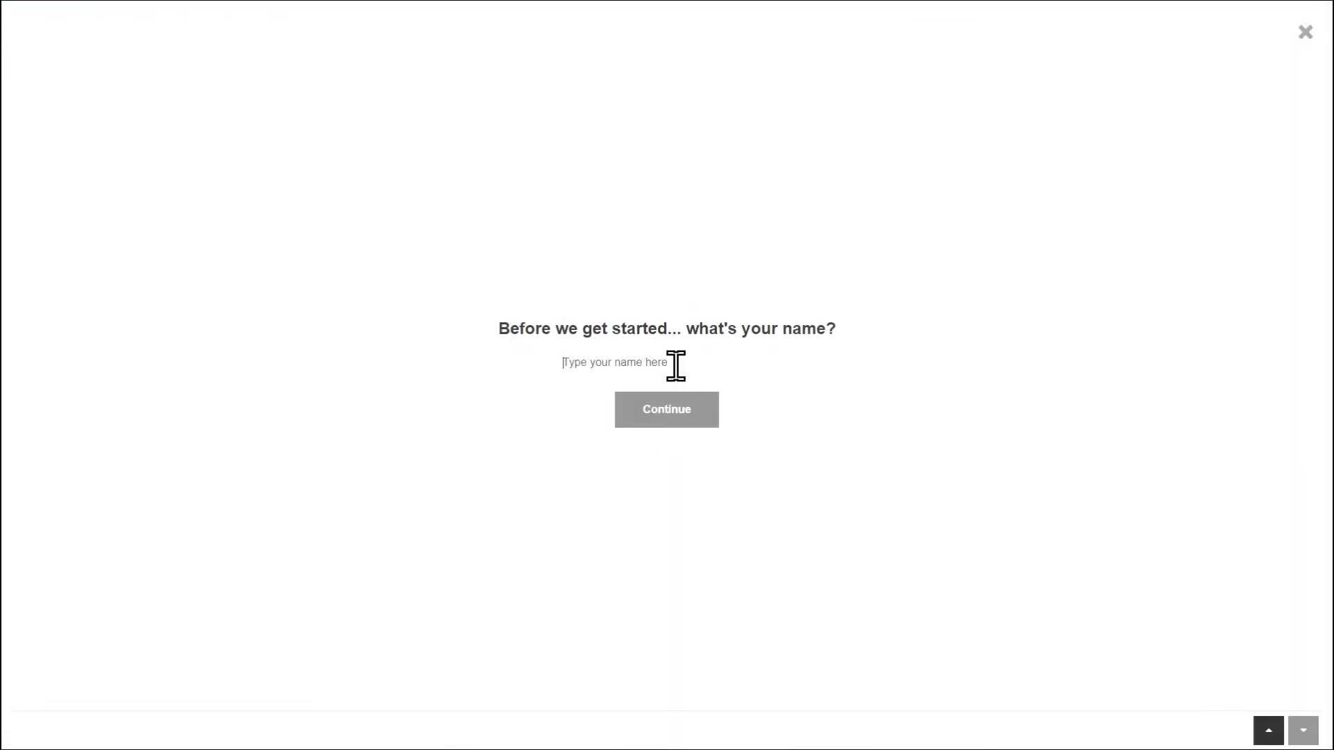
{"action": "left_click", "coordinate": [666, 409]}
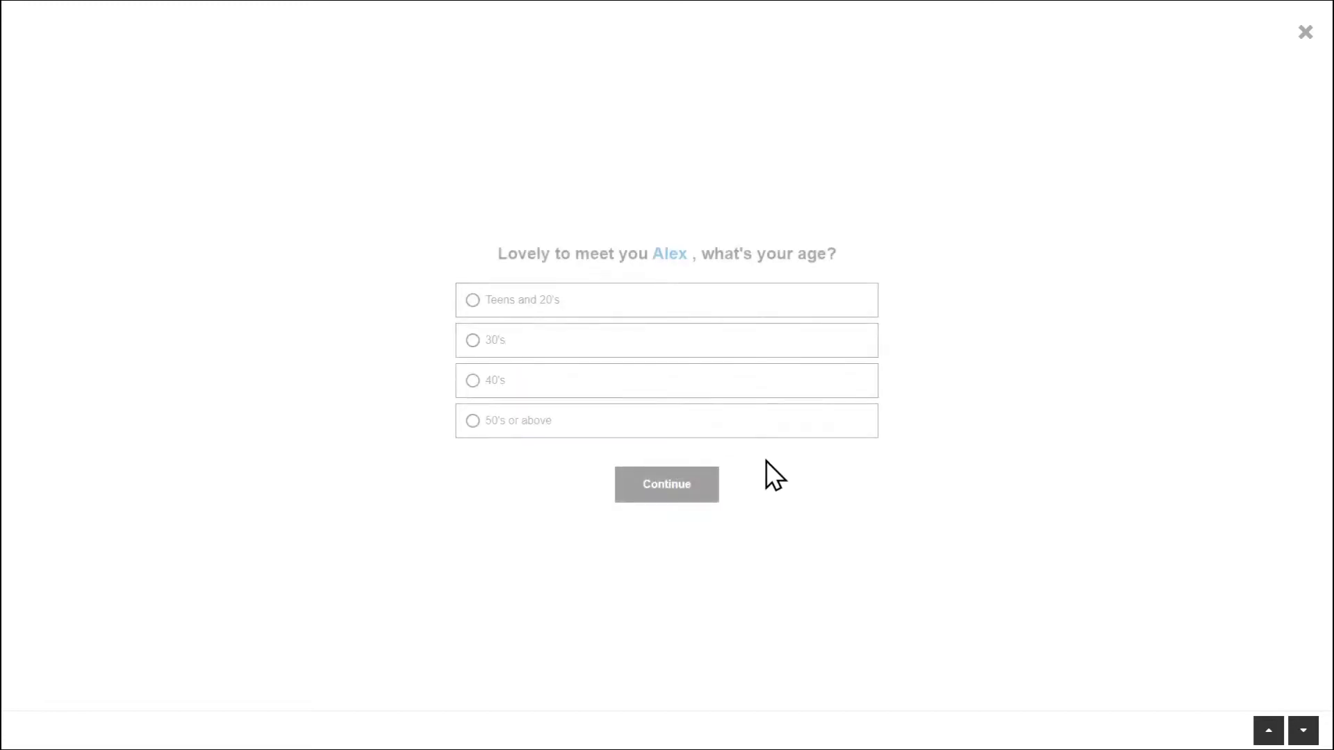
{"action": "left_click", "coordinate": [667, 484]}
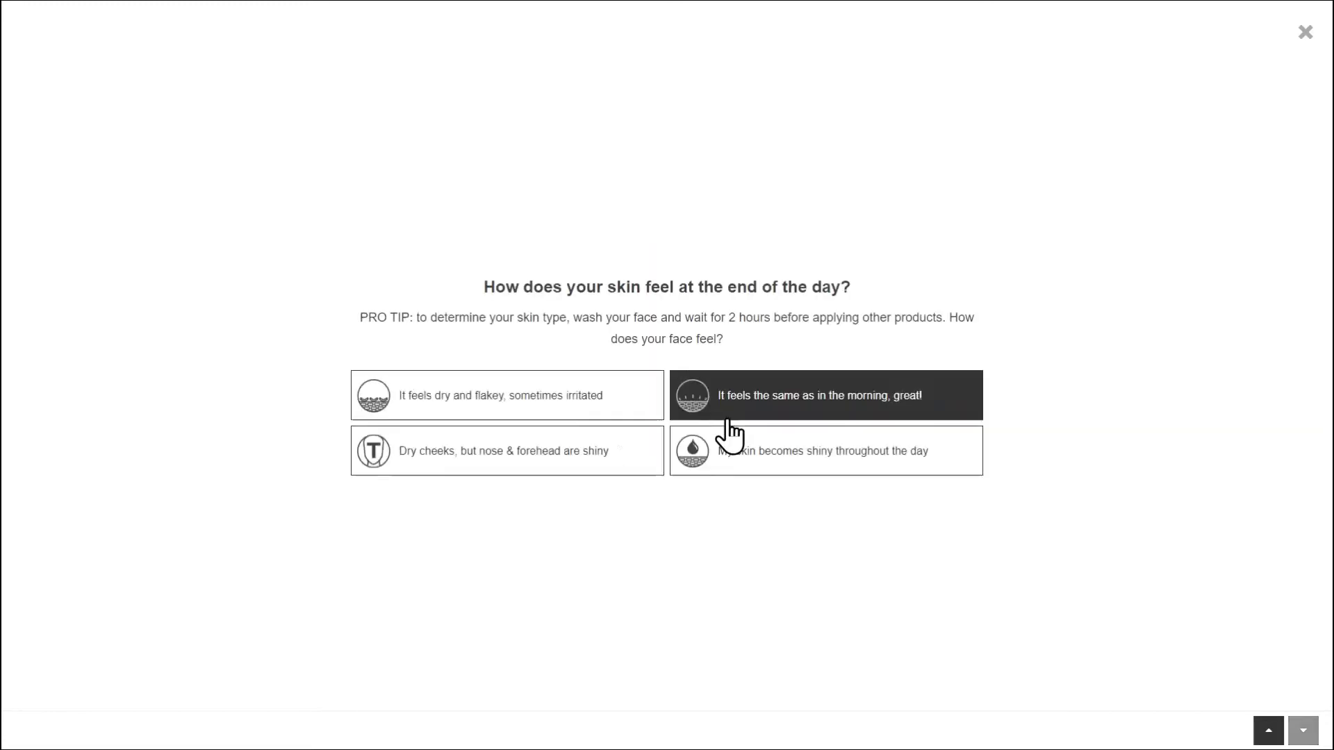
{"action": "left_click", "coordinate": [506, 394]}
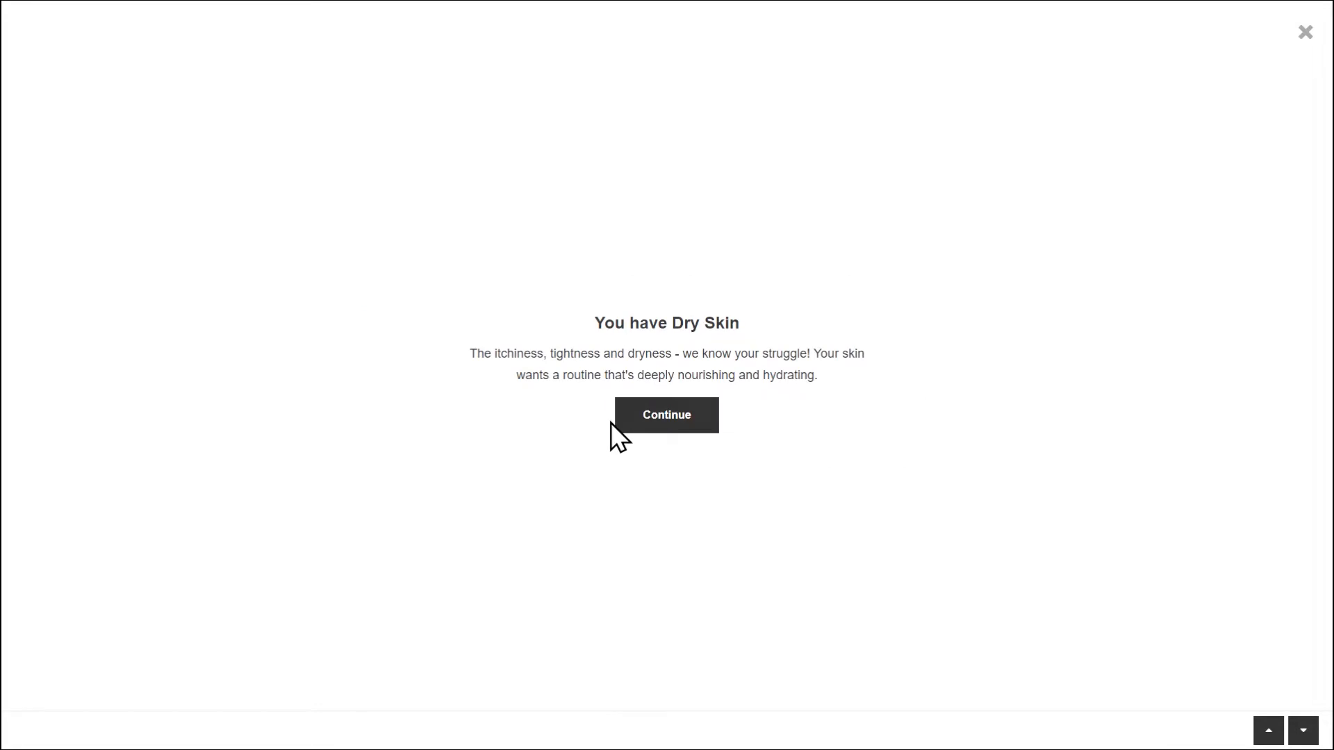
{"action": "mouse_move", "coordinate": [620, 445]}
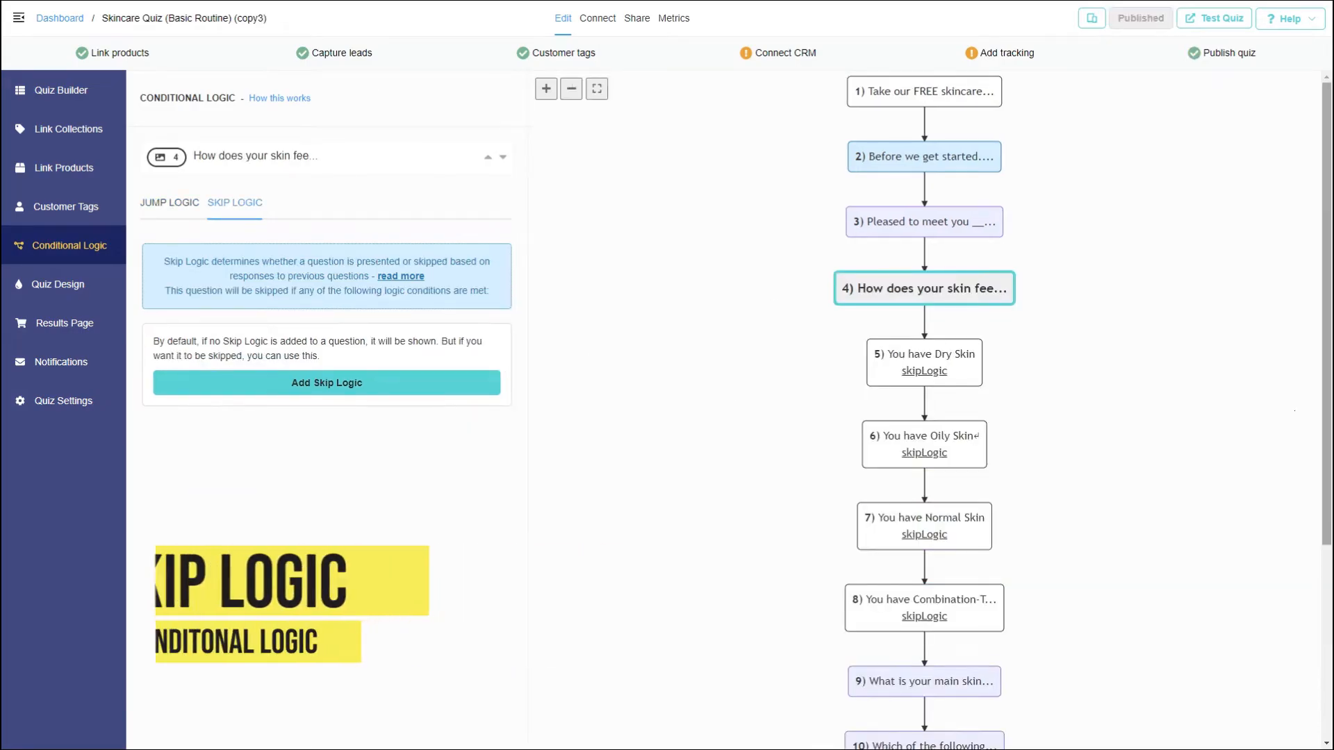
Step: Select the skincare quiz copy from the editor's left sidebar
{"action": "left_click", "coordinate": [64, 322]}
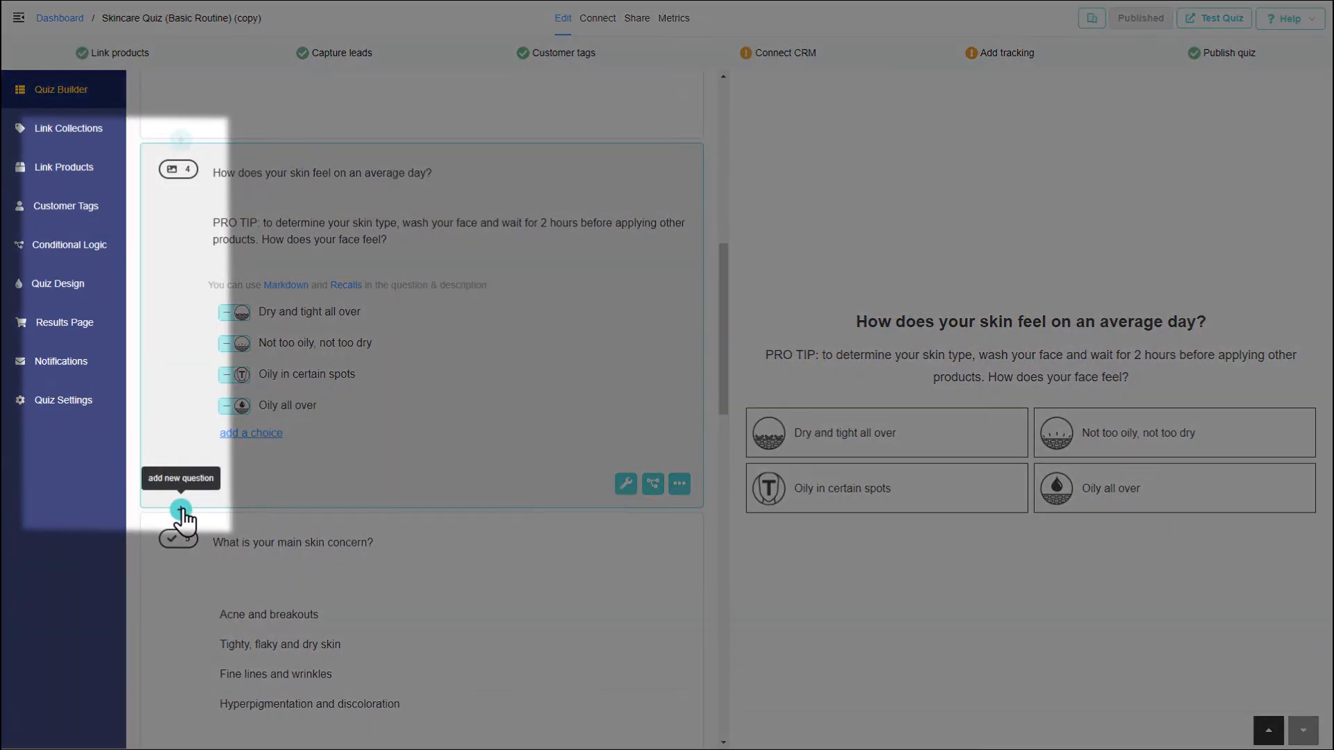
Step: Insert a statement block after question 4 titled 'You have Dry Skin'
{"action": "left_click", "coordinate": [181, 508]}
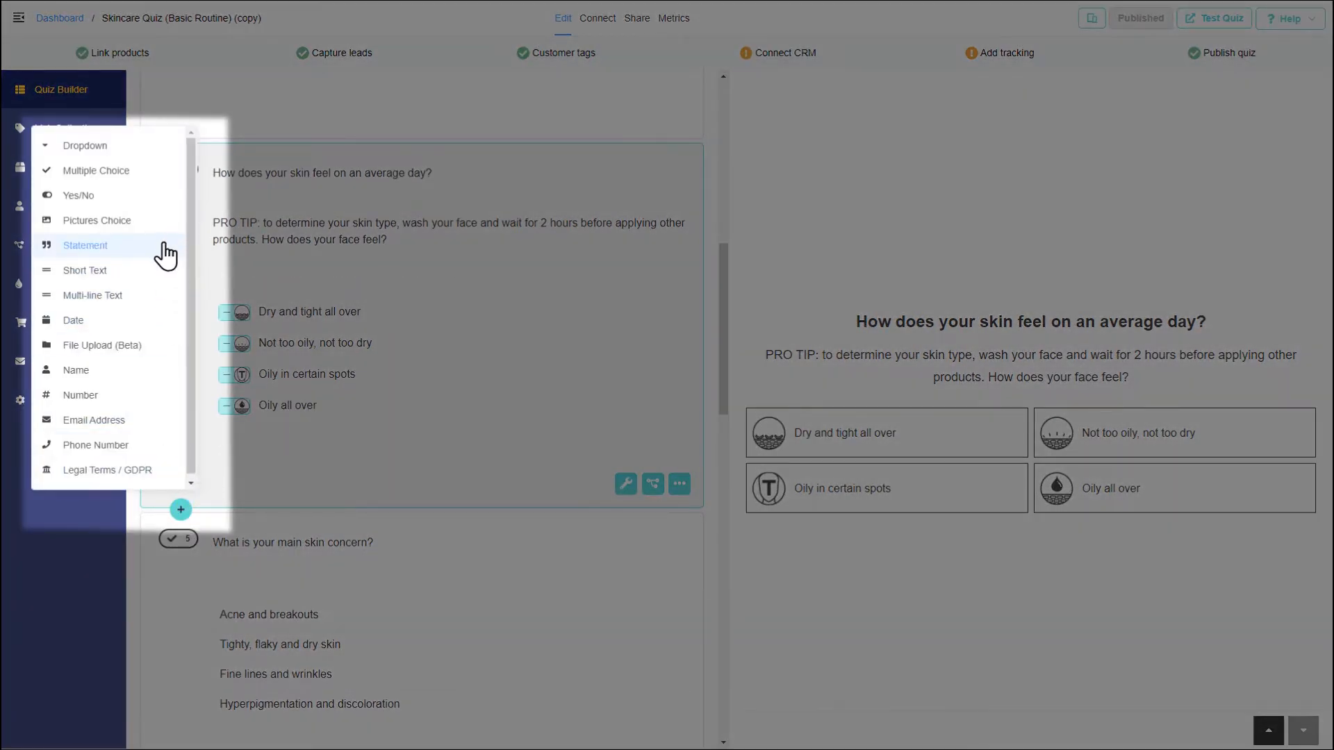
{"action": "left_click", "coordinate": [85, 245]}
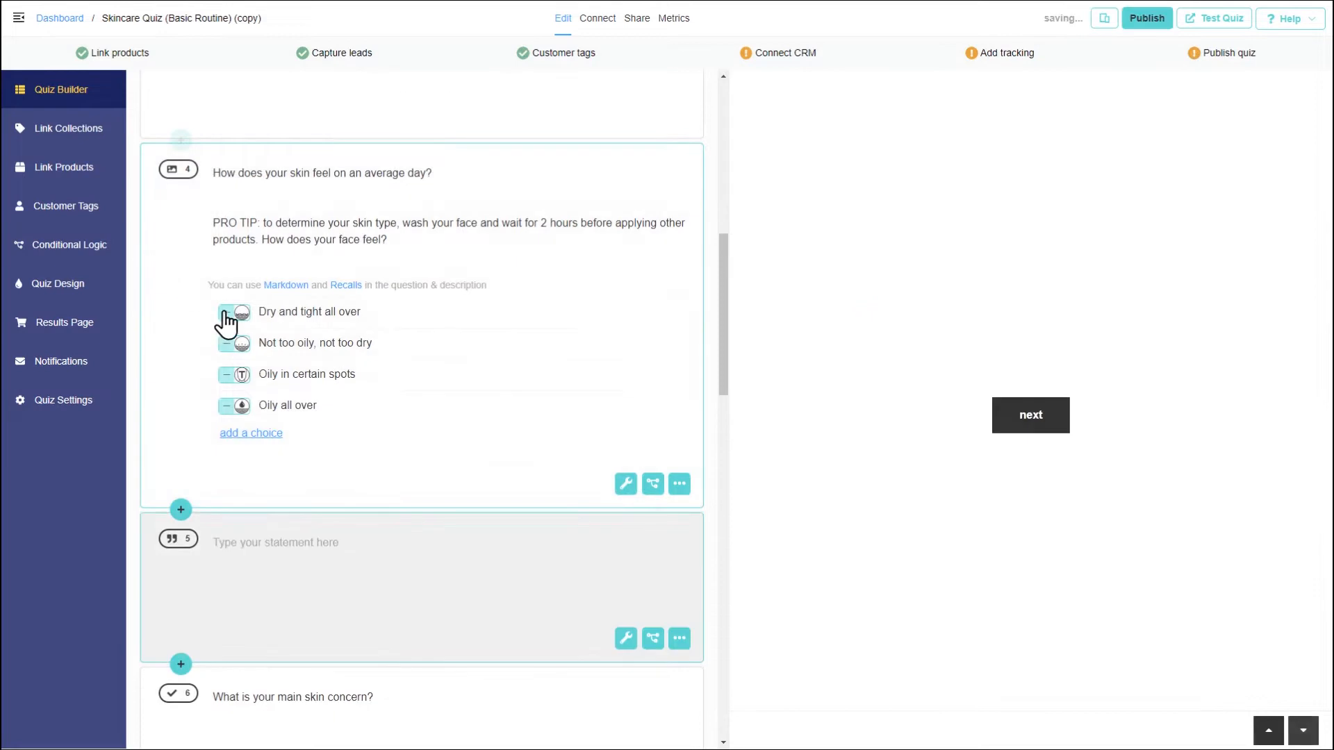
{"action": "type", "text": "You have Dry Skin"}
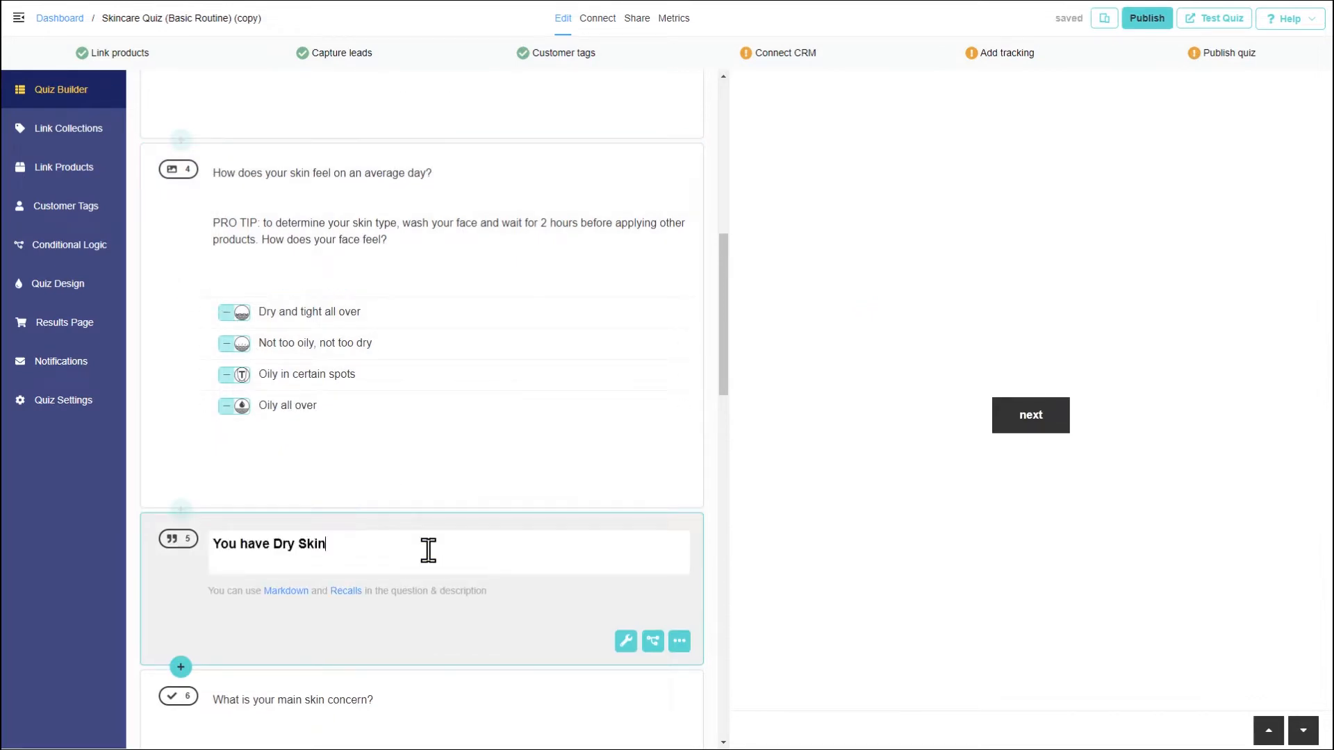
{"action": "mouse_move", "coordinate": [625, 641]}
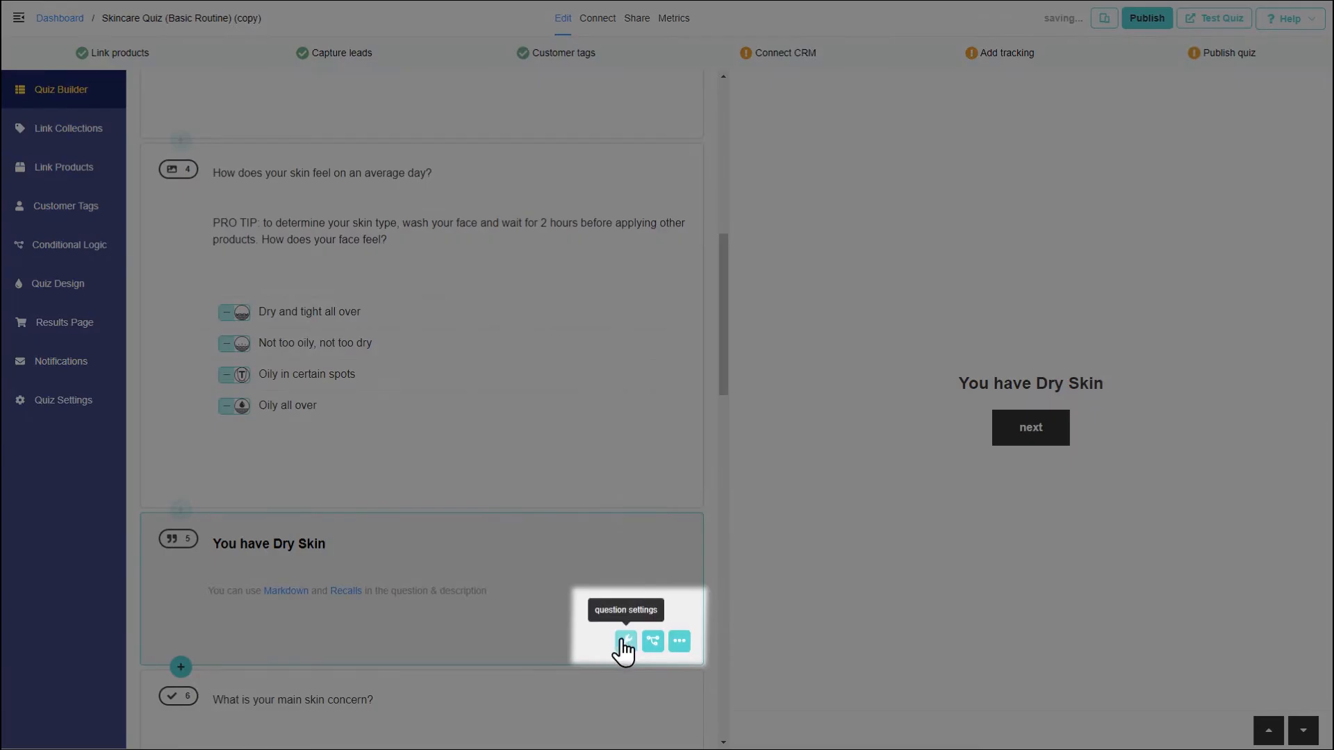
Step: Enable Show Description and enter the itchiness, tightness and dryness advice text
{"action": "left_click", "coordinate": [625, 642]}
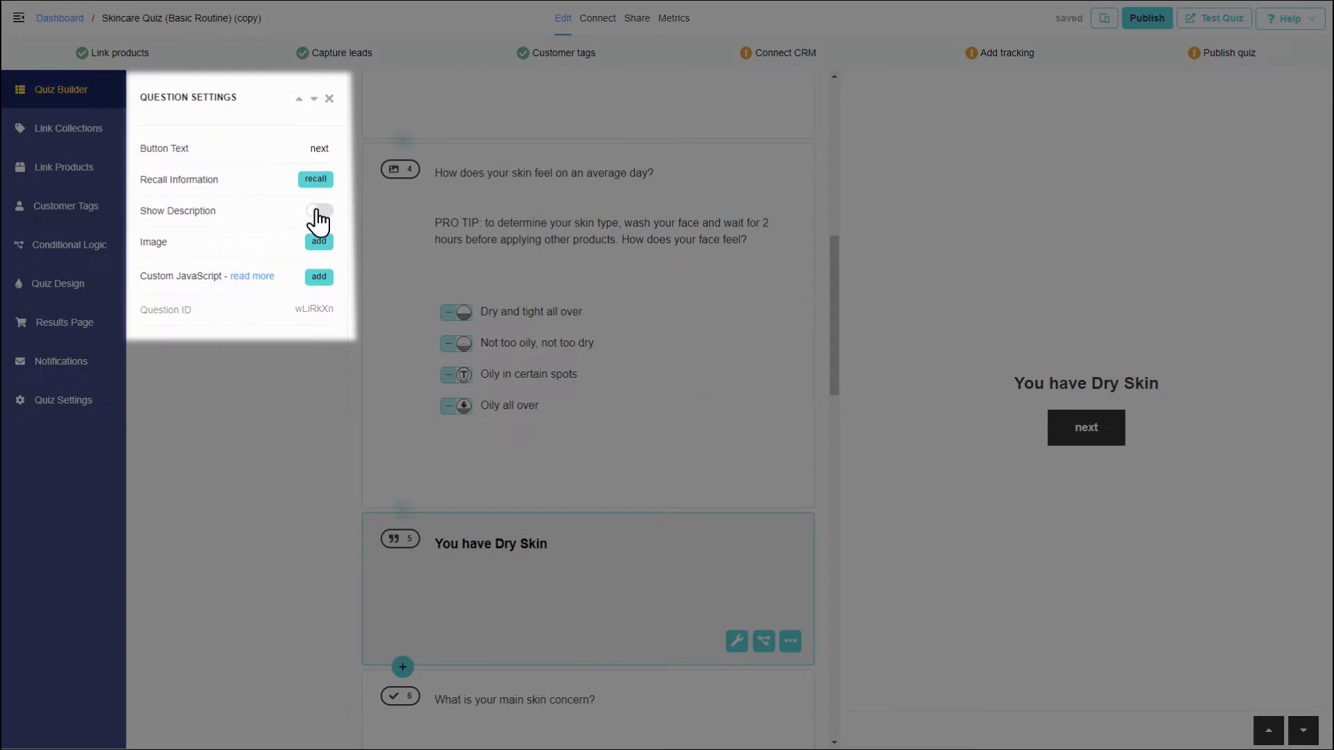
{"action": "left_click", "coordinate": [319, 210]}
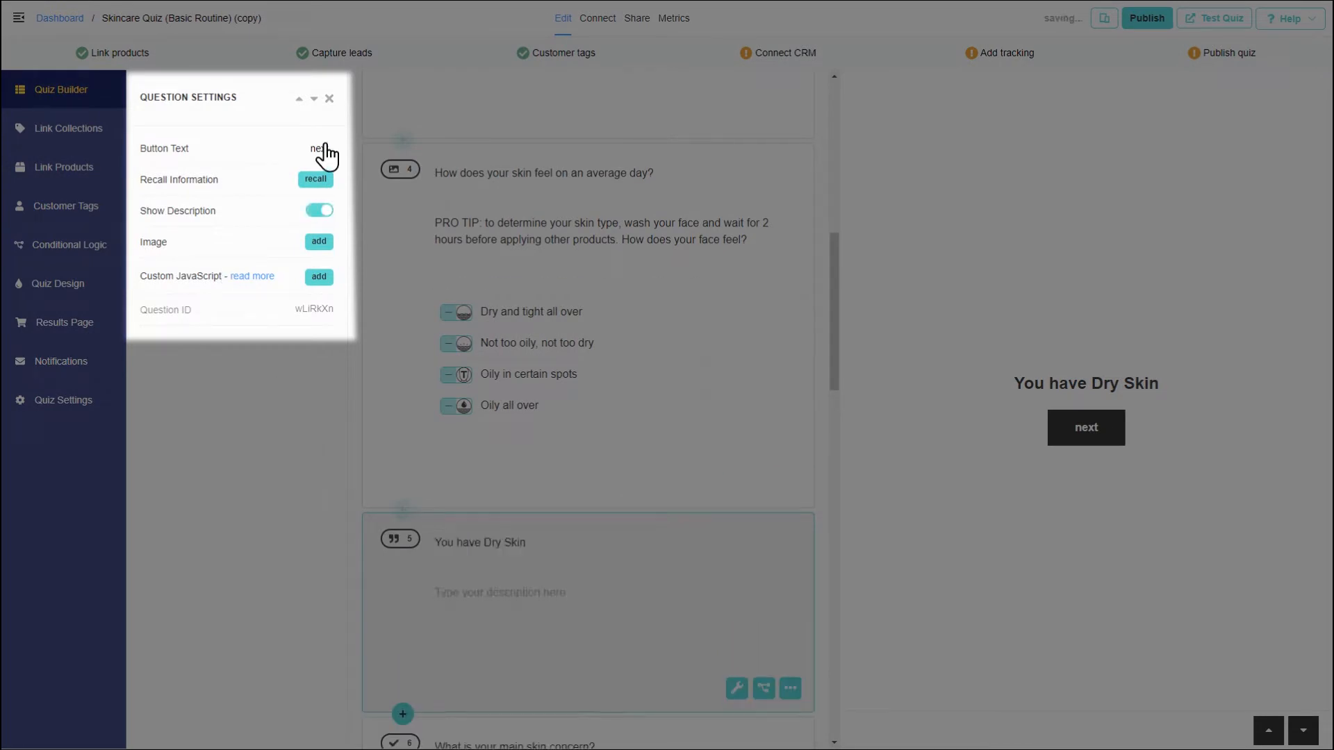
{"action": "left_click", "coordinate": [329, 98]}
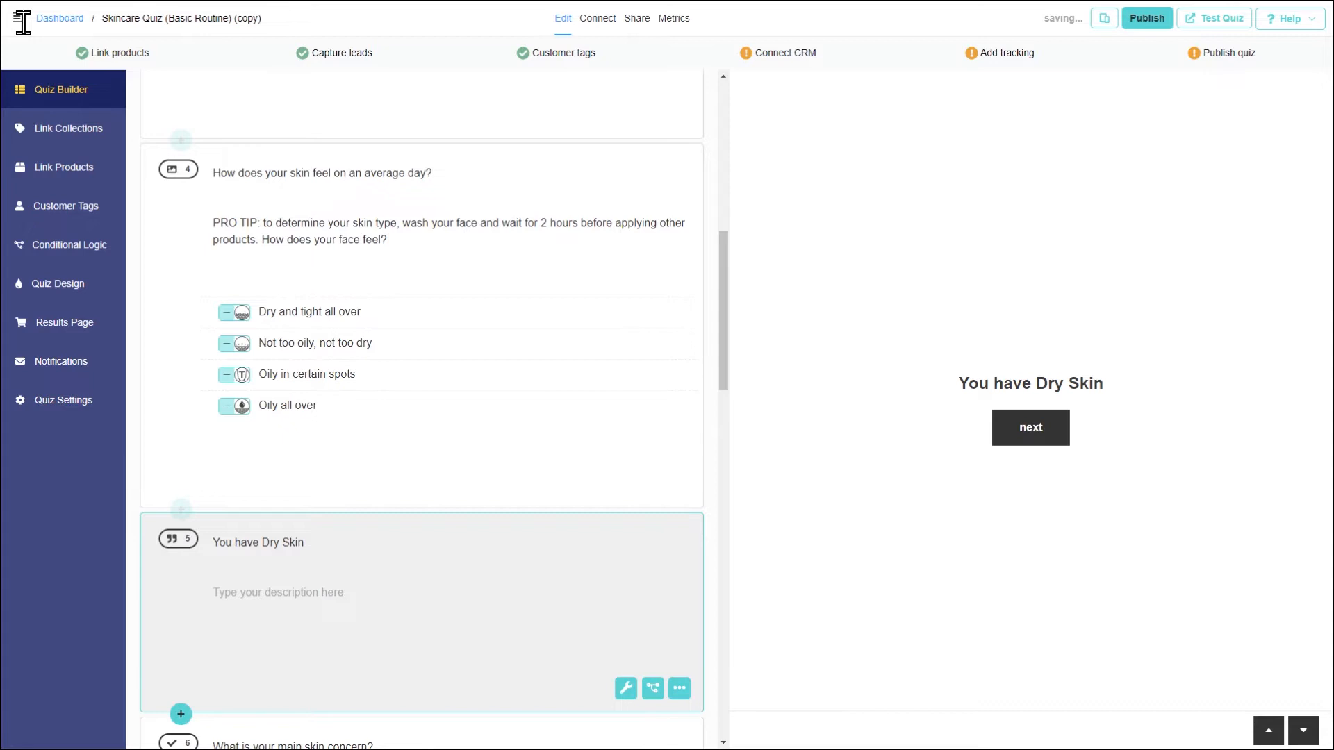
{"action": "type", "text": "The itchiness, tightness and dryness - we know your struggle! Your skin wants a routine that's deeply nourishing and hydrating."}
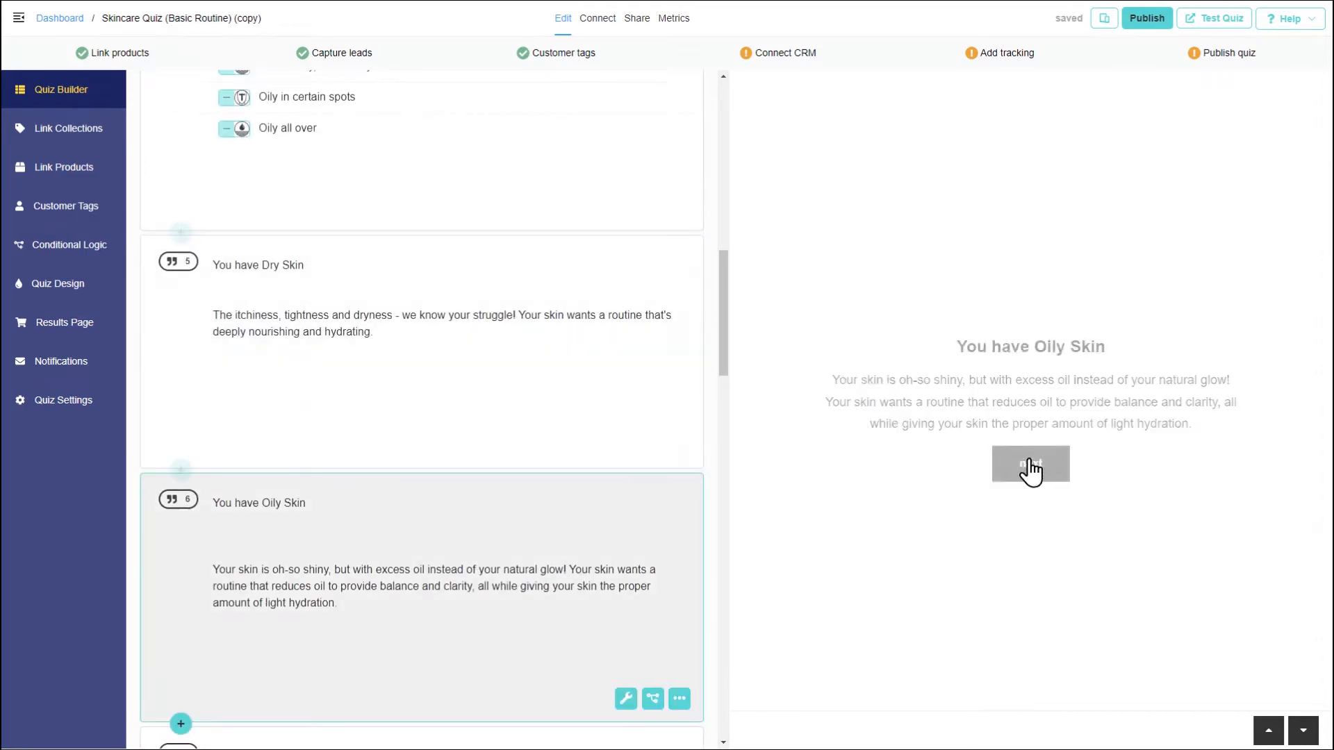
Step: Scroll down the question list below the Dry Skin statement
{"action": "scroll", "scroll_direction": "down", "scroll_amount": 3}
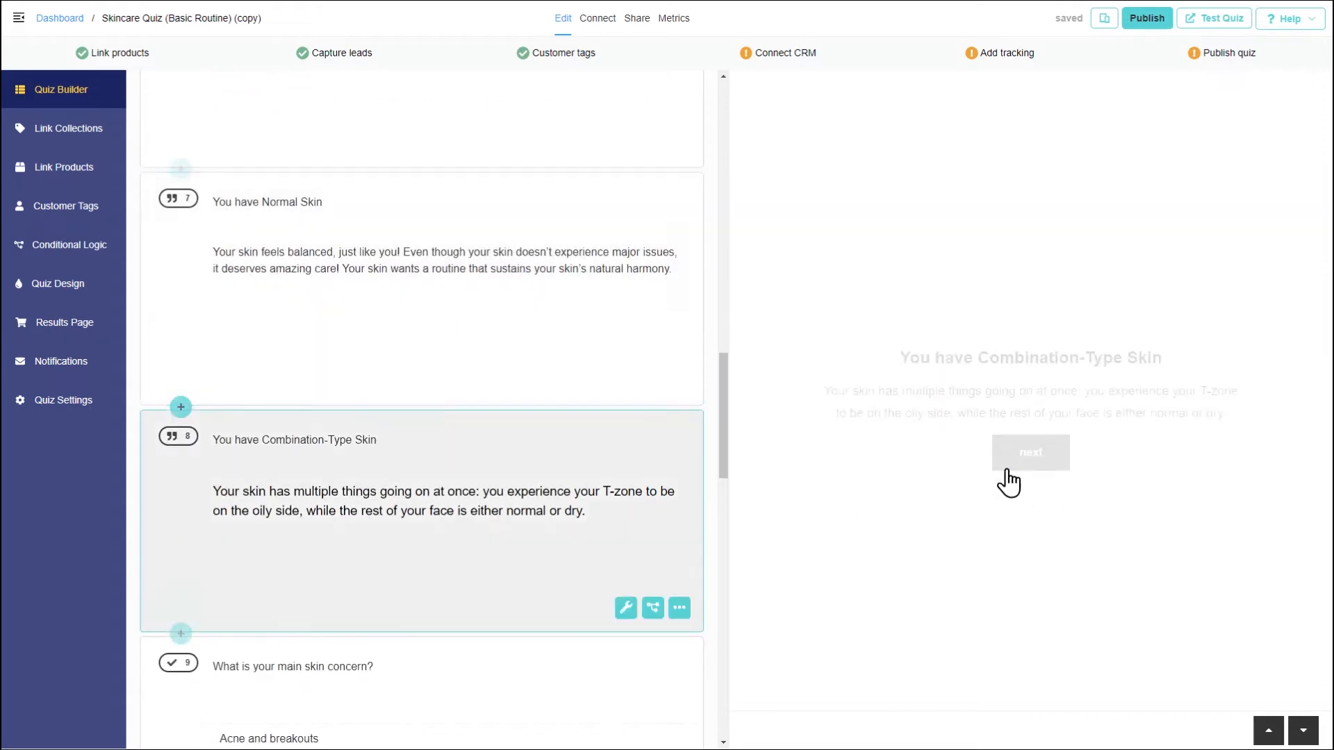
{"action": "scroll", "scroll_direction": "down", "scroll_amount": 3}
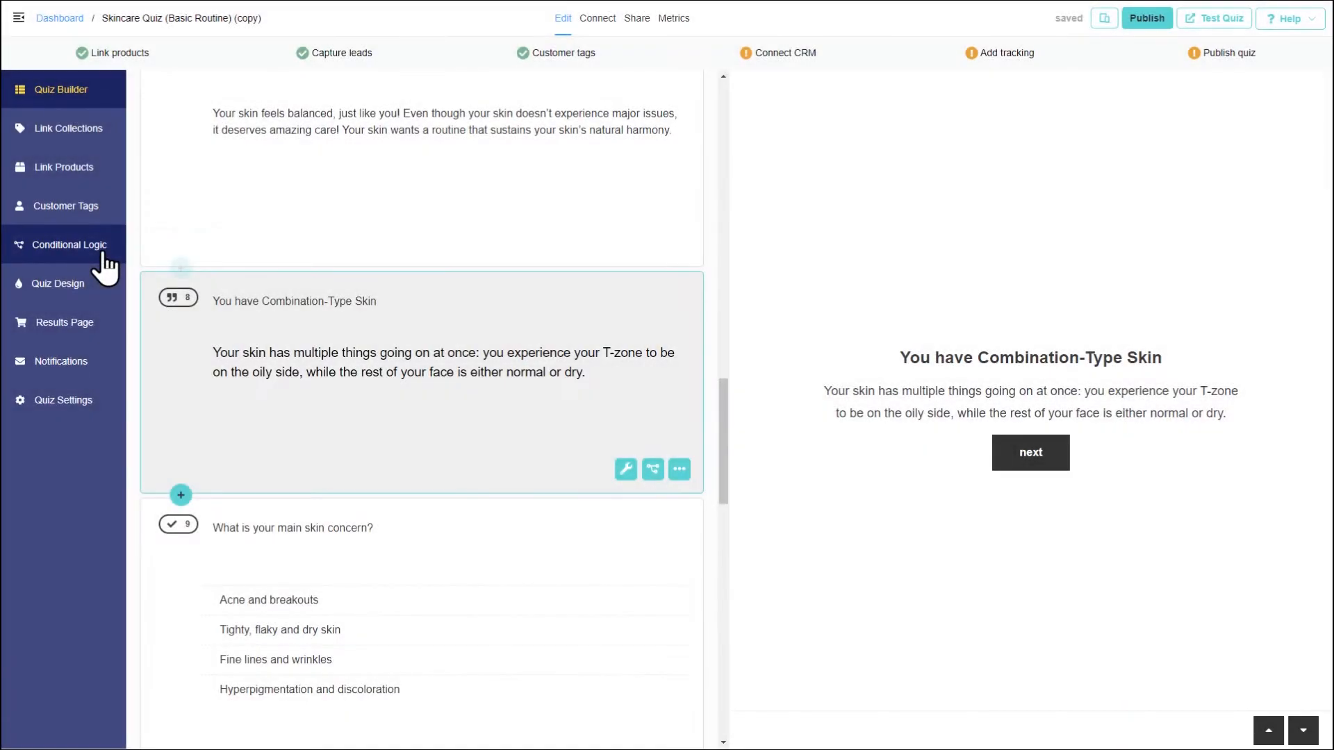
Step: Add a question 4 jump rule: 'is Dry and tight all over' goes to question 5
{"action": "left_click", "coordinate": [68, 246]}
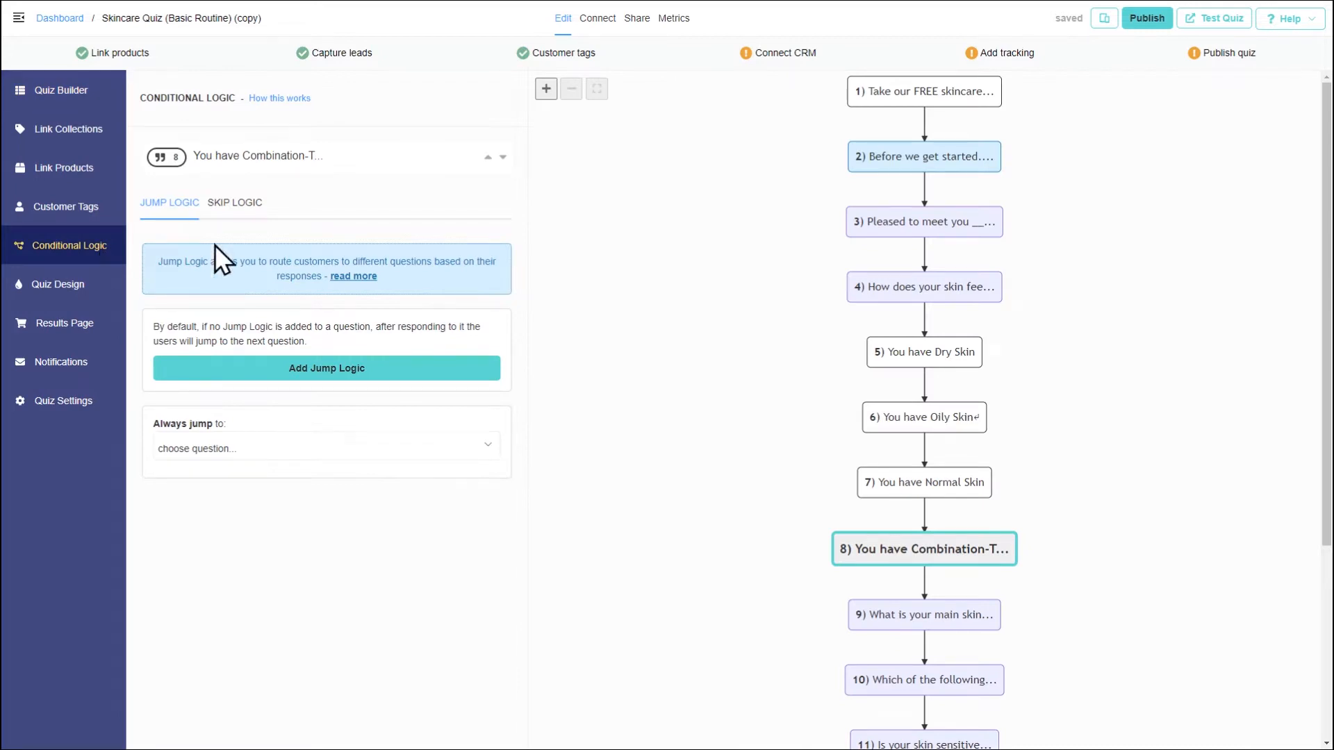
{"action": "mouse_move", "coordinate": [924, 381]}
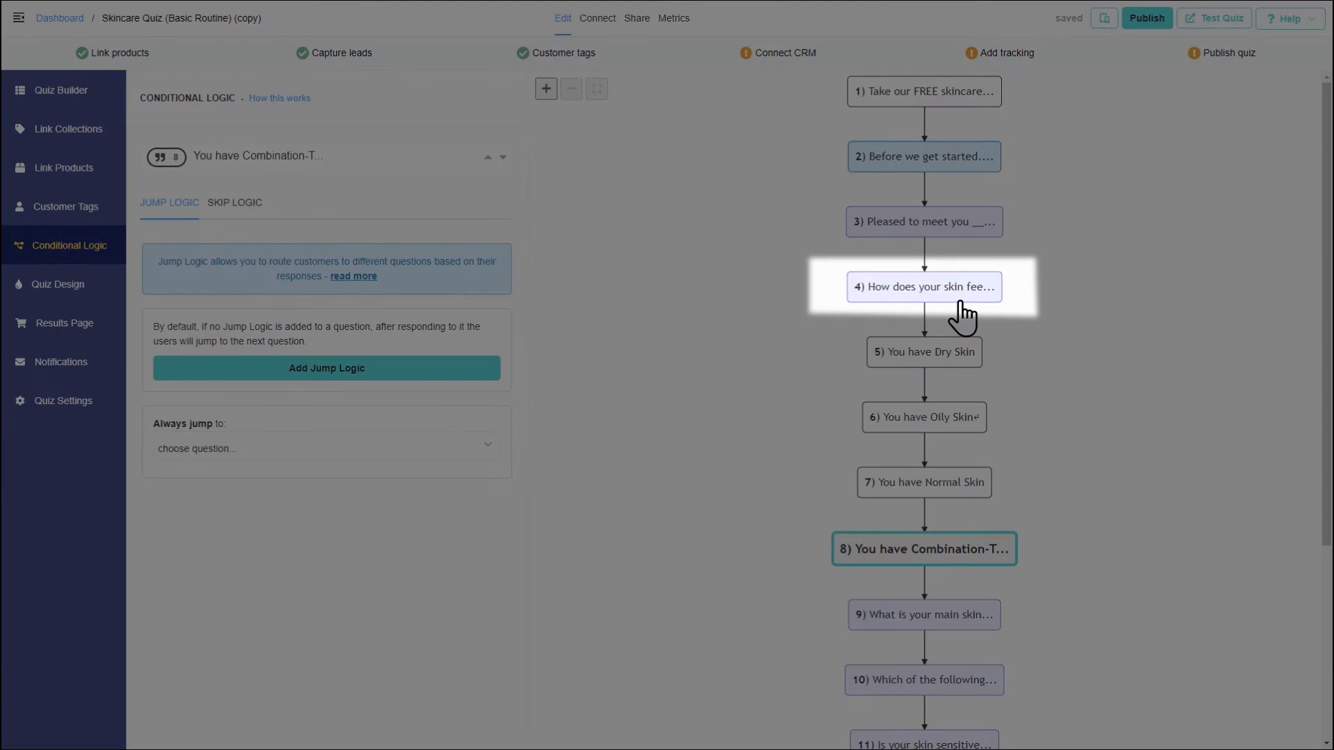
{"action": "left_click", "coordinate": [923, 287]}
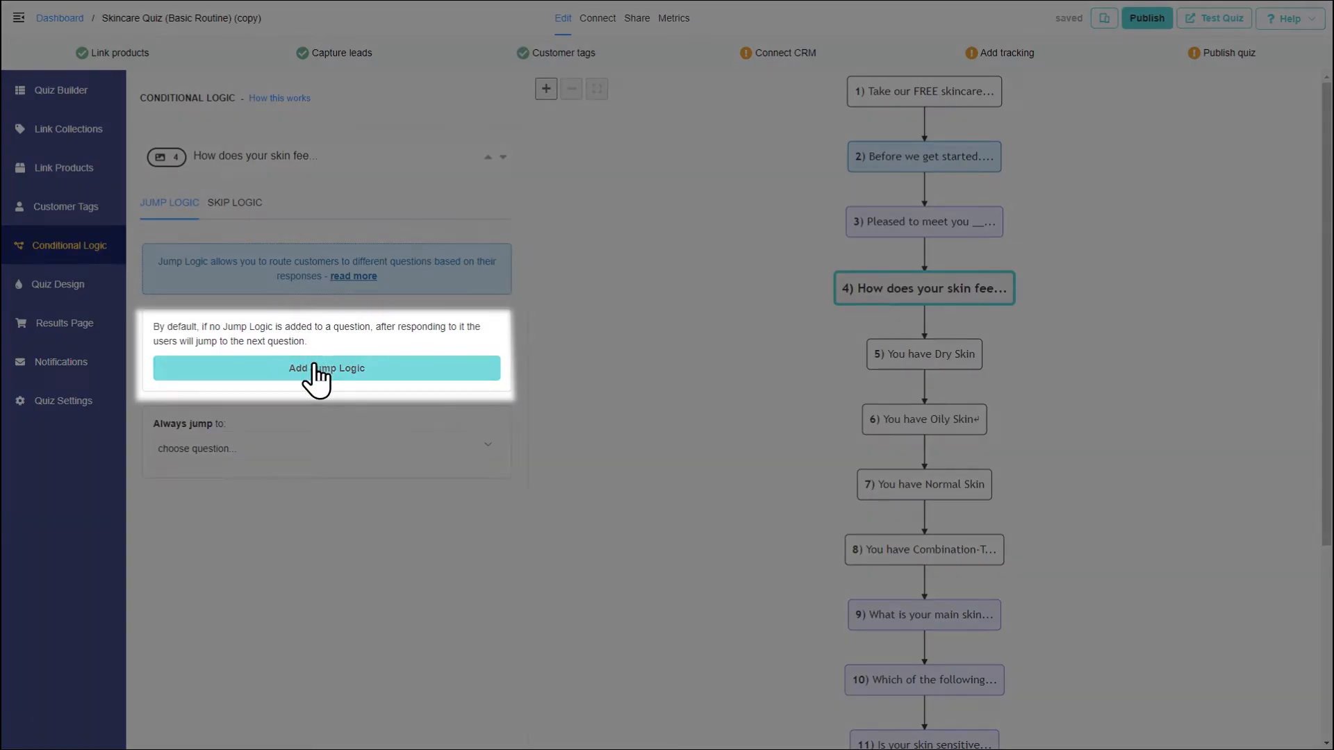
{"action": "left_click", "coordinate": [326, 368]}
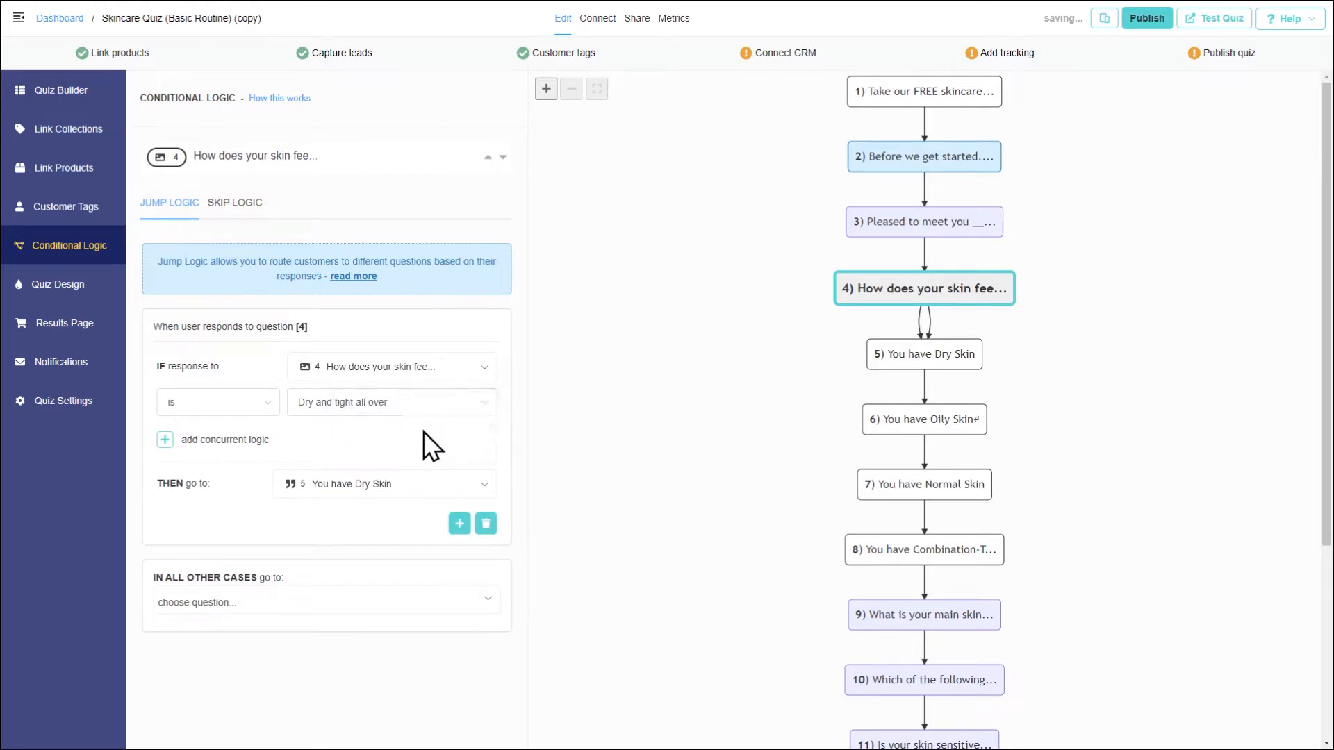
{"action": "left_click", "coordinate": [217, 402]}
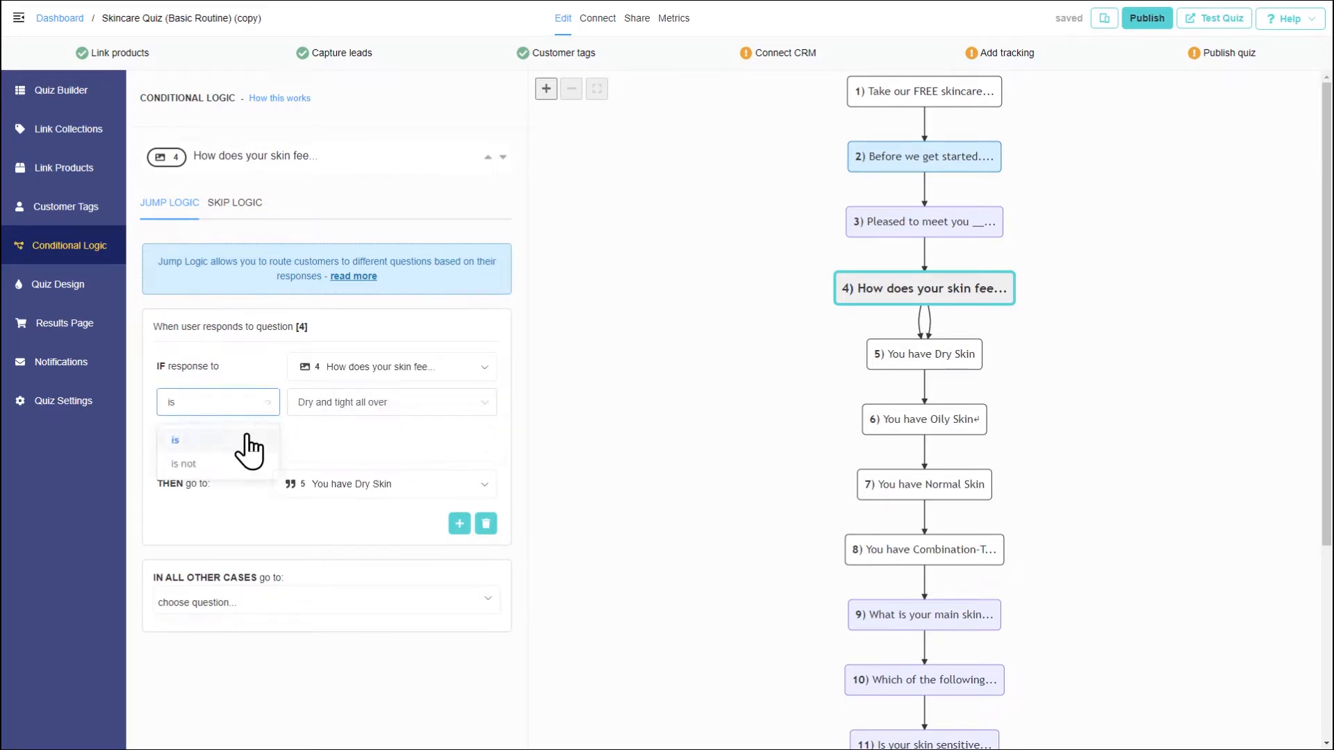
{"action": "left_click", "coordinate": [390, 402]}
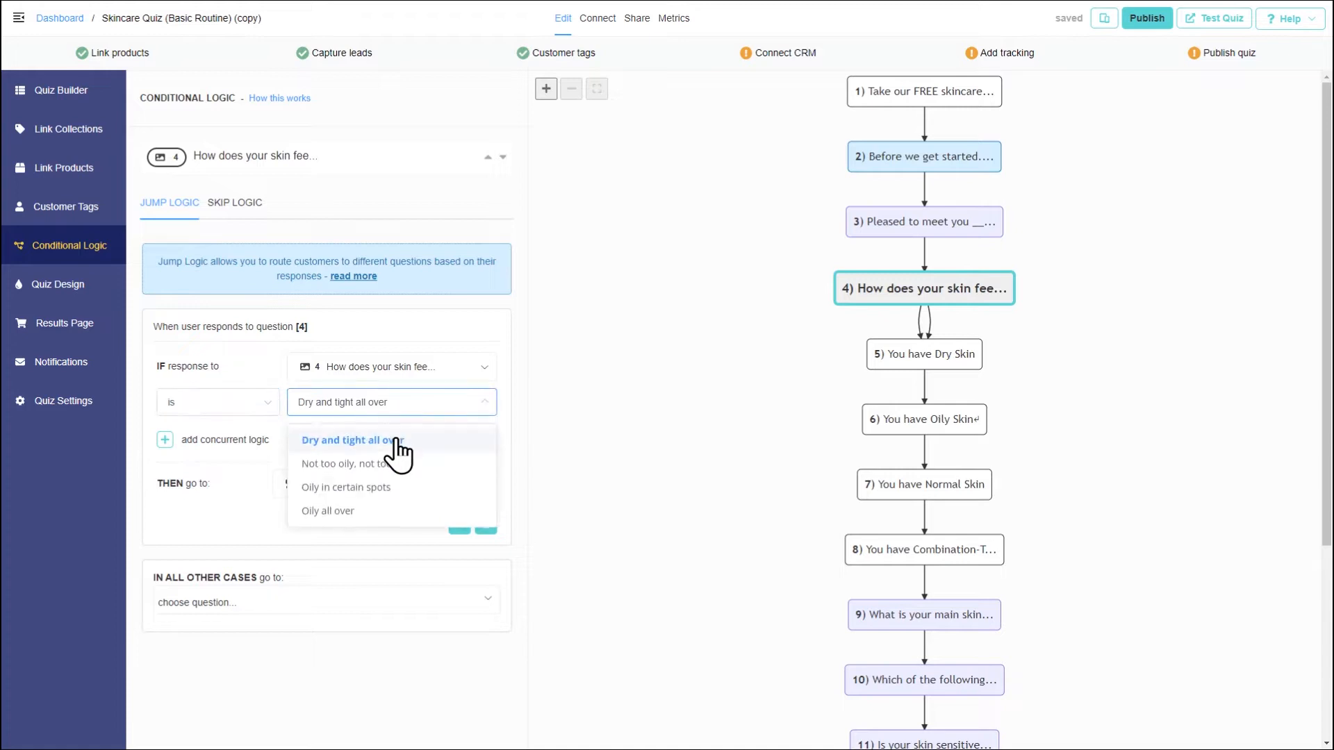
{"action": "left_click", "coordinate": [349, 440]}
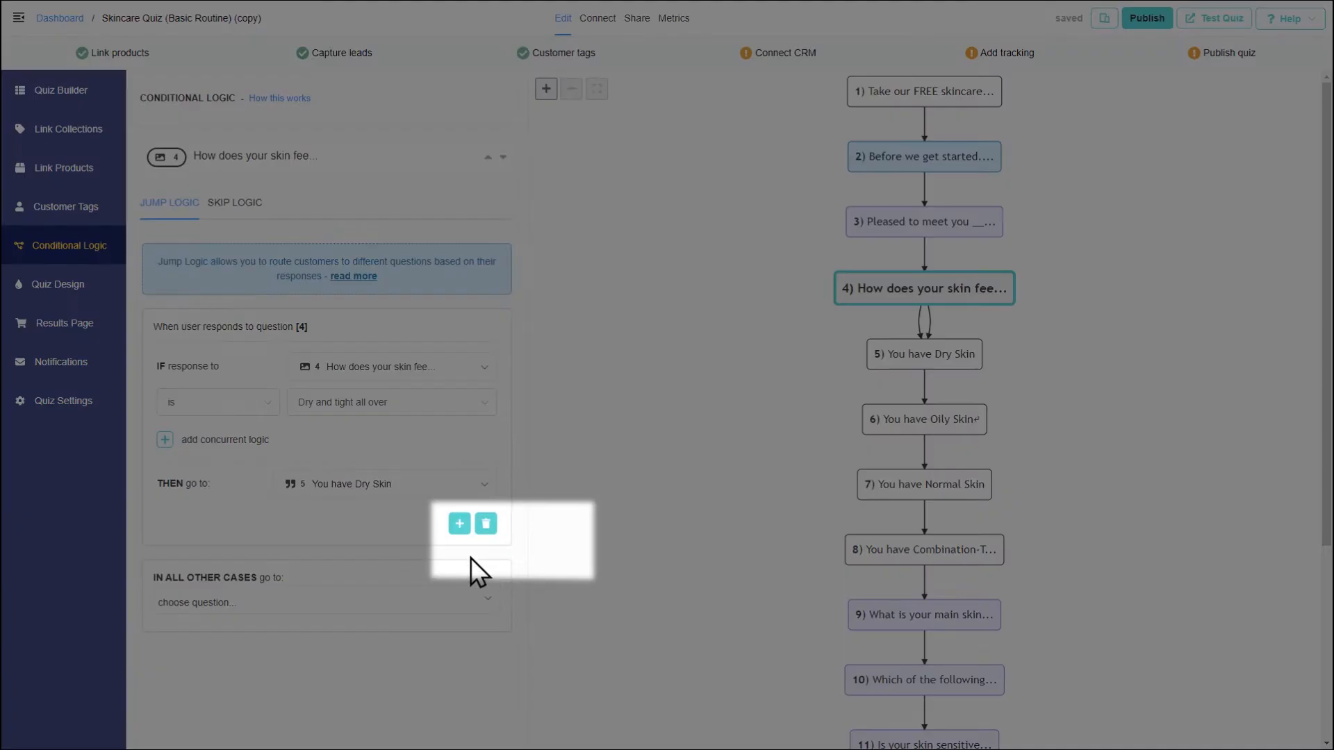
Step: Add OR jump rules sending 'Oily all over' and 'Not too oily' to their skin-type statements
{"action": "left_click", "coordinate": [458, 523]}
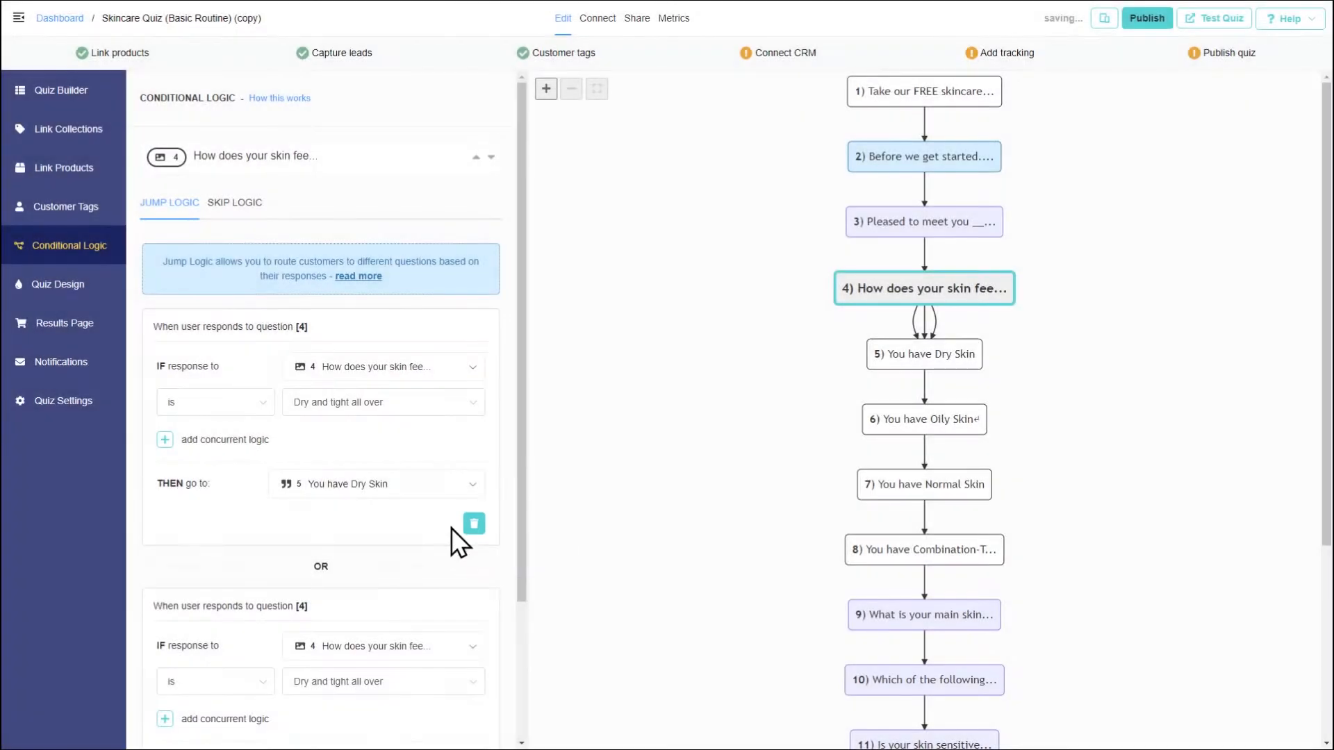
{"action": "scroll", "scroll_direction": "down", "scroll_amount": 3}
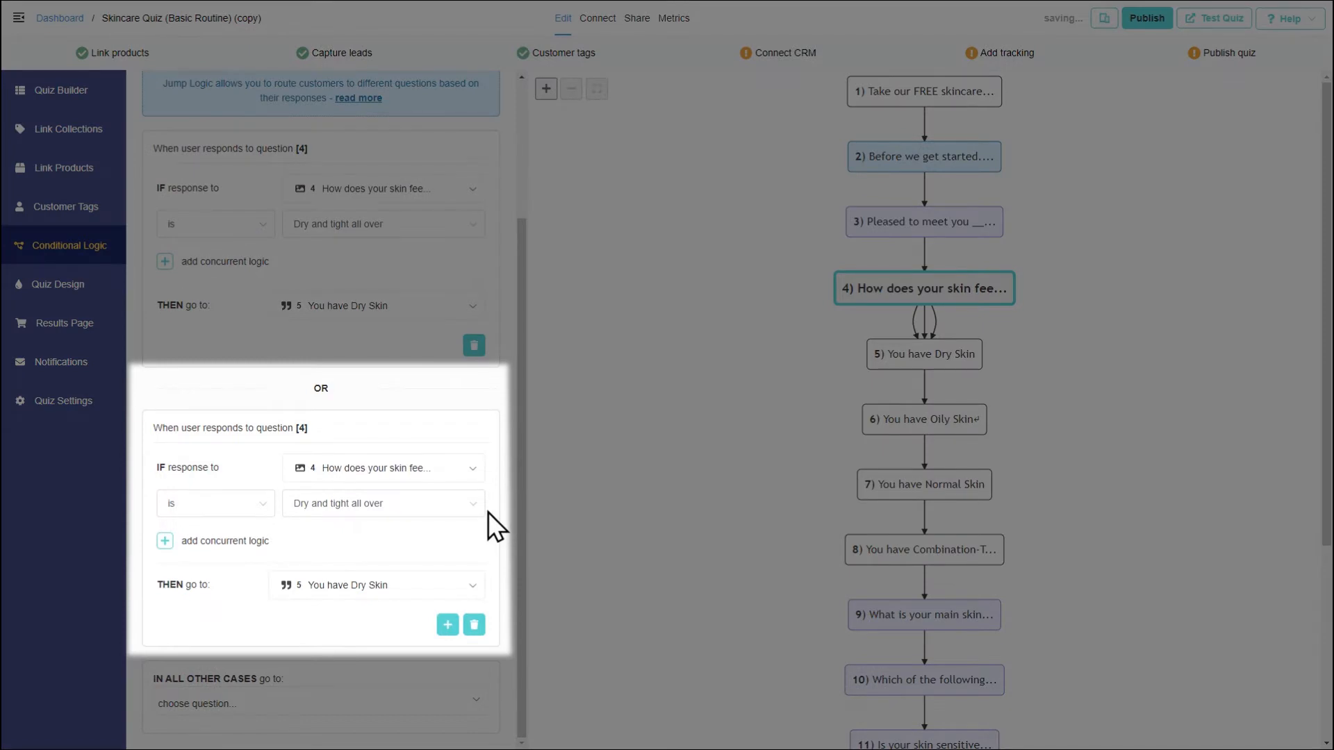
{"action": "left_click", "coordinate": [383, 467]}
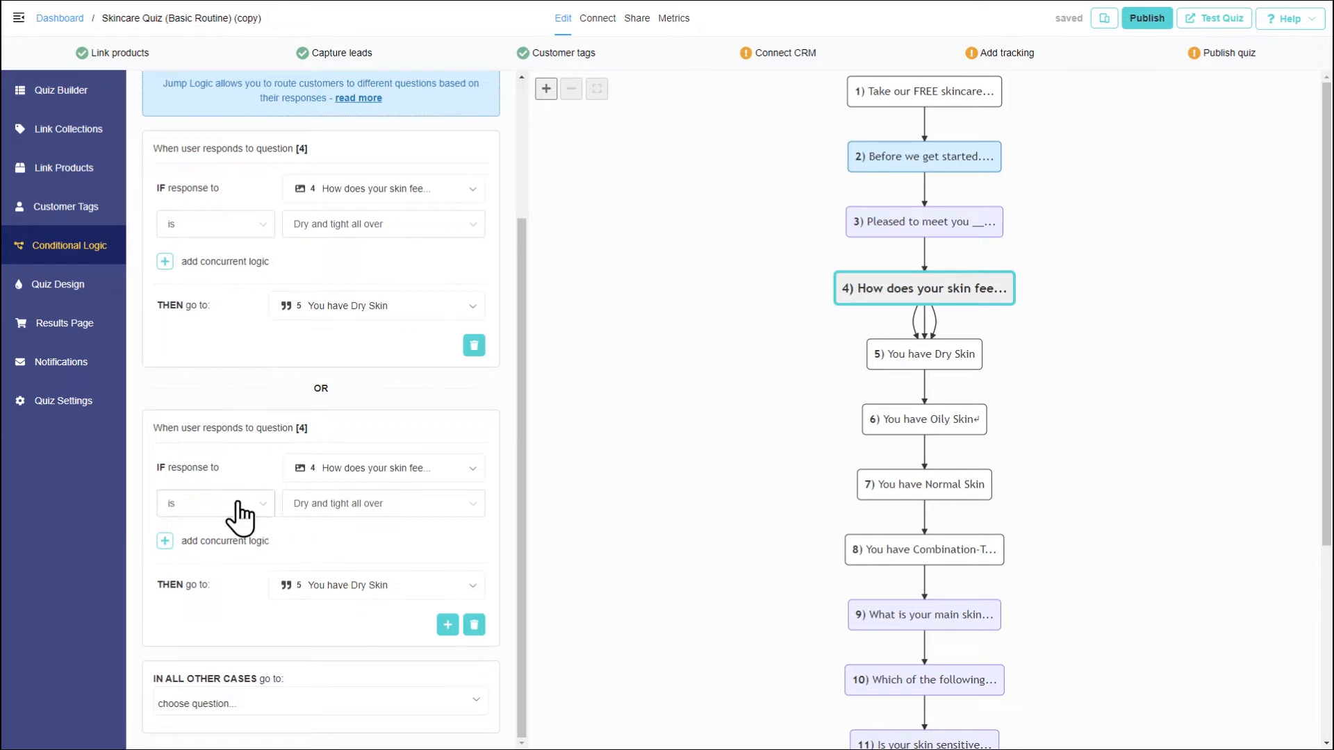
{"action": "left_click", "coordinate": [382, 503]}
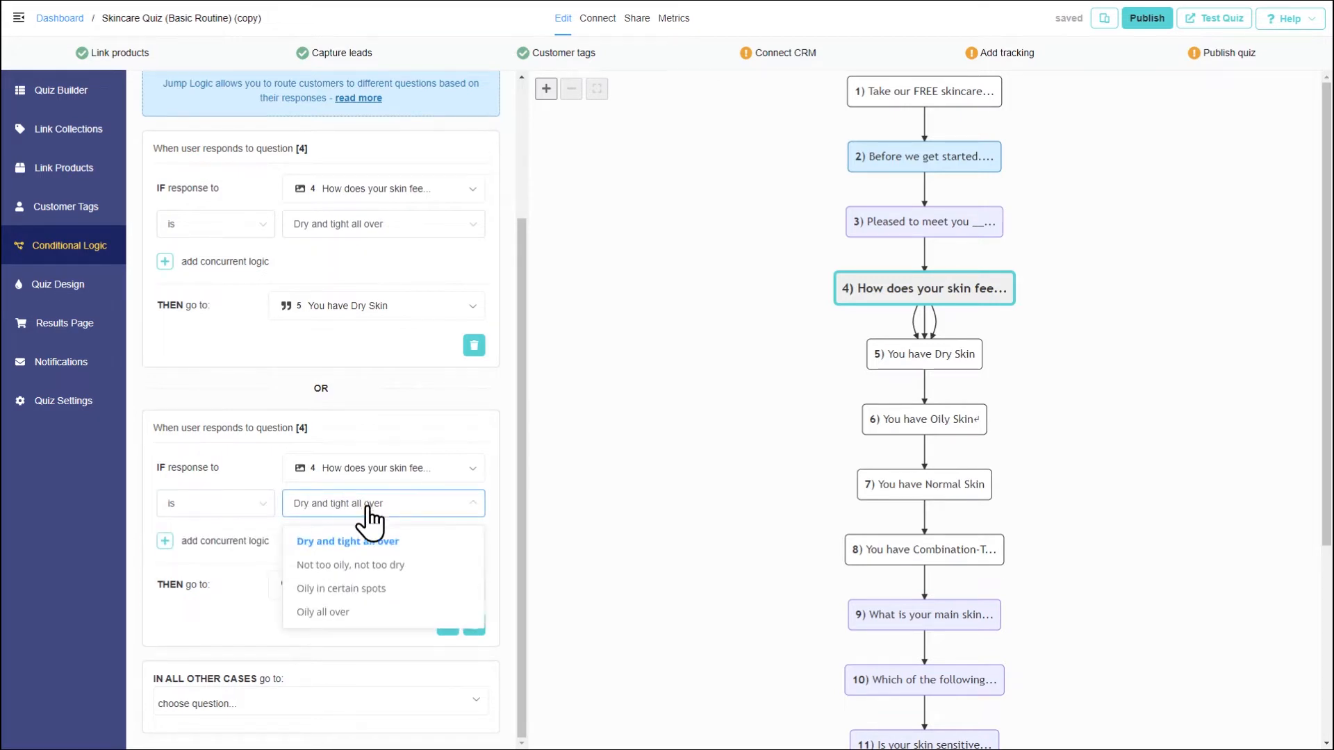
{"action": "left_click", "coordinate": [323, 612]}
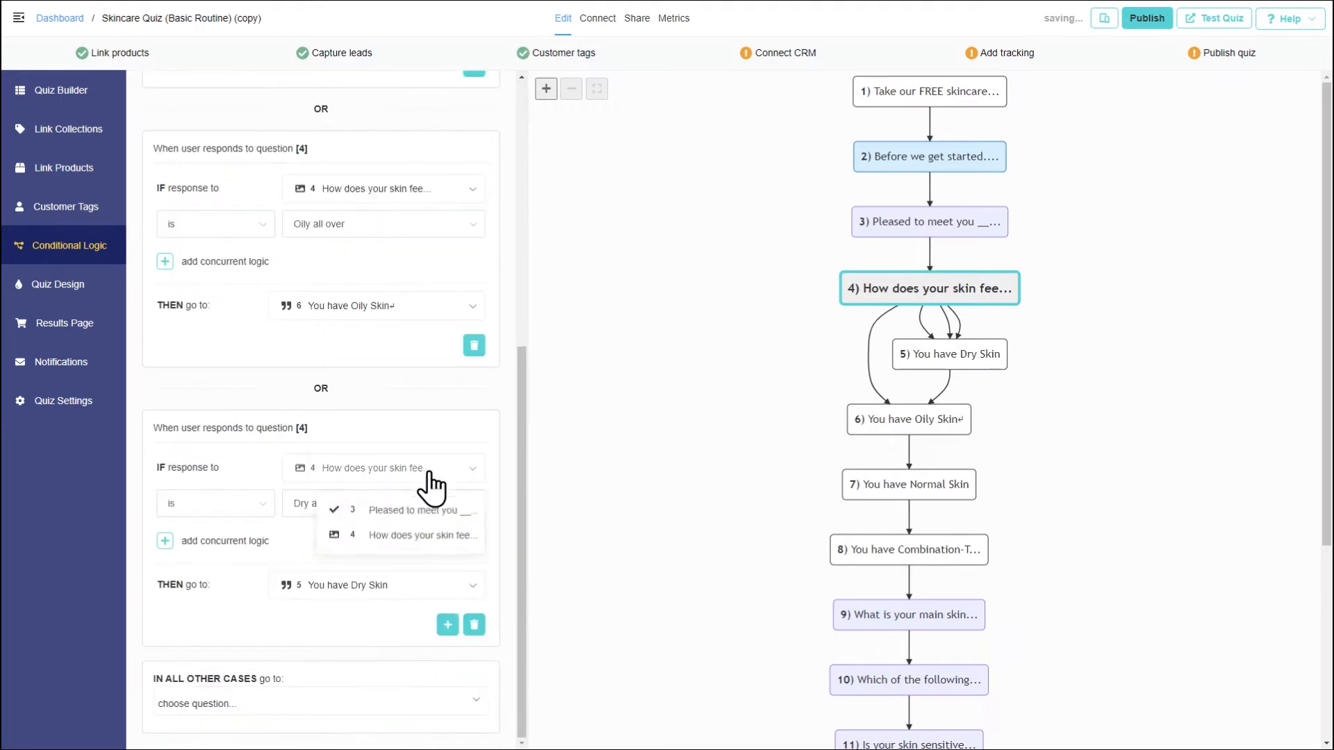
{"action": "left_click", "coordinate": [383, 504]}
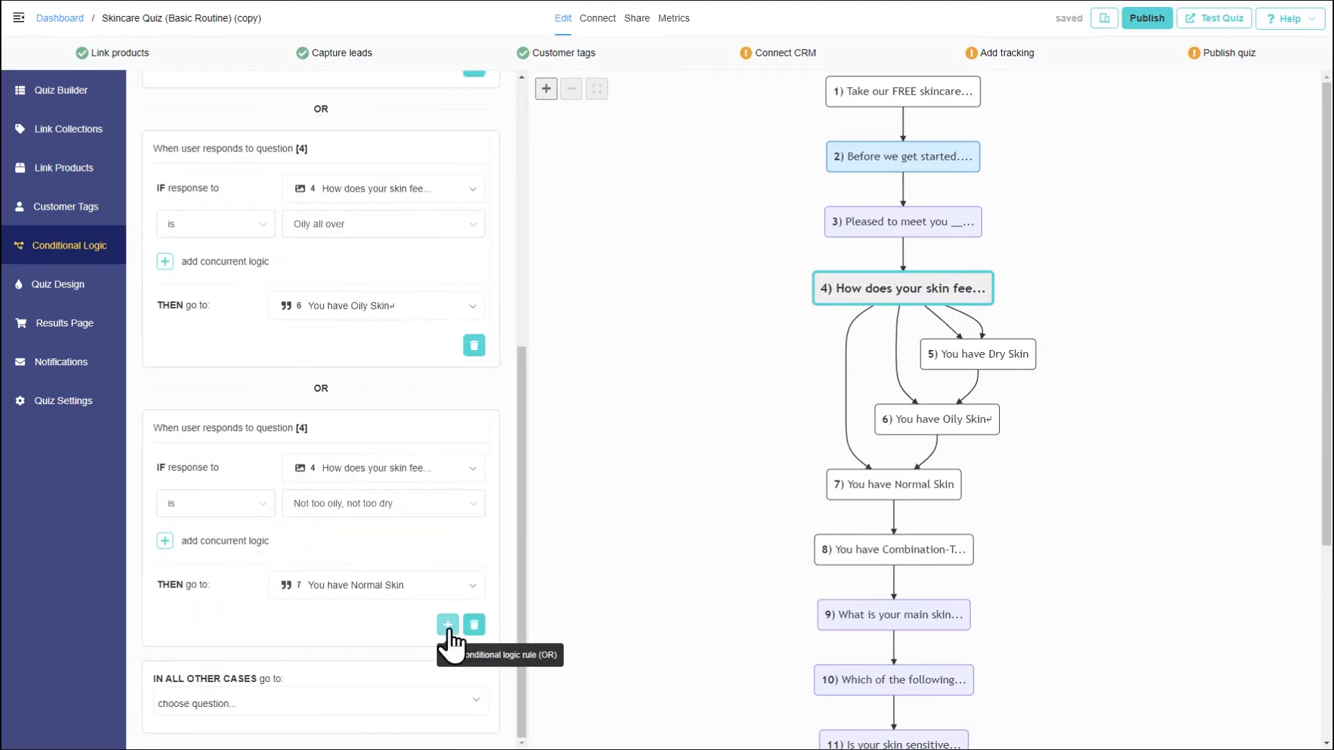
{"action": "left_click", "coordinate": [383, 503]}
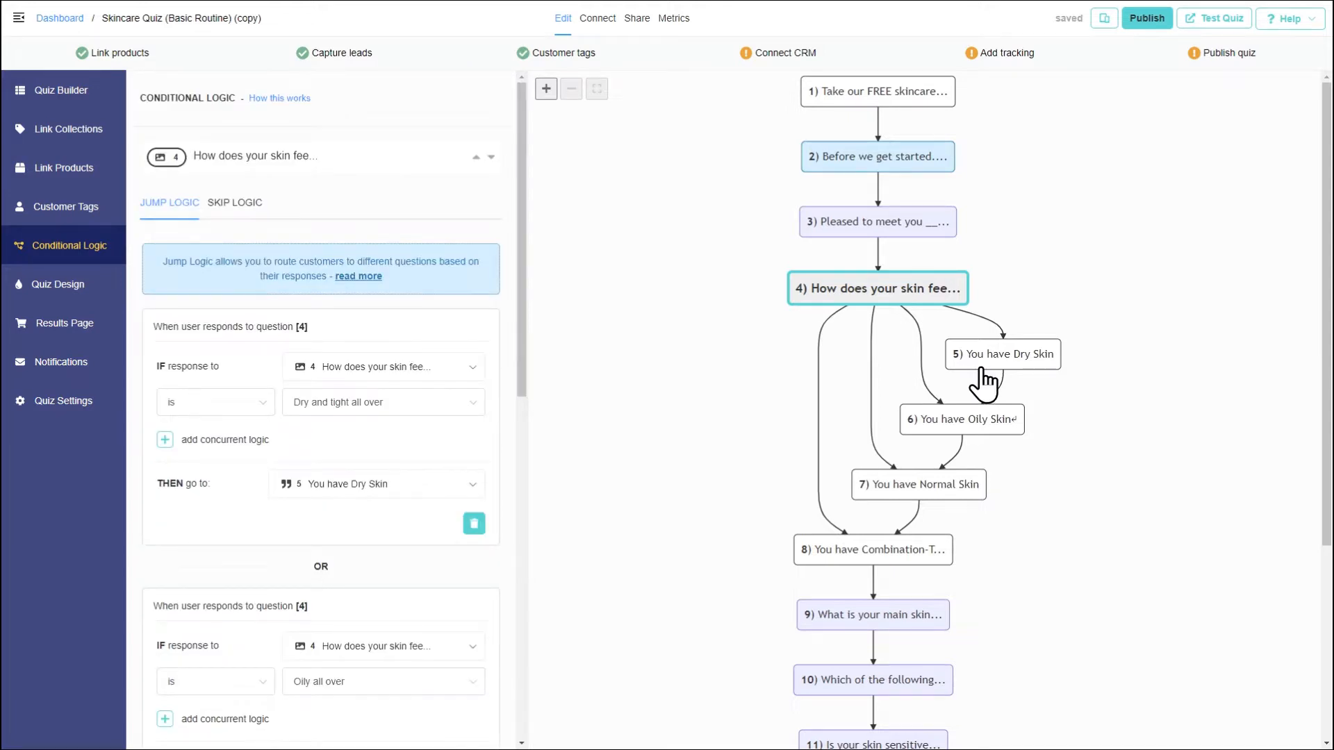
Step: Set the Dry Skin statement to always jump to question 9, the main skin concern
{"action": "left_click", "coordinate": [1002, 354]}
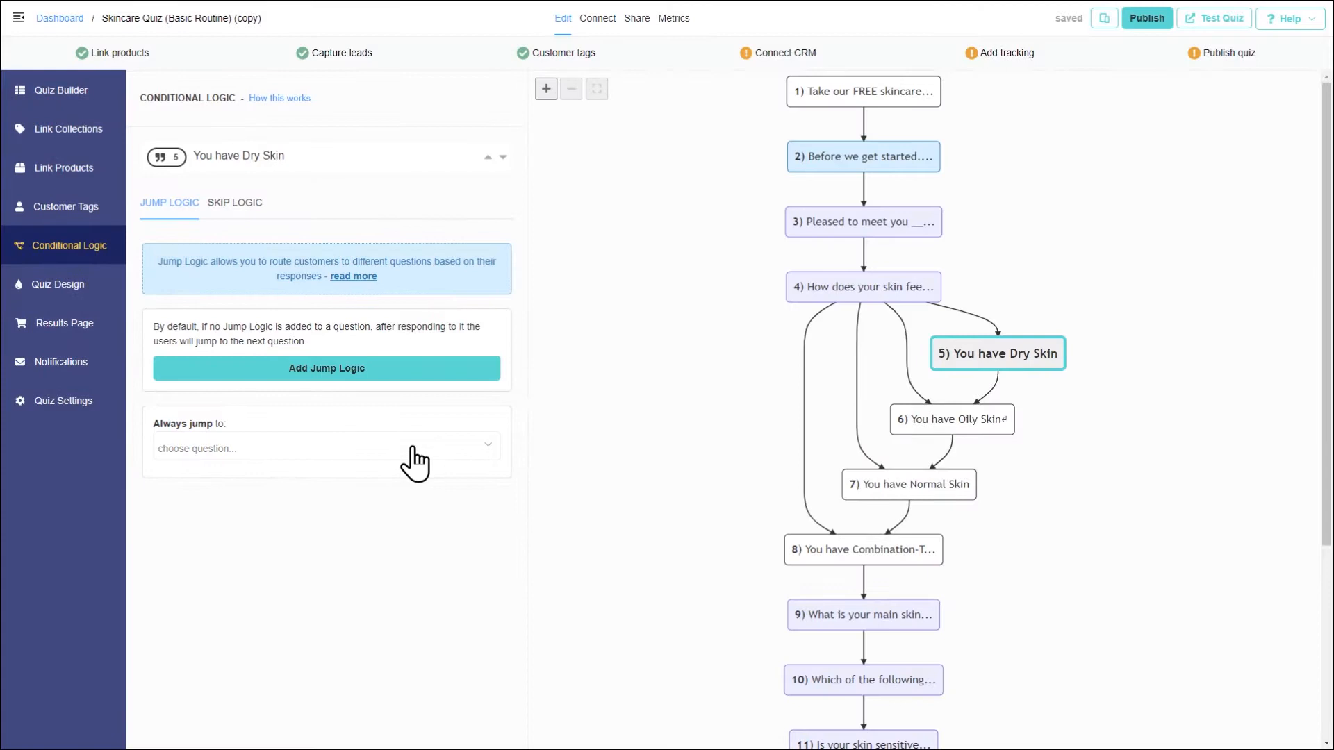
{"action": "left_click", "coordinate": [325, 448]}
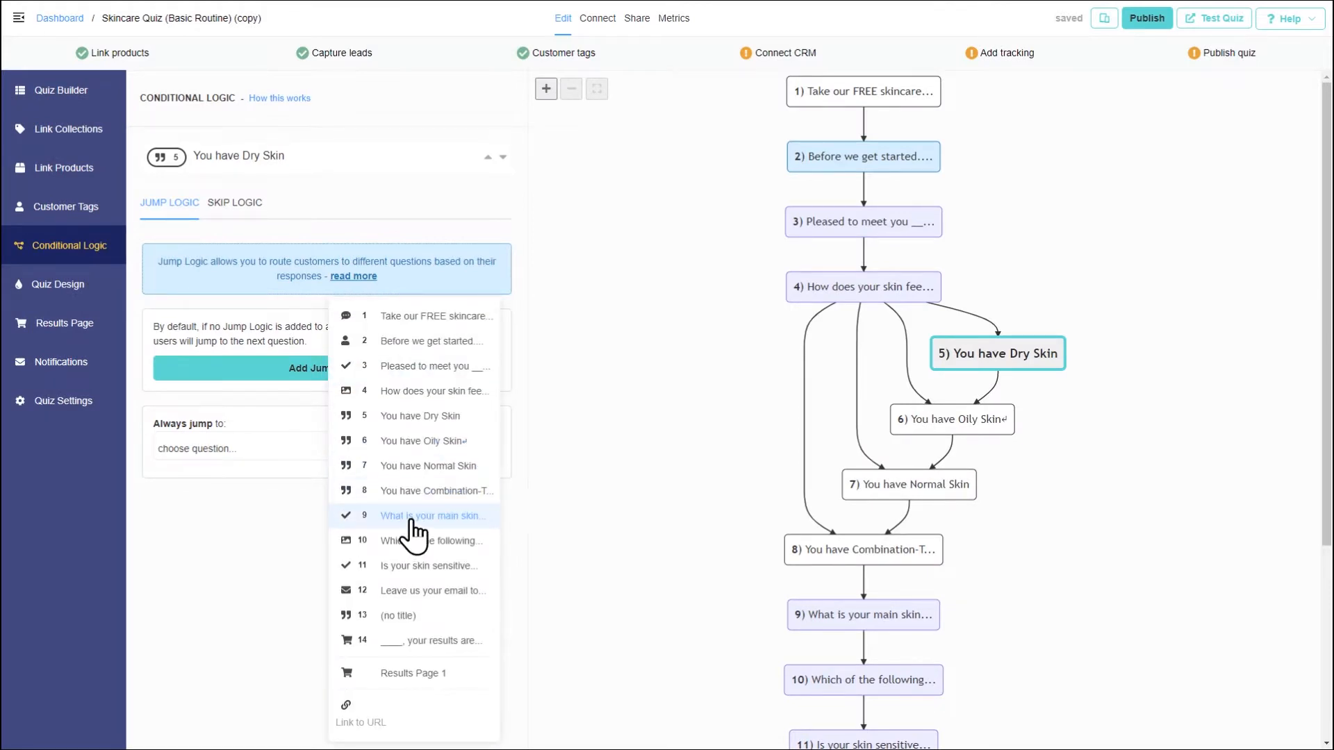
{"action": "left_click", "coordinate": [431, 516]}
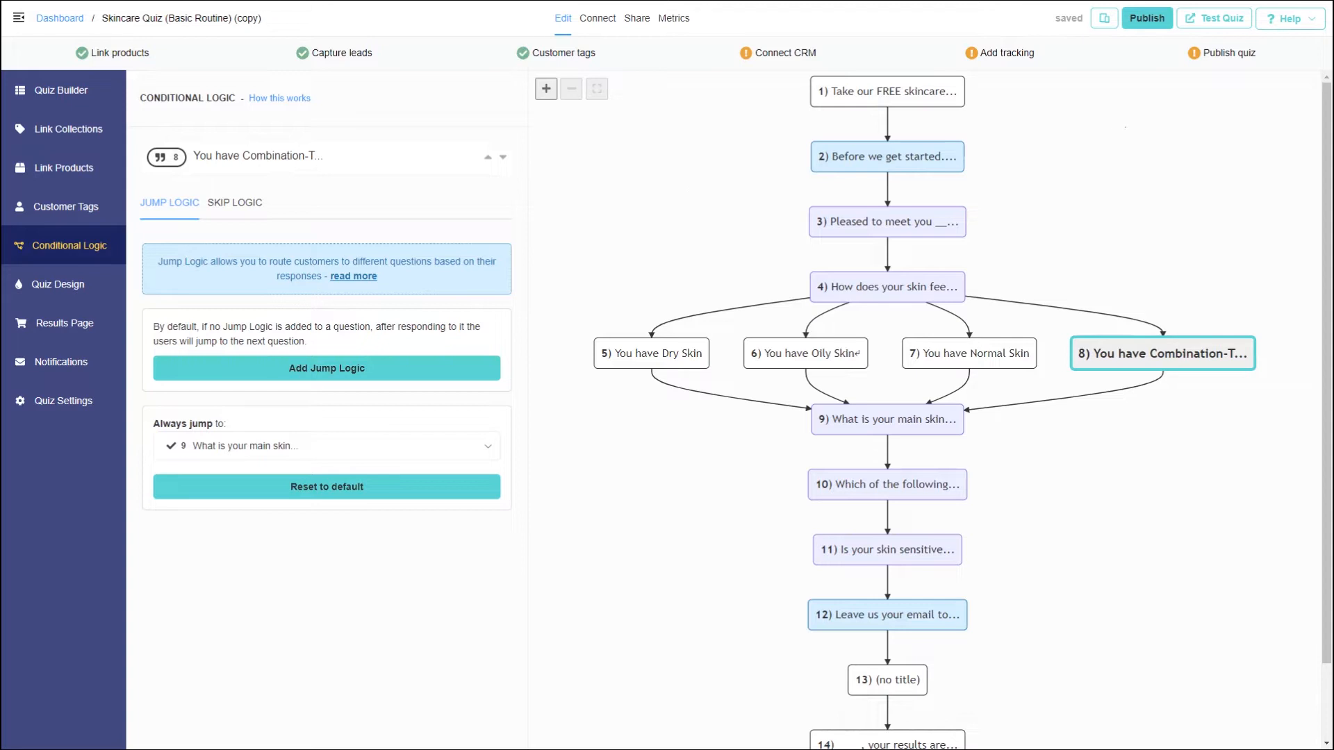
{"action": "mouse_move", "coordinate": [1146, 17]}
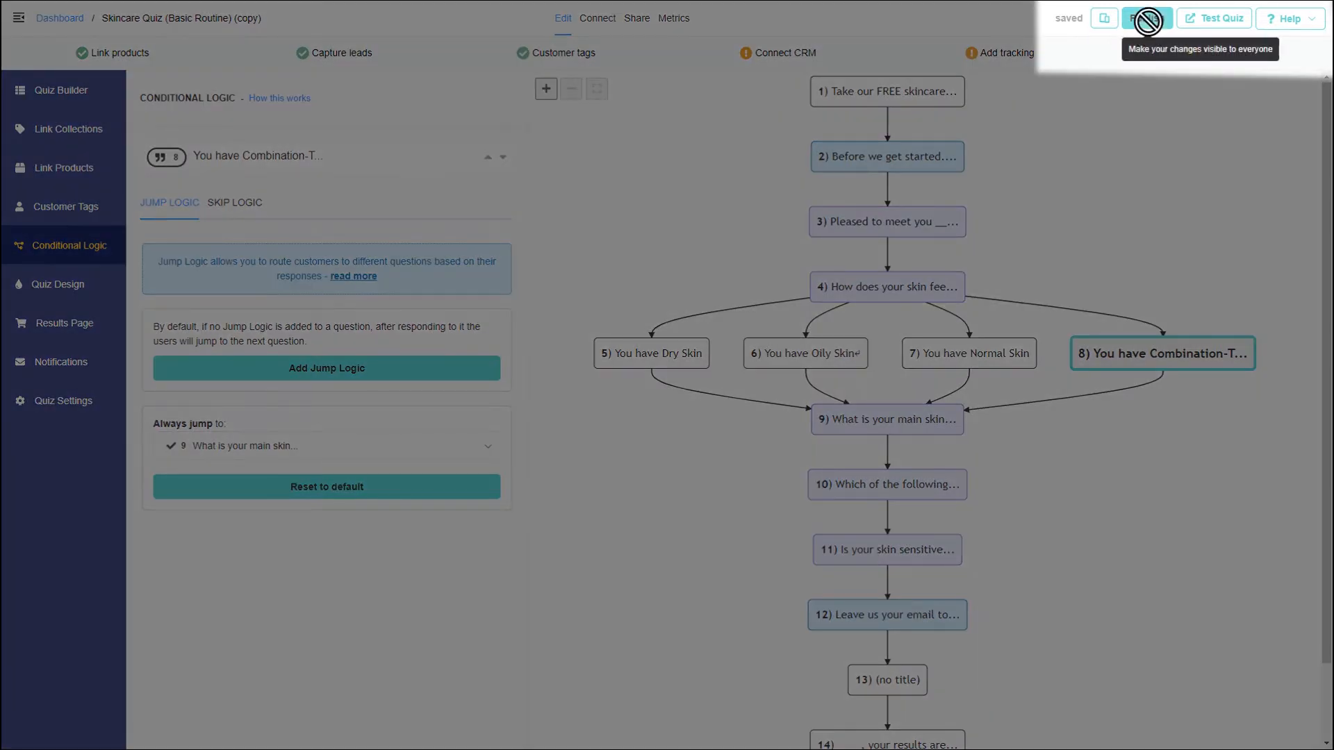
Step: Publish the quiz and start a Test Quiz preview
{"action": "left_click", "coordinate": [1139, 17]}
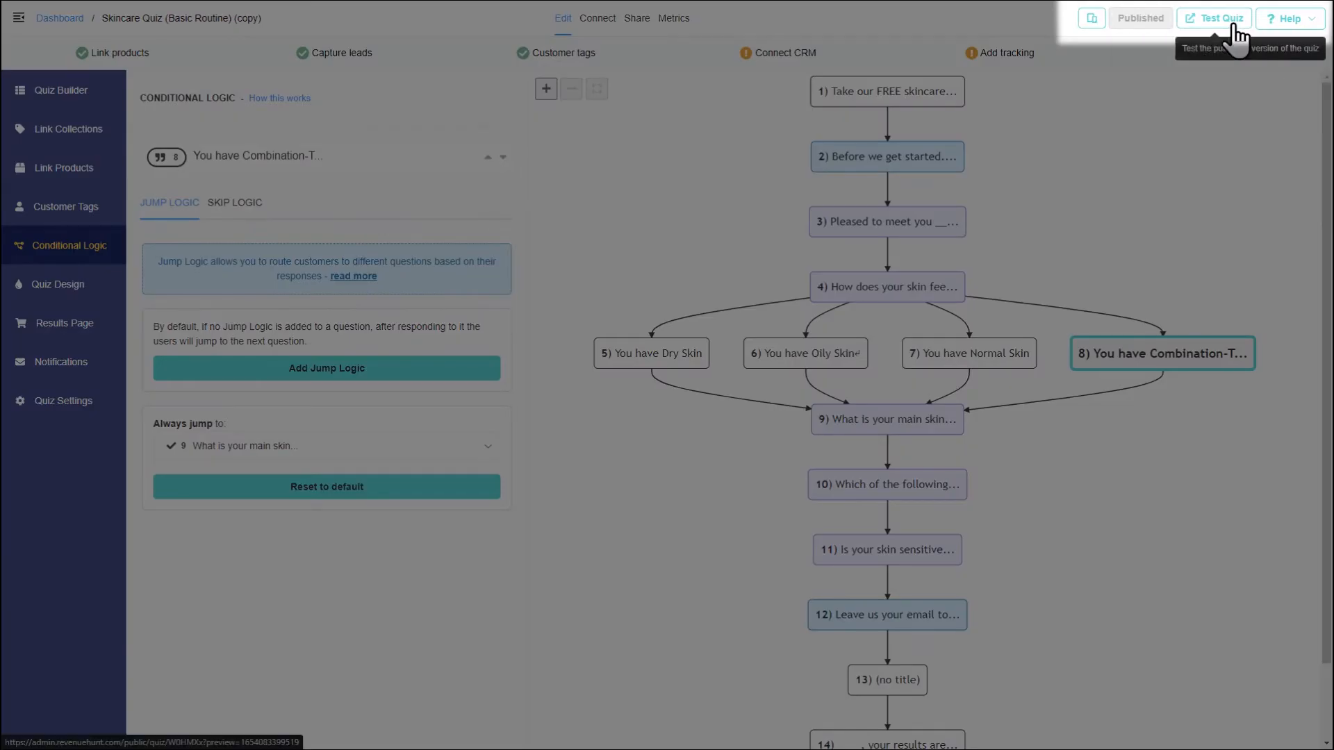
{"action": "left_click", "coordinate": [1218, 17]}
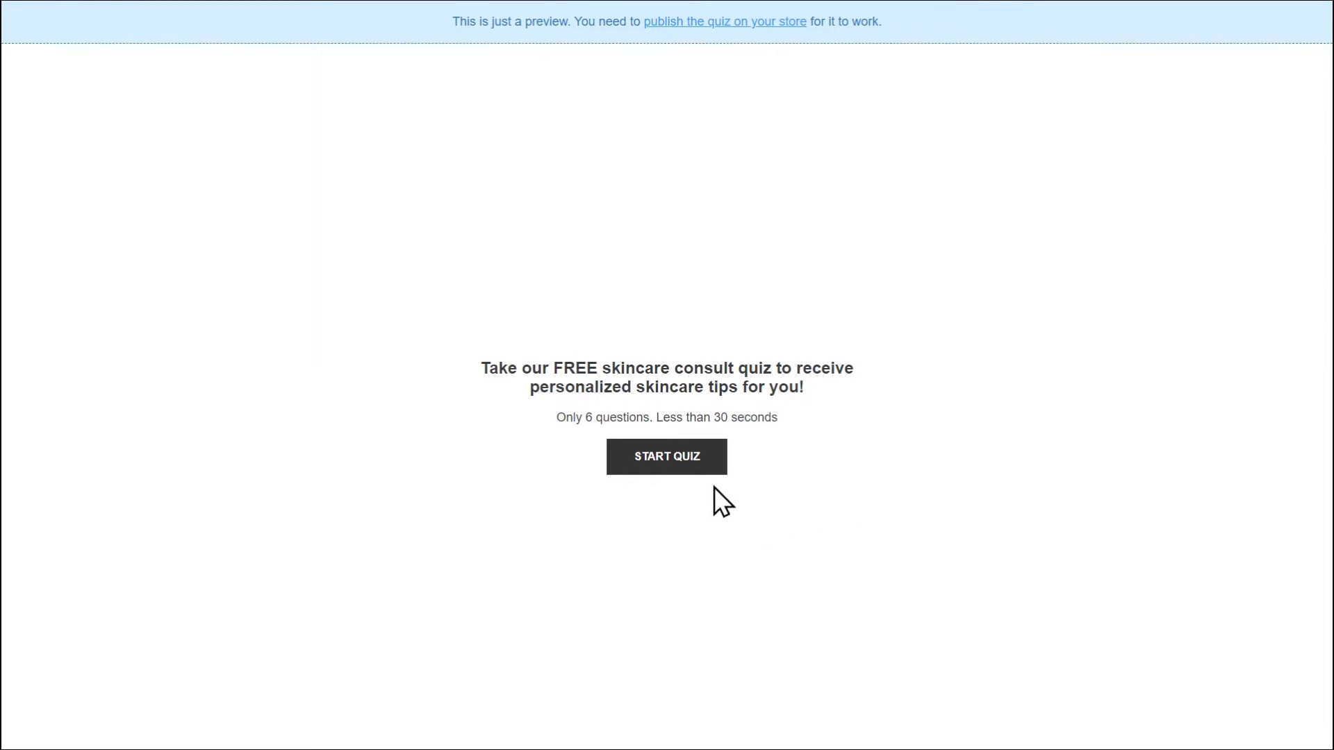
{"action": "left_click", "coordinate": [667, 456]}
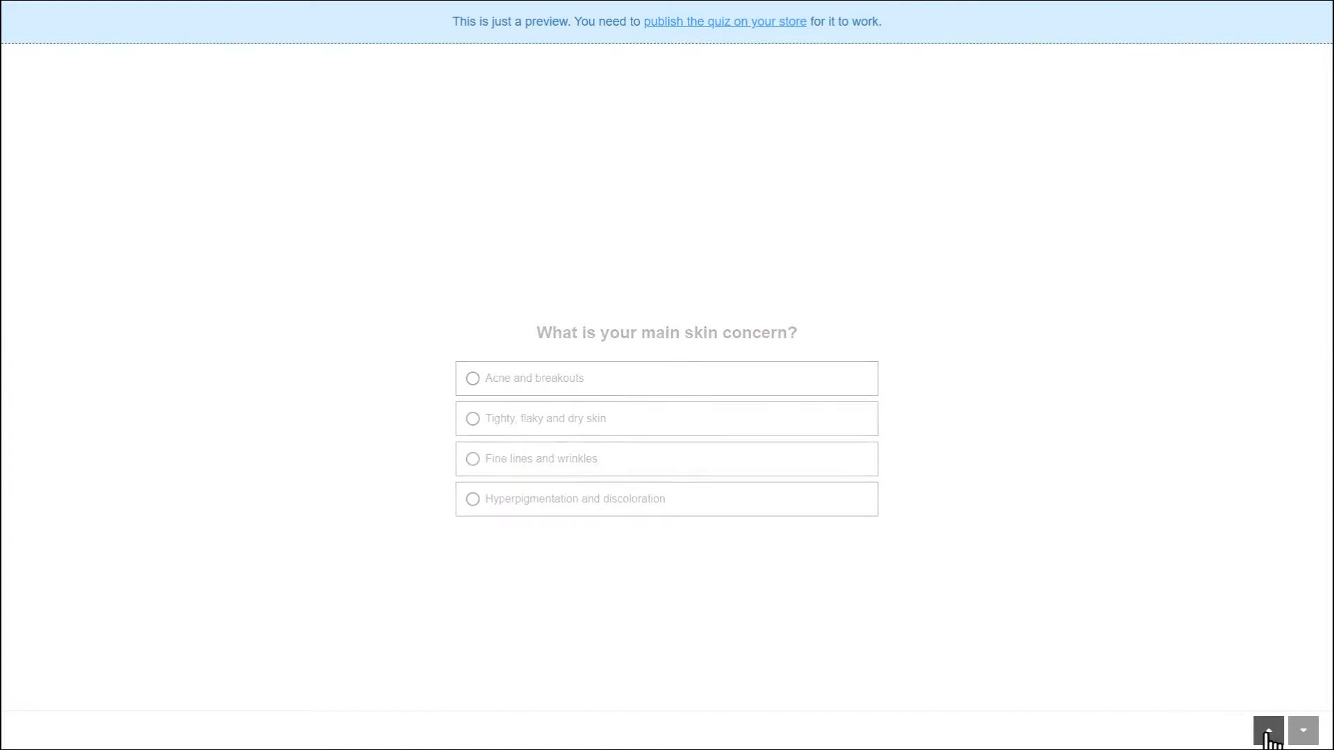
Step: Return to question 4, answer 'Oily all over' and continue past the Oily Skin screen
{"action": "left_click", "coordinate": [1267, 731]}
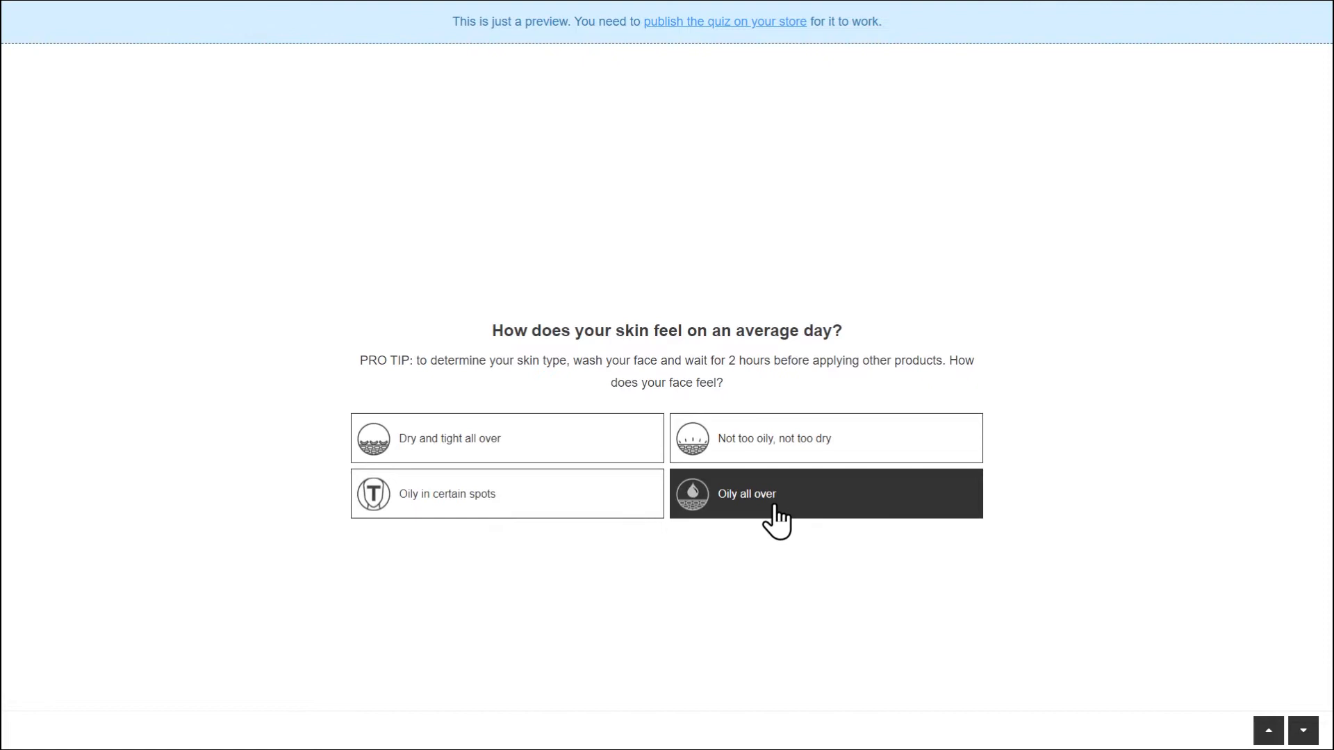
{"action": "left_click", "coordinate": [826, 493]}
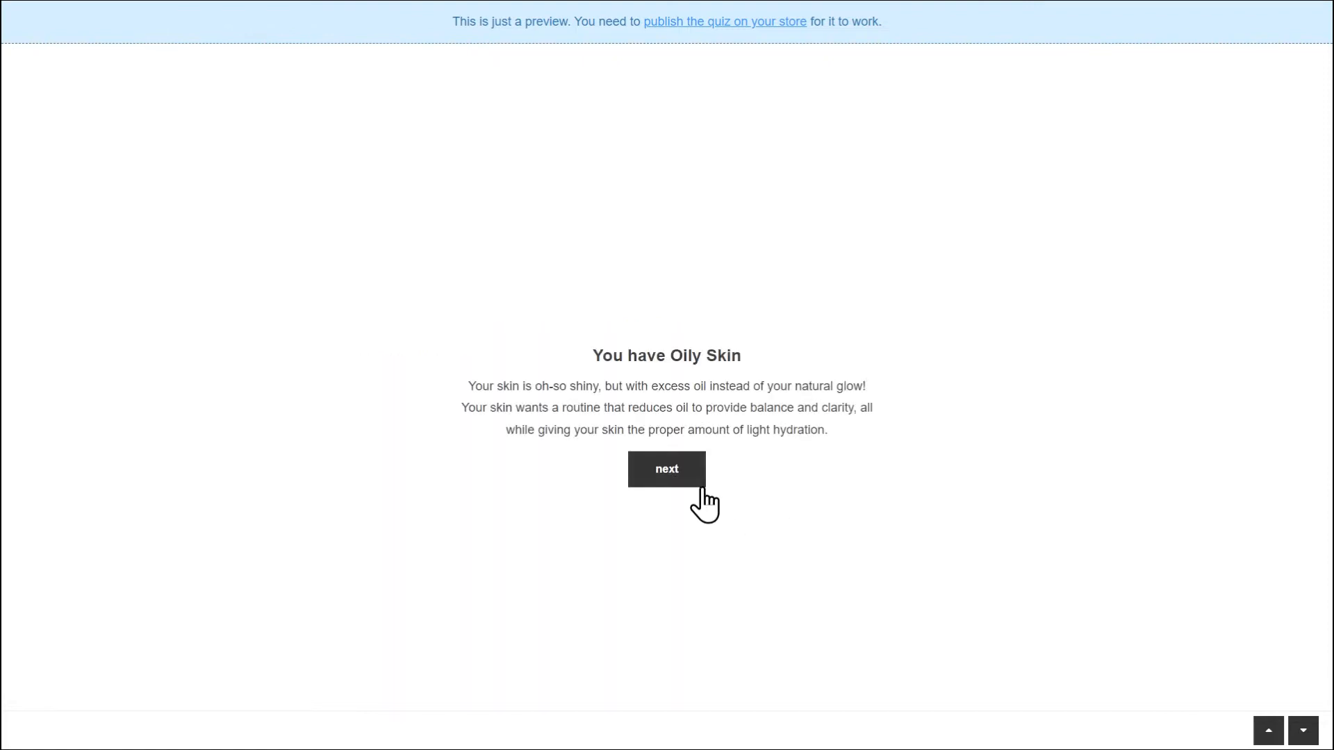
{"action": "left_click", "coordinate": [666, 469]}
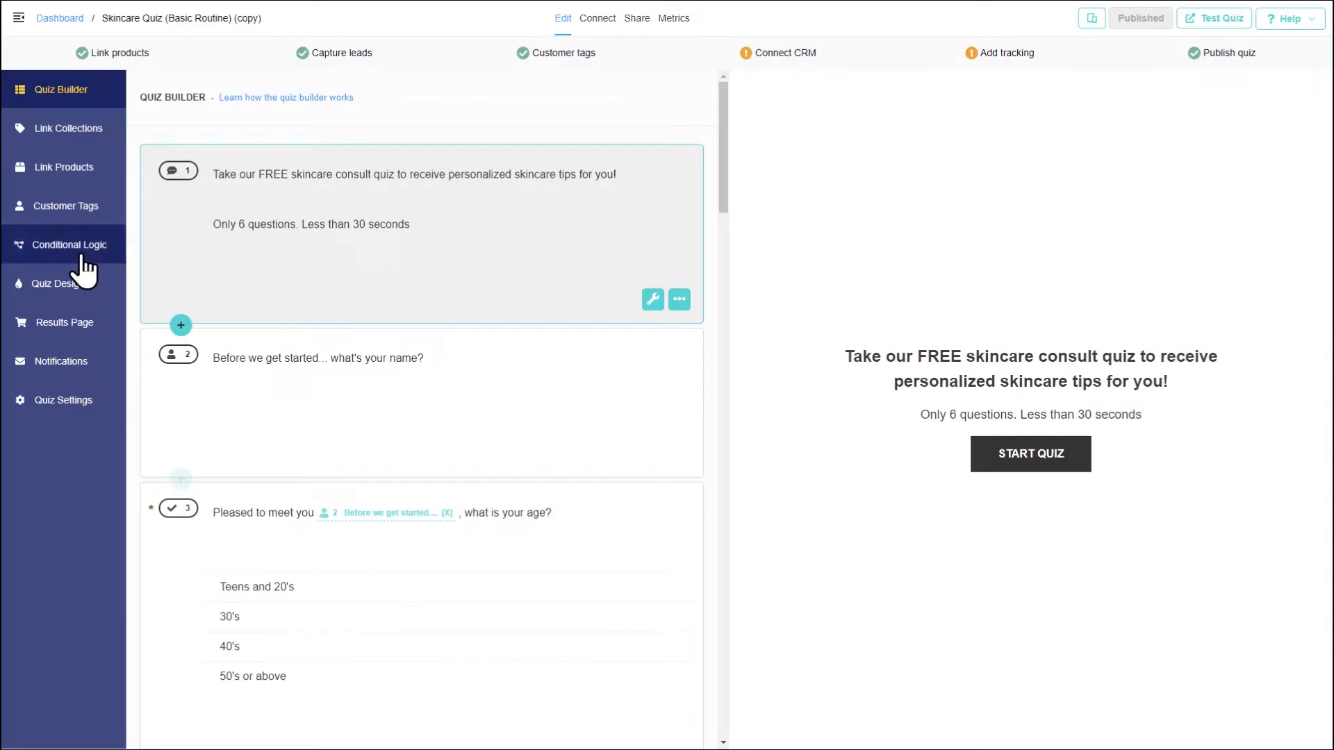
Step: Open Conditional Logic and scroll through the skincare quiz's flow chart
{"action": "left_click", "coordinate": [68, 245]}
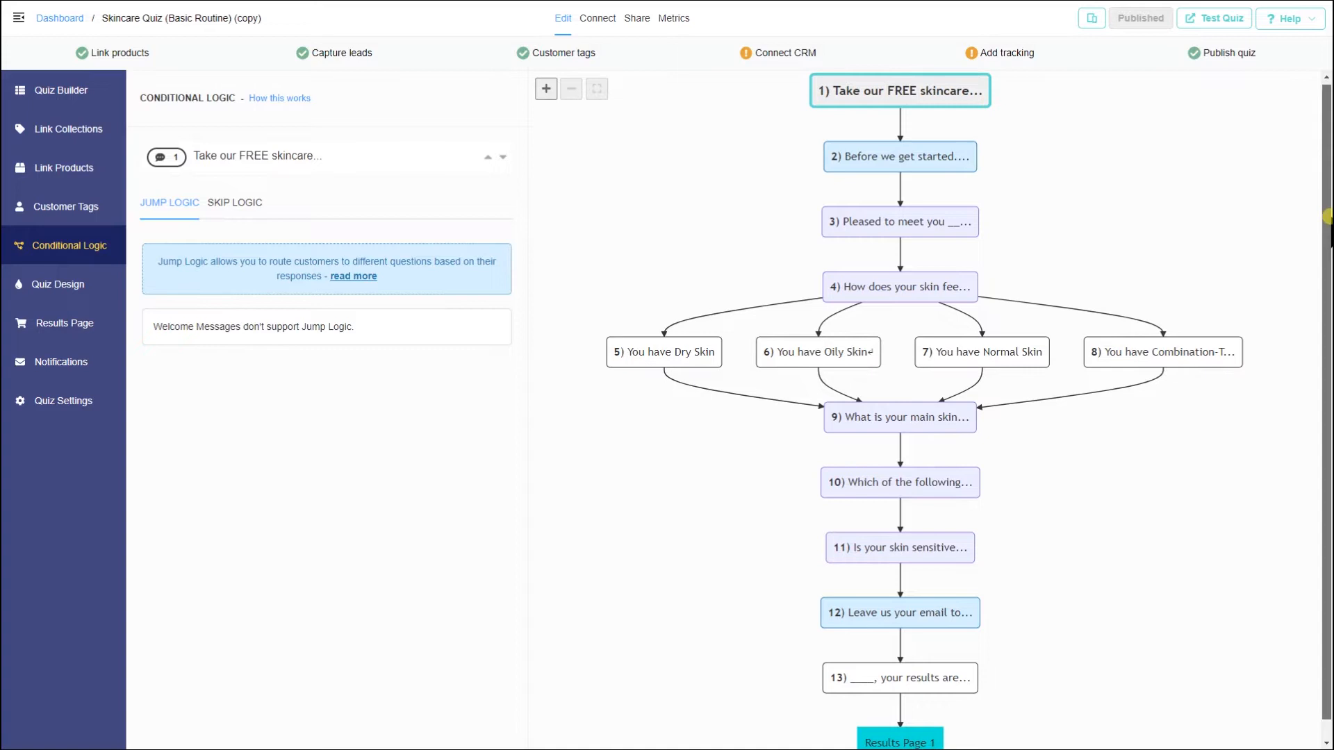
{"action": "scroll", "scroll_direction": "down", "scroll_amount": 3}
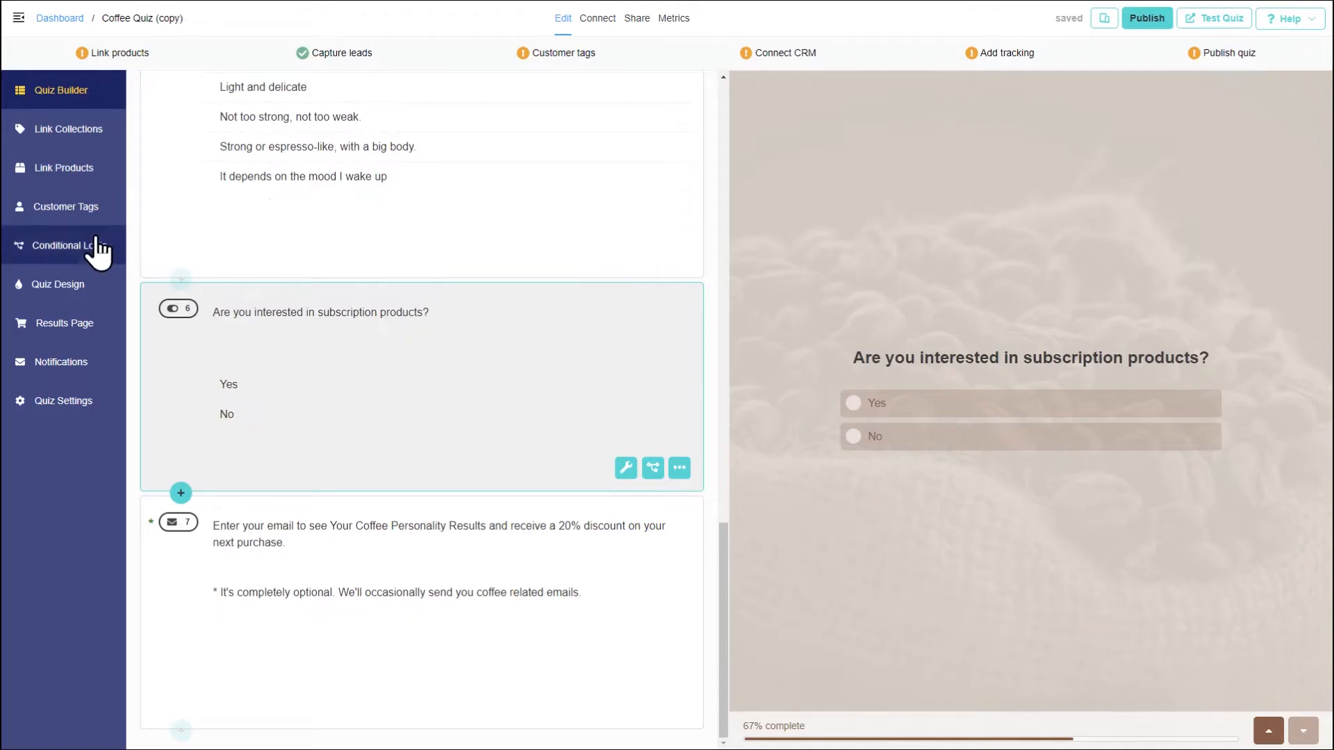
{"action": "left_click", "coordinate": [70, 245]}
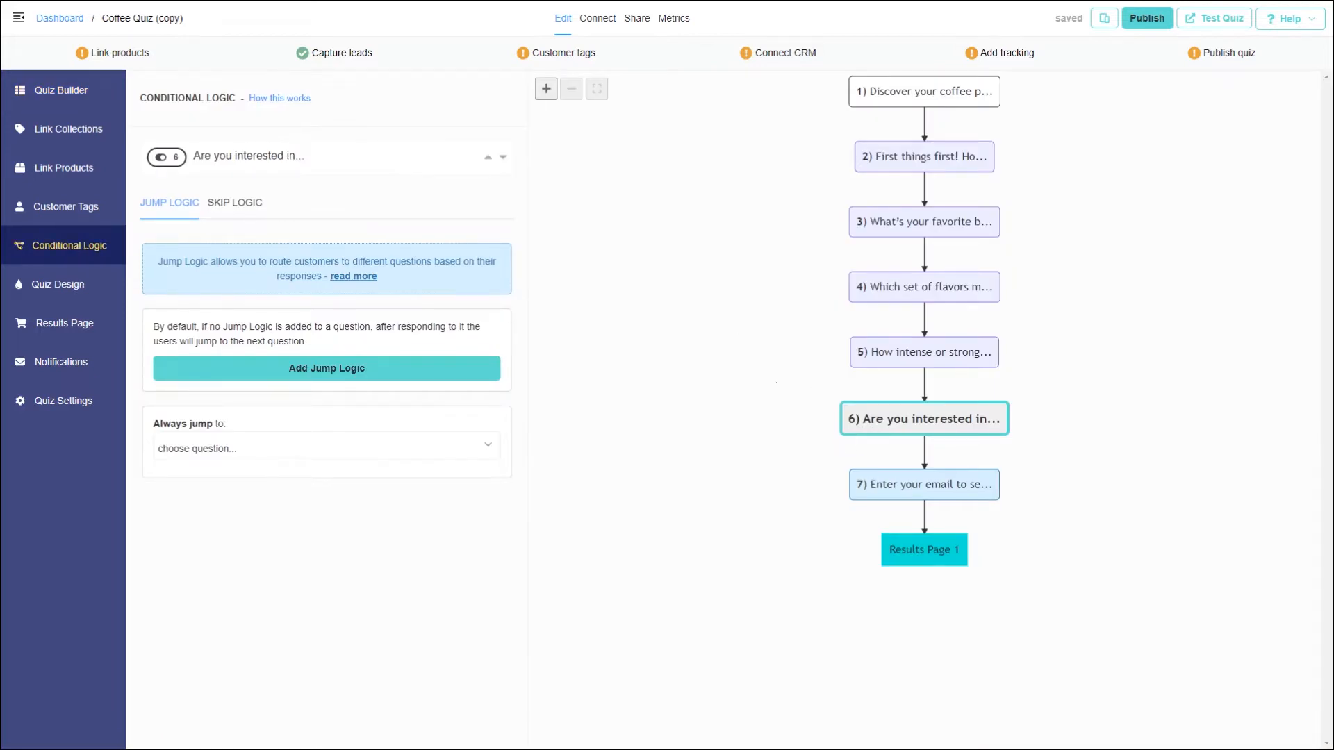
{"action": "left_click", "coordinate": [326, 368]}
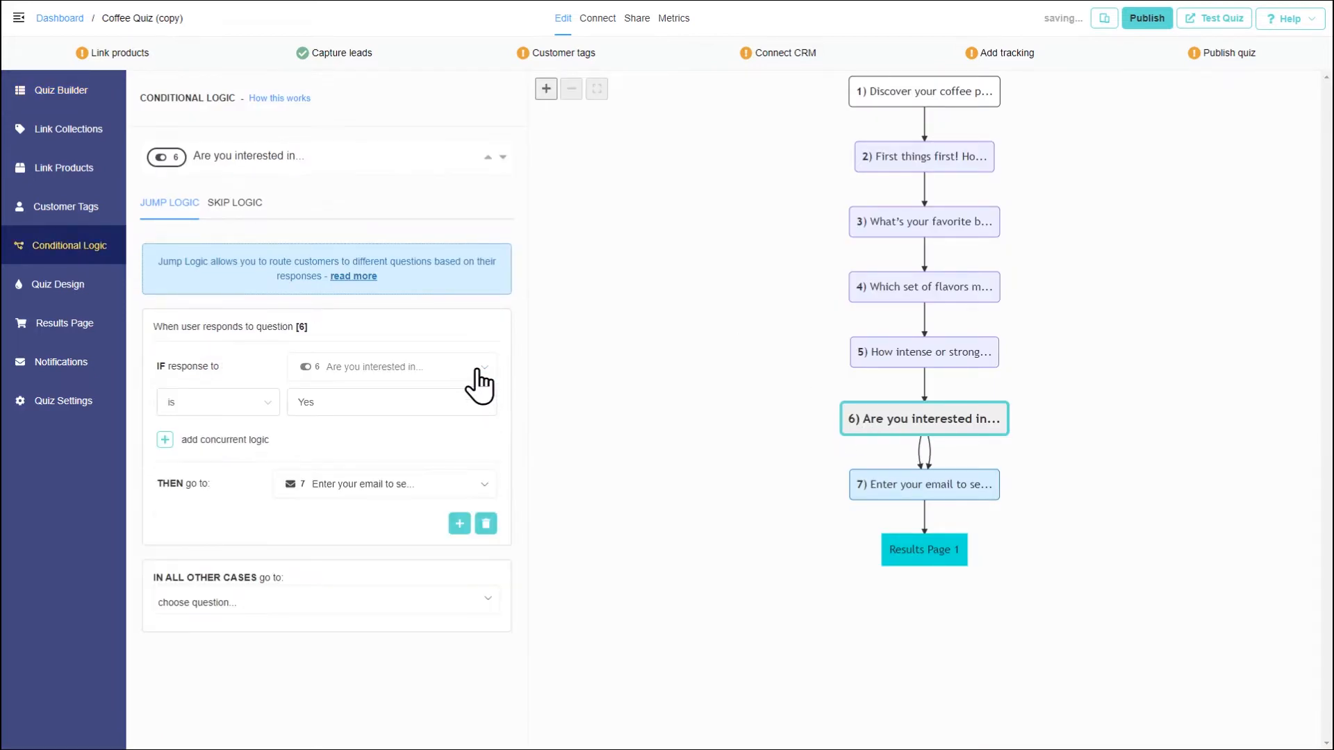
{"action": "left_click", "coordinate": [391, 402]}
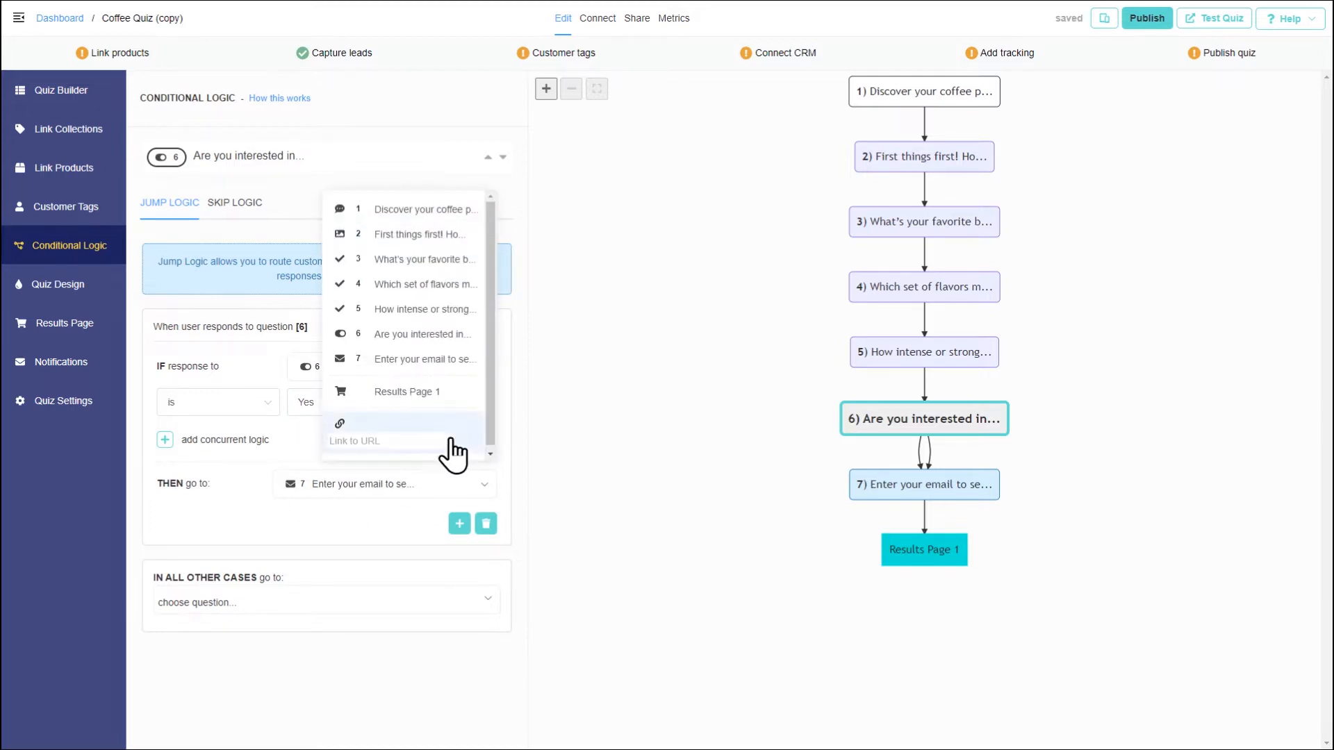
{"action": "type", "text": "https://coffee.com/subscription"}
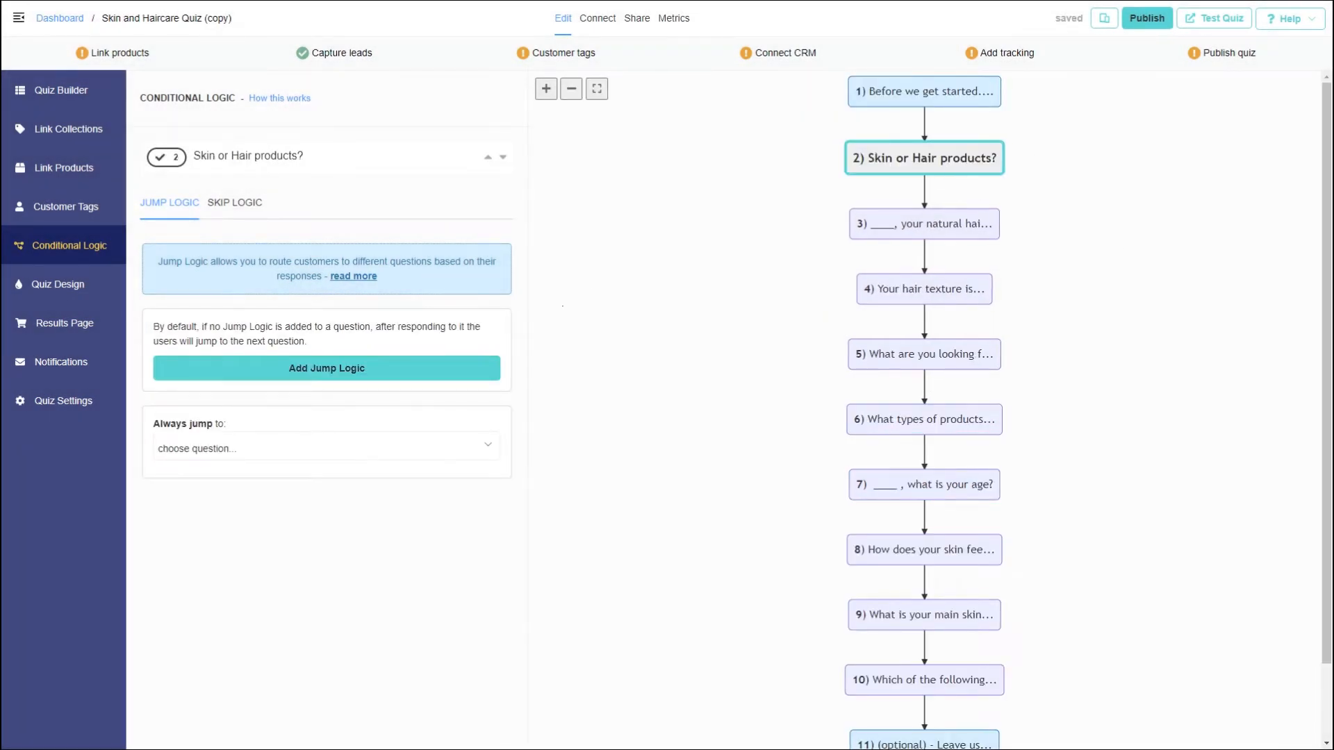
Step: Switch to Coffee Quiz (copy) and show its Conditional Logic seven-step path
{"action": "left_click", "coordinate": [326, 368]}
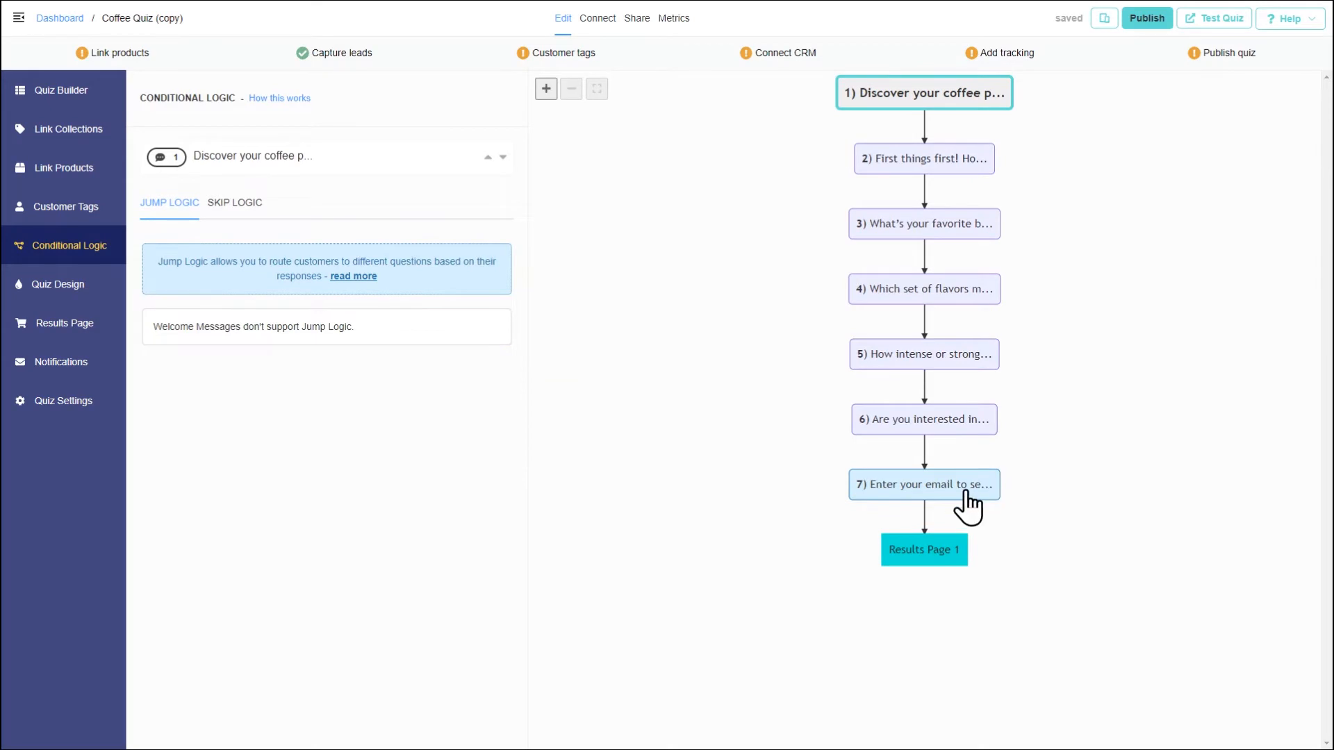
Step: Add Jump Logic to email step 7: if question 6 is Yes, choose destination
{"action": "left_click", "coordinate": [923, 484]}
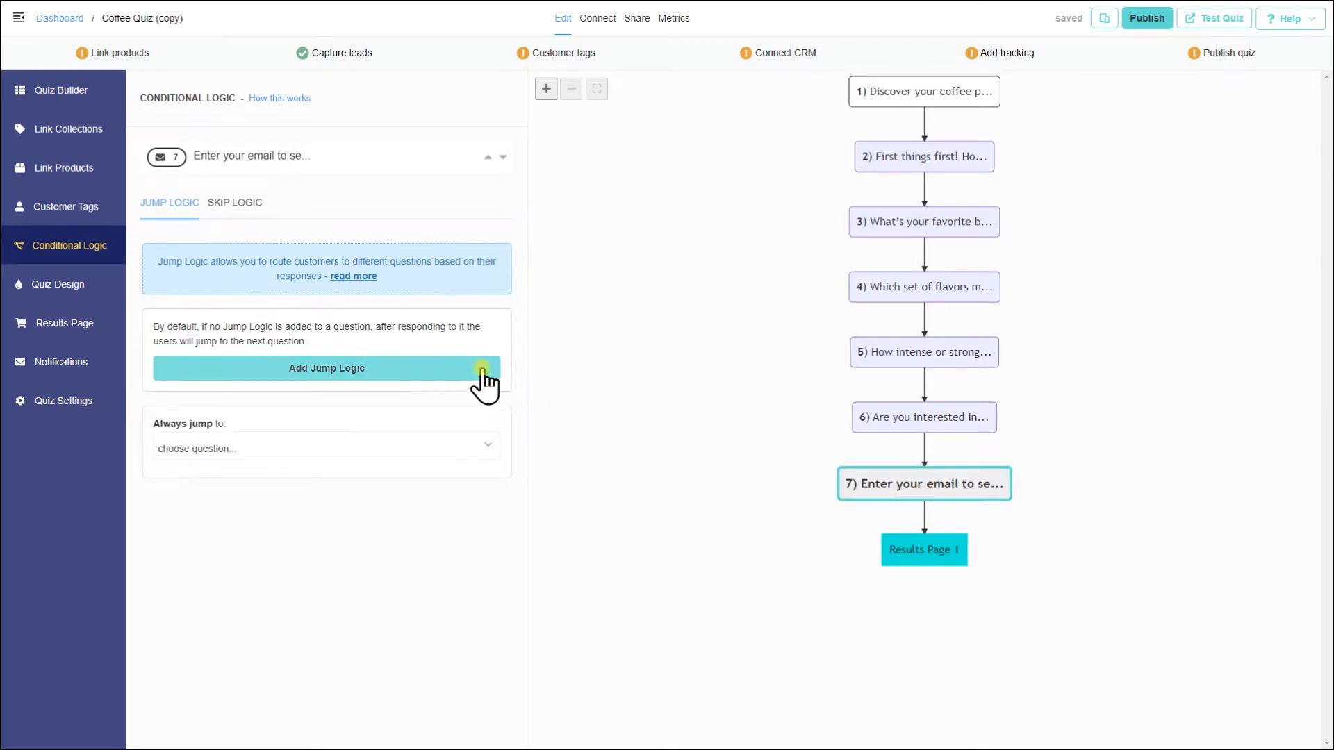
{"action": "left_click", "coordinate": [326, 368]}
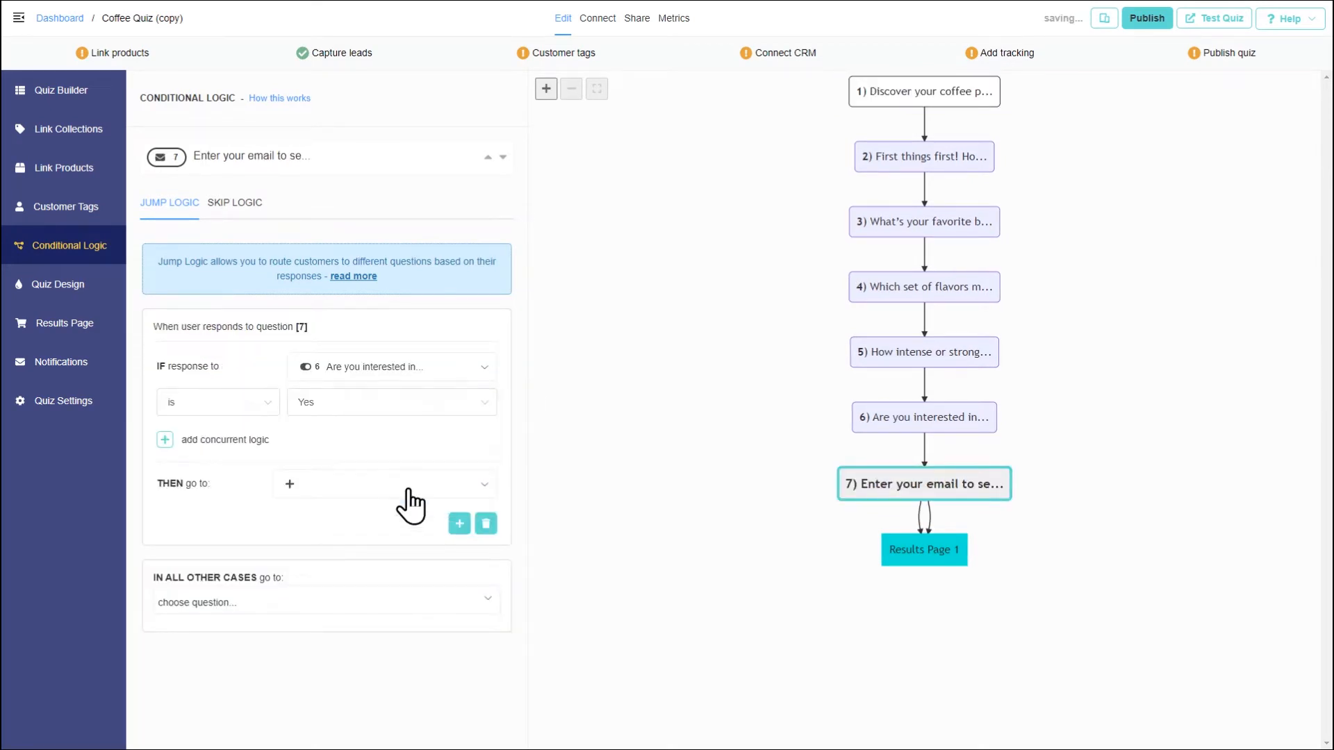
{"action": "left_click", "coordinate": [391, 401]}
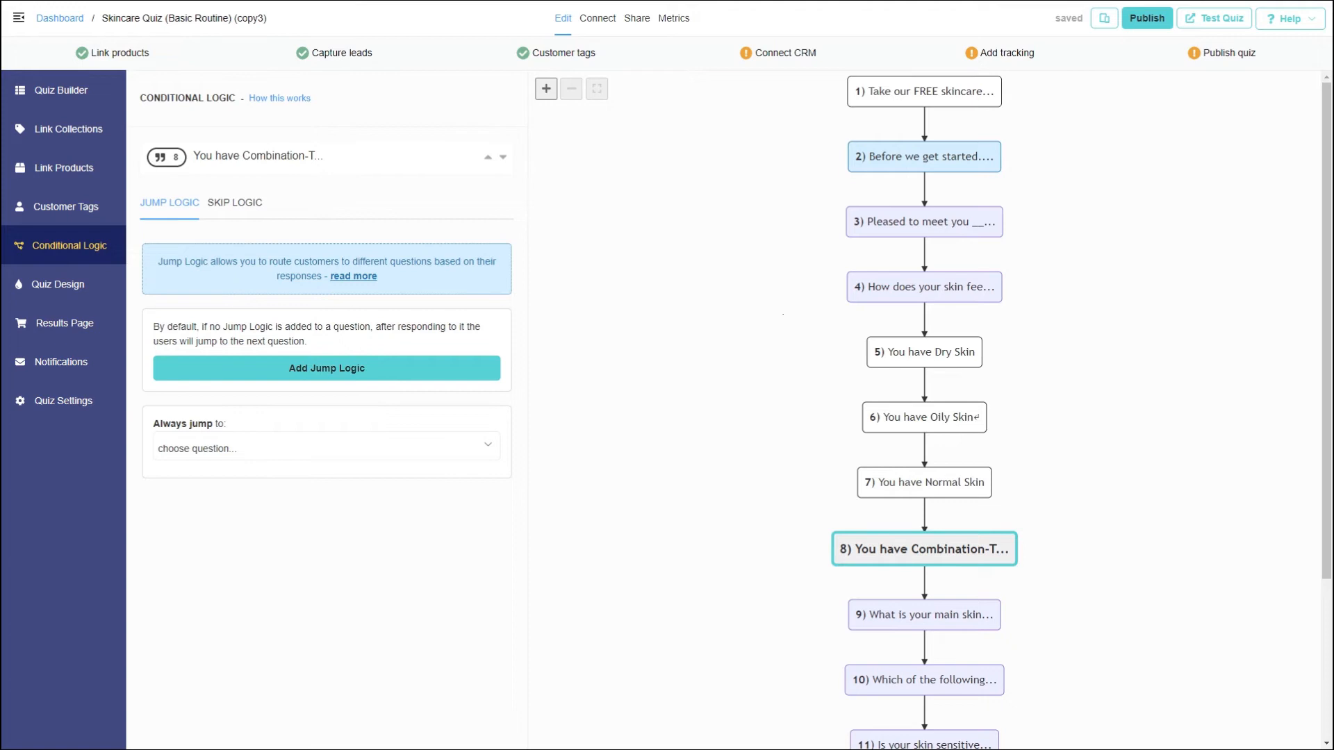
Step: Review statement 8 wording in Quiz Builder, then open node 5 'You have Dry Skin' logic
{"action": "left_click", "coordinate": [61, 90]}
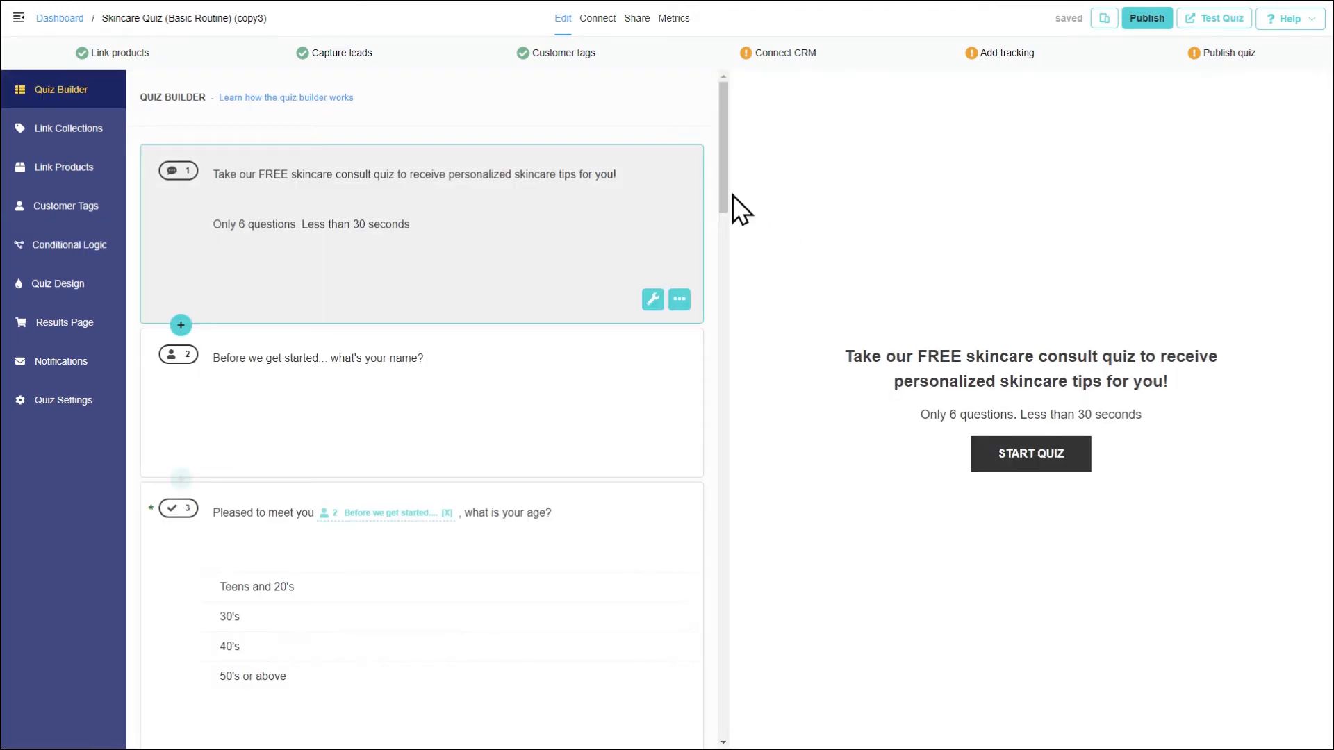
{"action": "scroll", "scroll_direction": "down", "scroll_amount": 3}
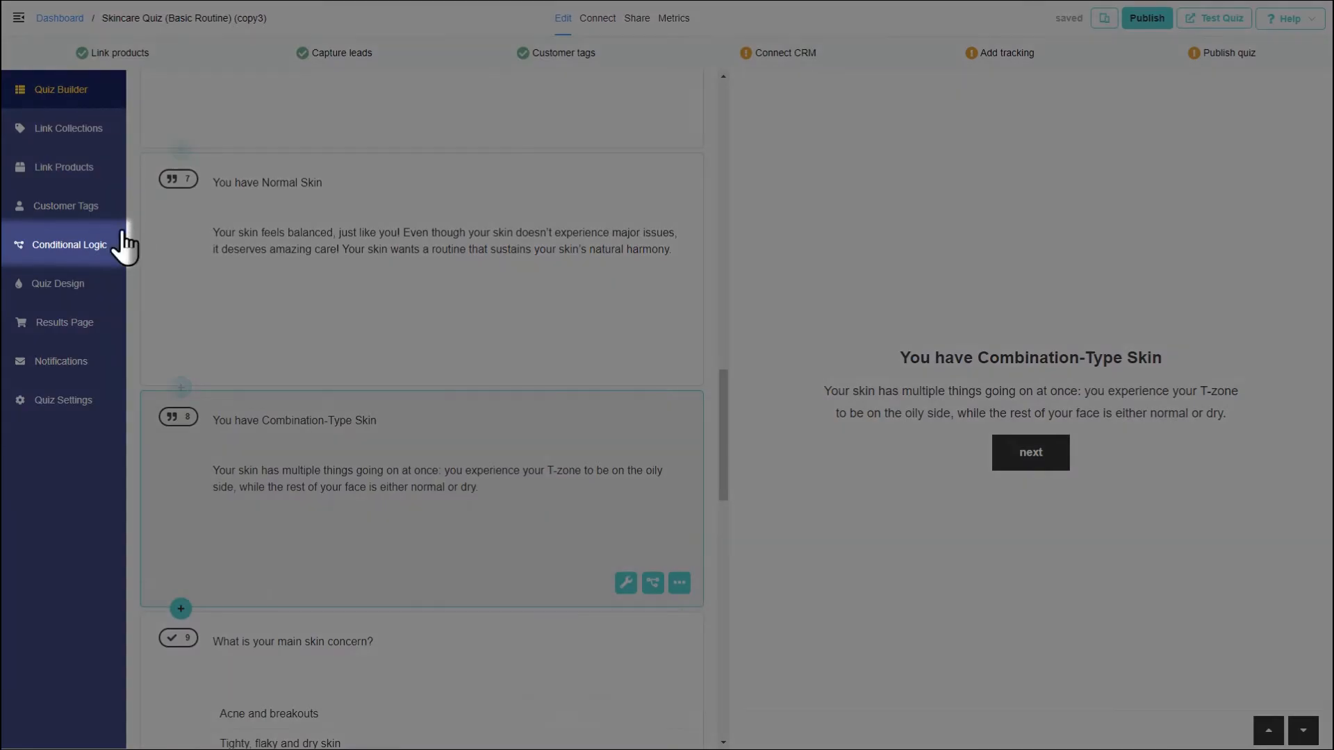
{"action": "left_click", "coordinate": [70, 245]}
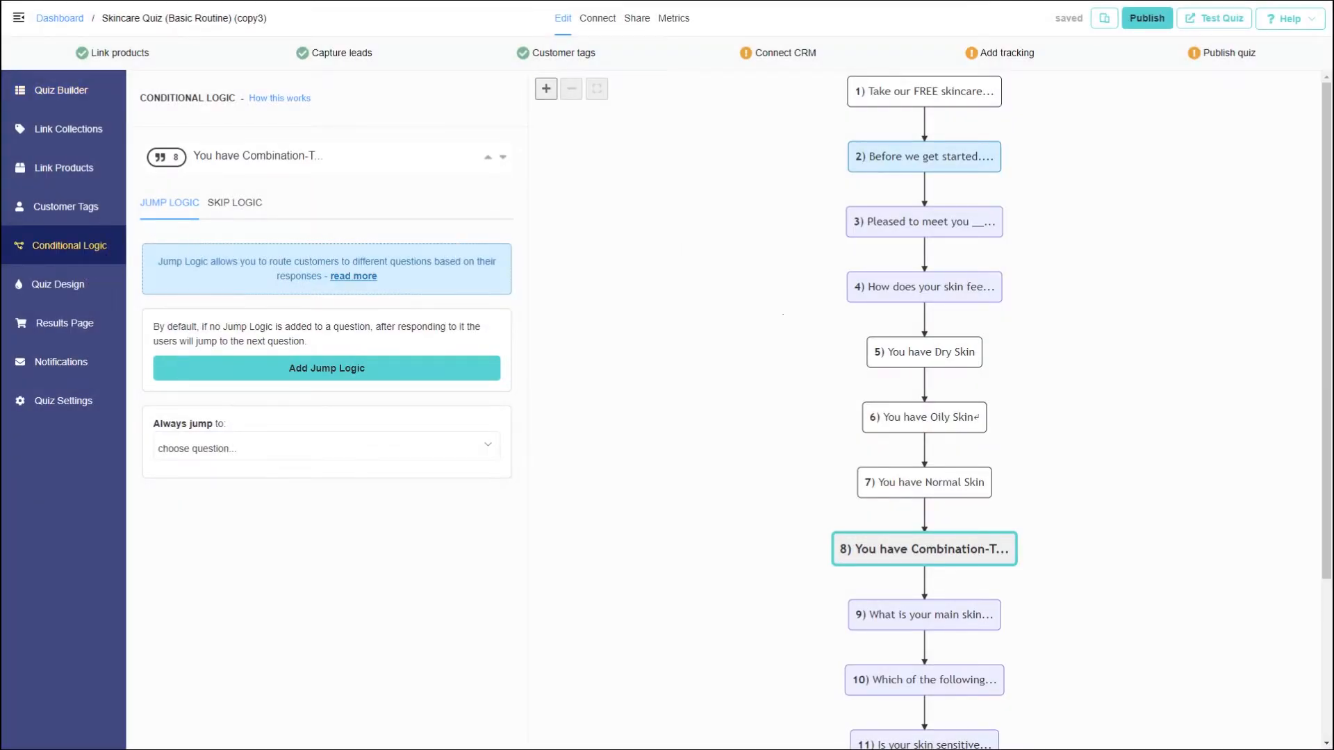
{"action": "mouse_move", "coordinate": [924, 358]}
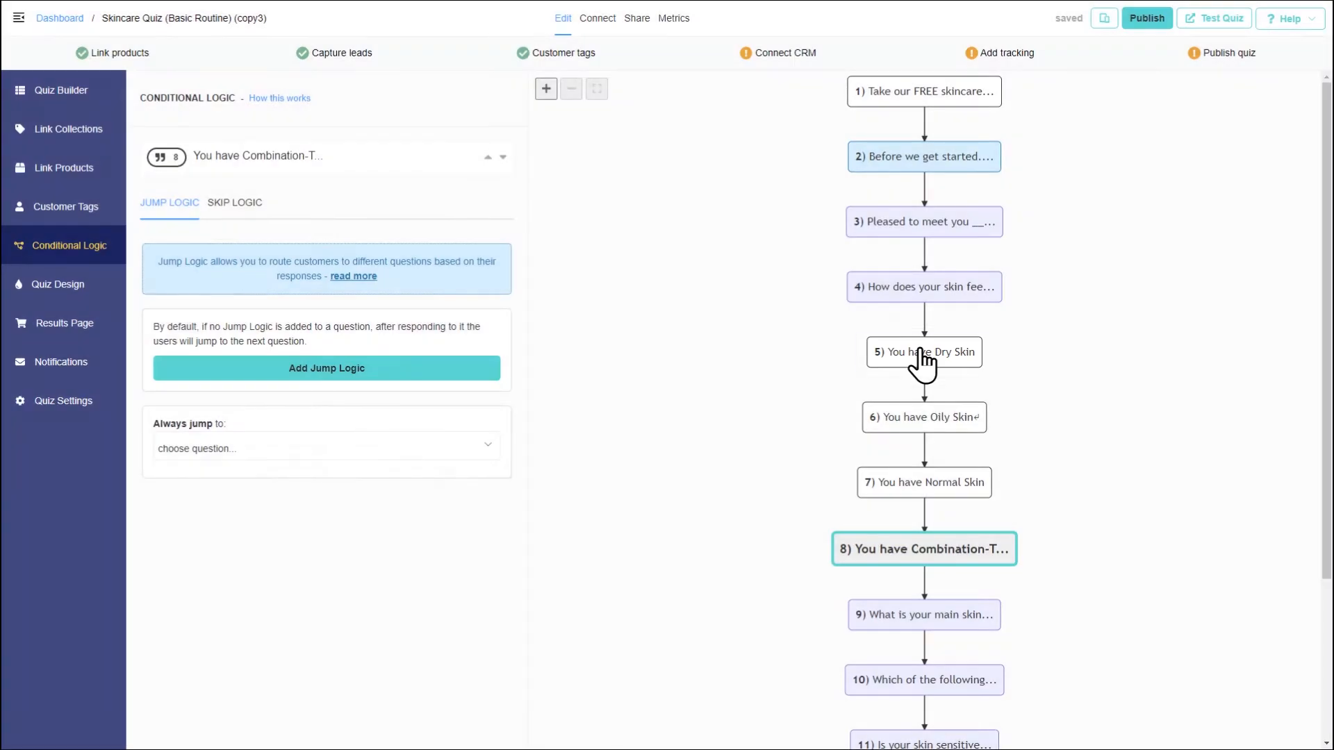
{"action": "left_click", "coordinate": [923, 351]}
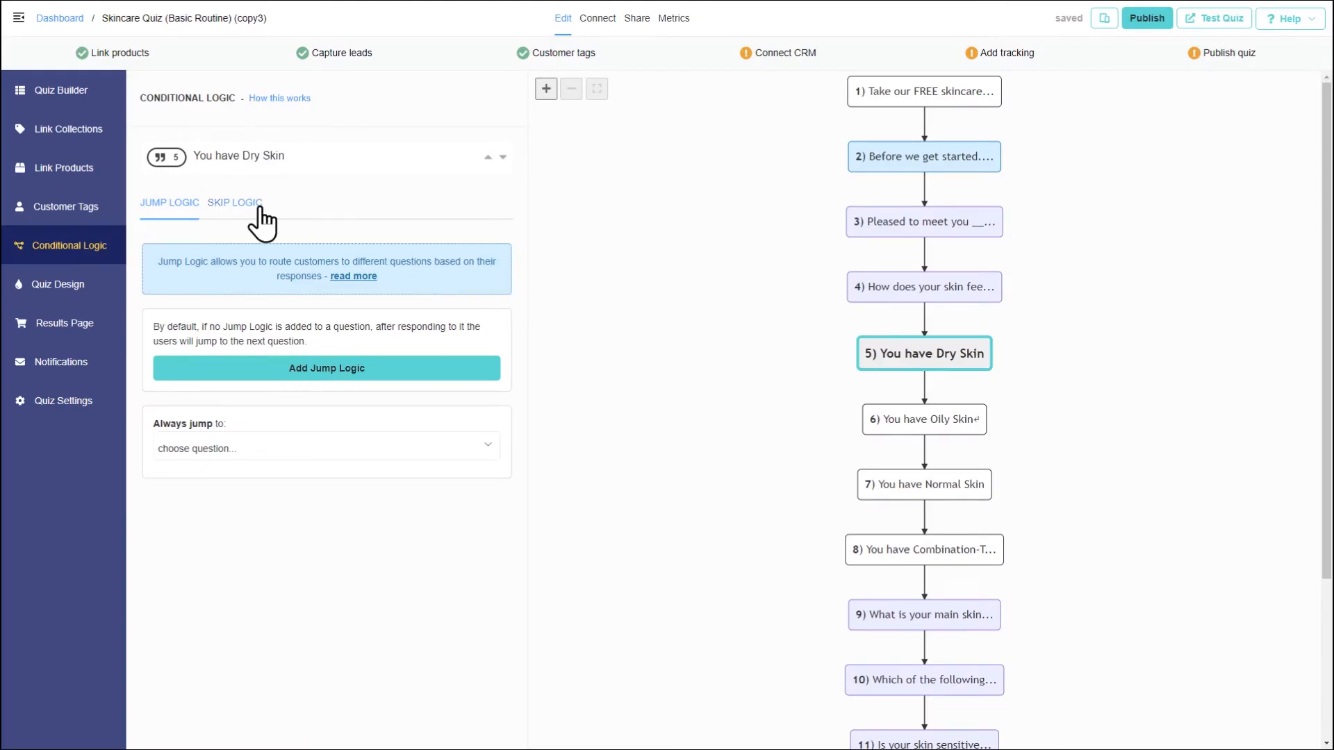
Step: Skip 'You have Dry Skin' when question 4 is not 'Dry and tight all over'
{"action": "left_click", "coordinate": [235, 202]}
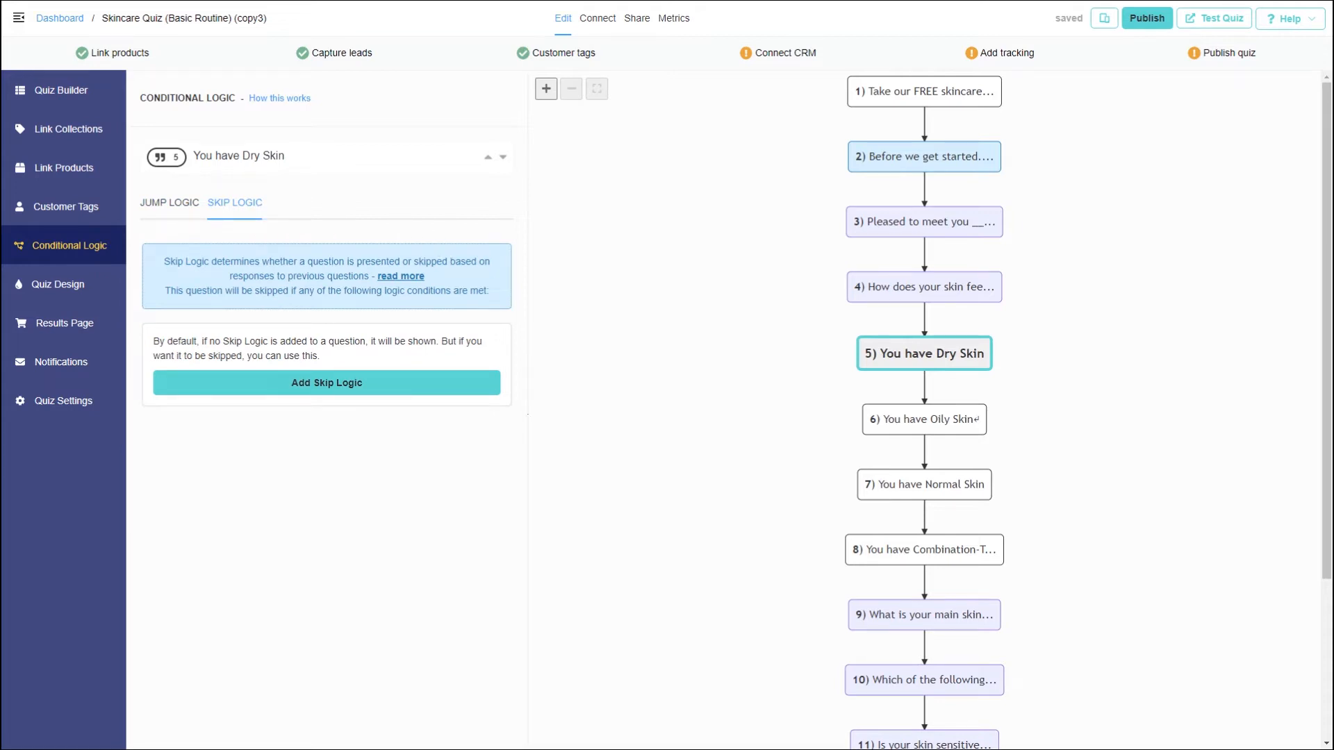
{"action": "mouse_move", "coordinate": [410, 400]}
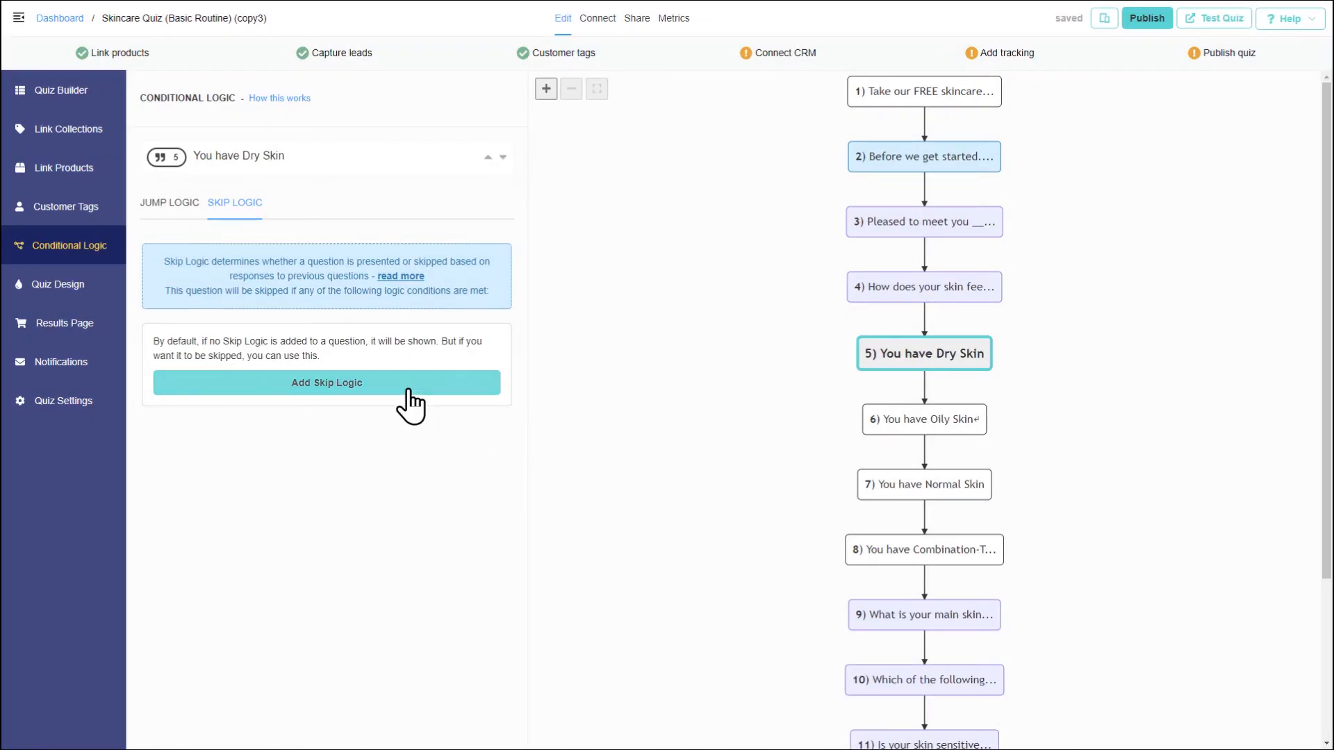
{"action": "left_click", "coordinate": [326, 382]}
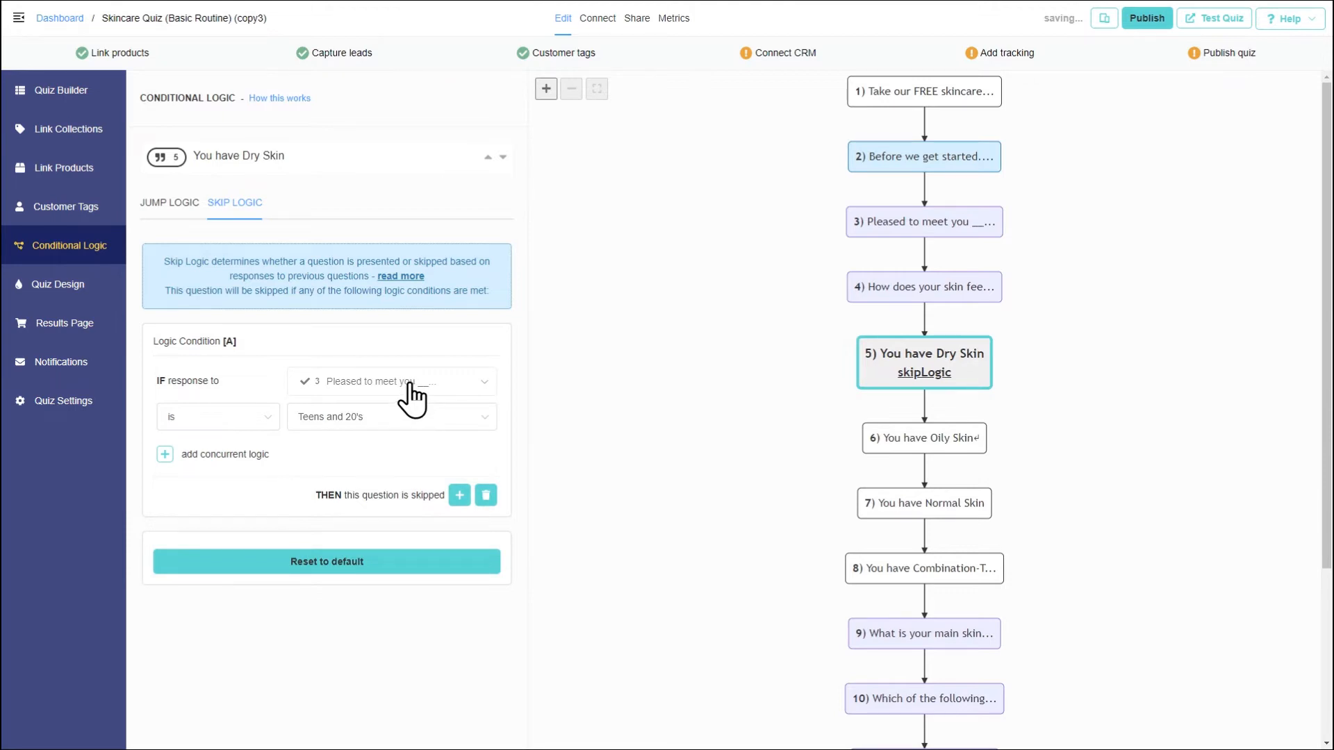
{"action": "left_click", "coordinate": [392, 380]}
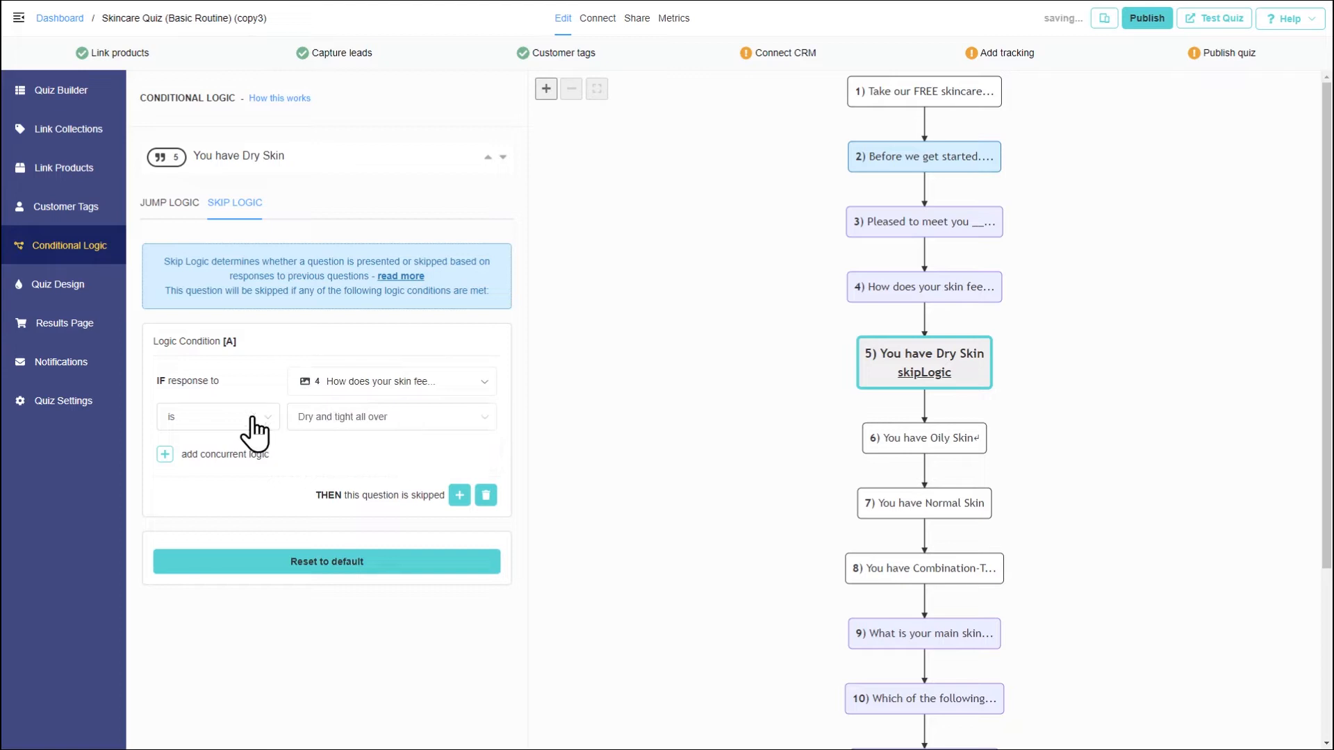
{"action": "left_click", "coordinate": [217, 416]}
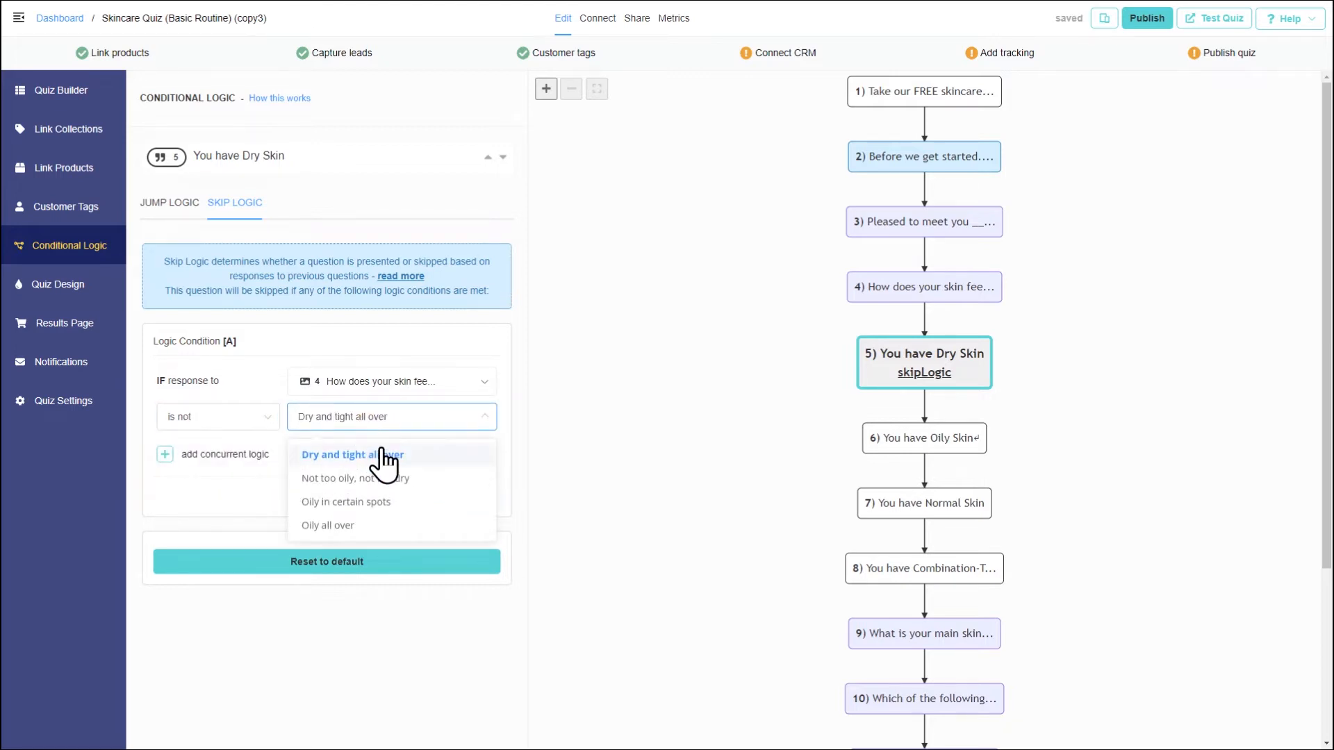
{"action": "left_click", "coordinate": [352, 454]}
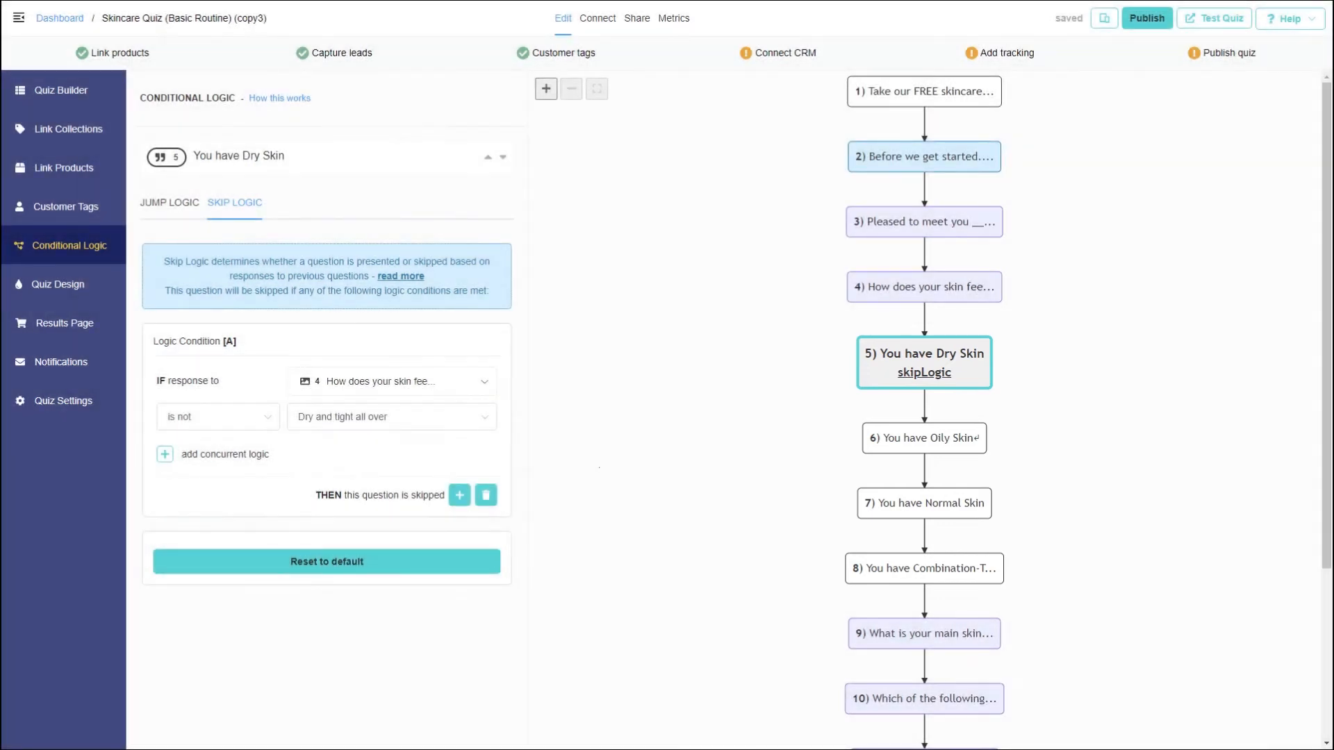
{"action": "left_click", "coordinate": [924, 439]}
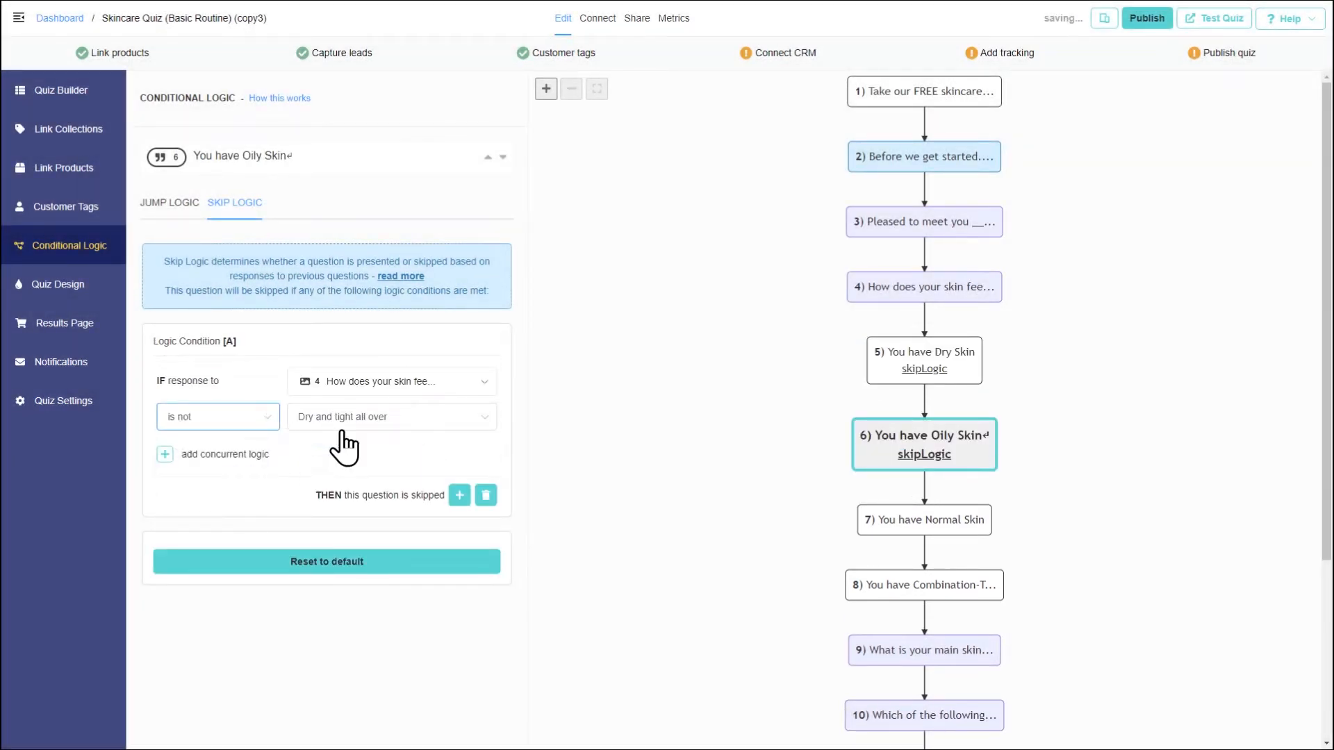
Step: Skip Oily Skin unless 'Oily all over' and Combination unless 'Oily in certain spots'
{"action": "left_click", "coordinate": [390, 417]}
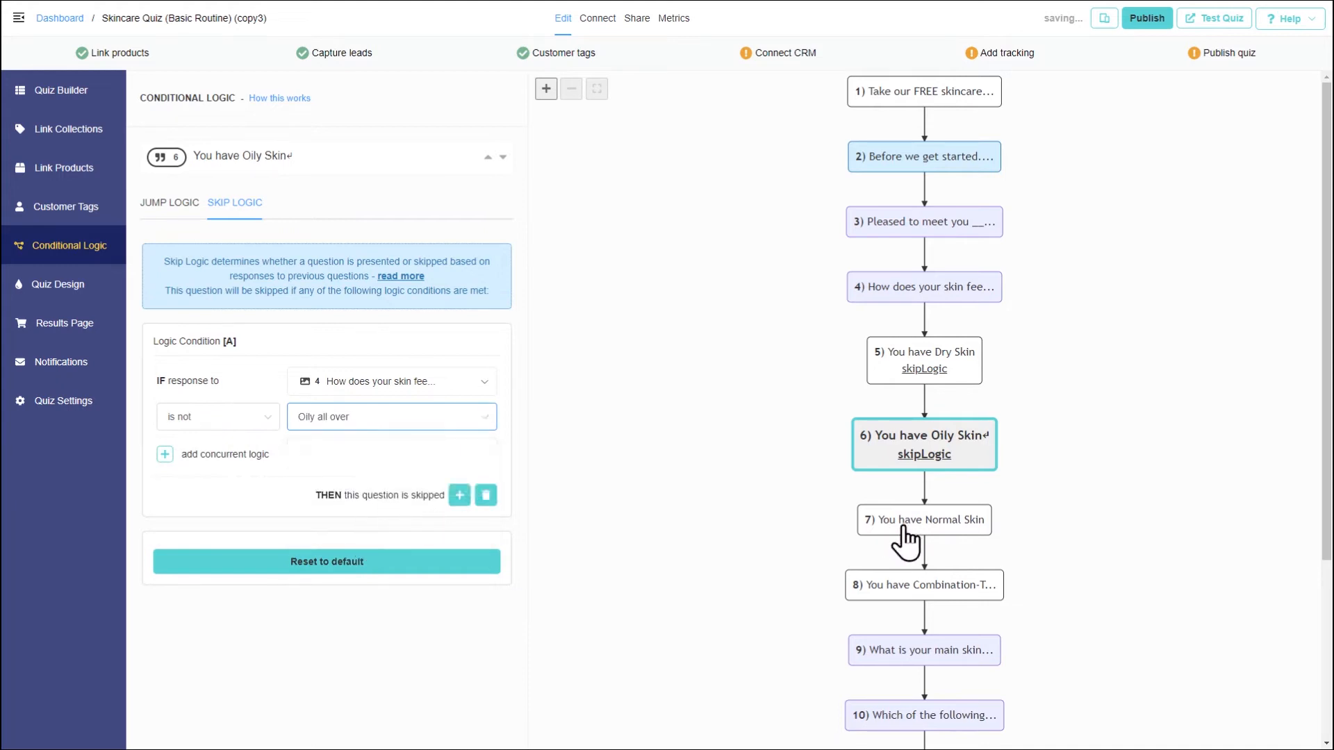
{"action": "left_click", "coordinate": [924, 520]}
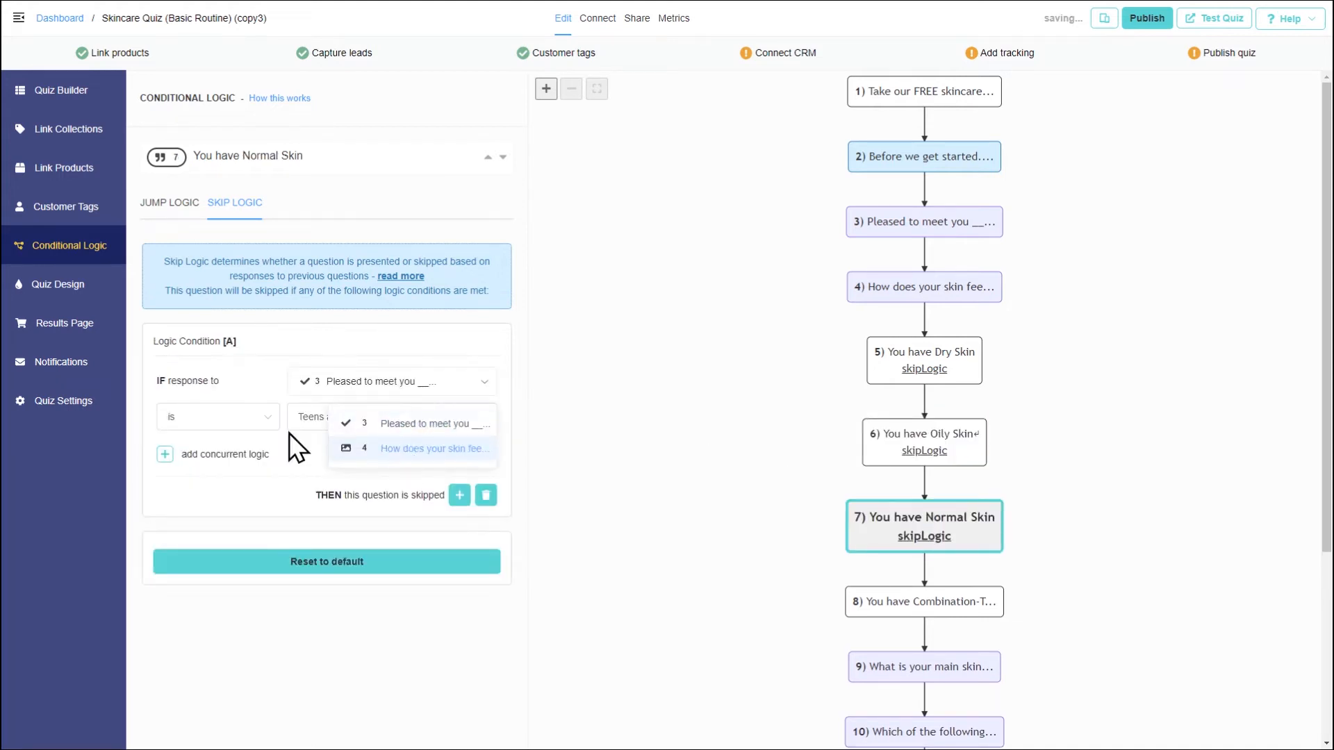
{"action": "left_click", "coordinate": [433, 448]}
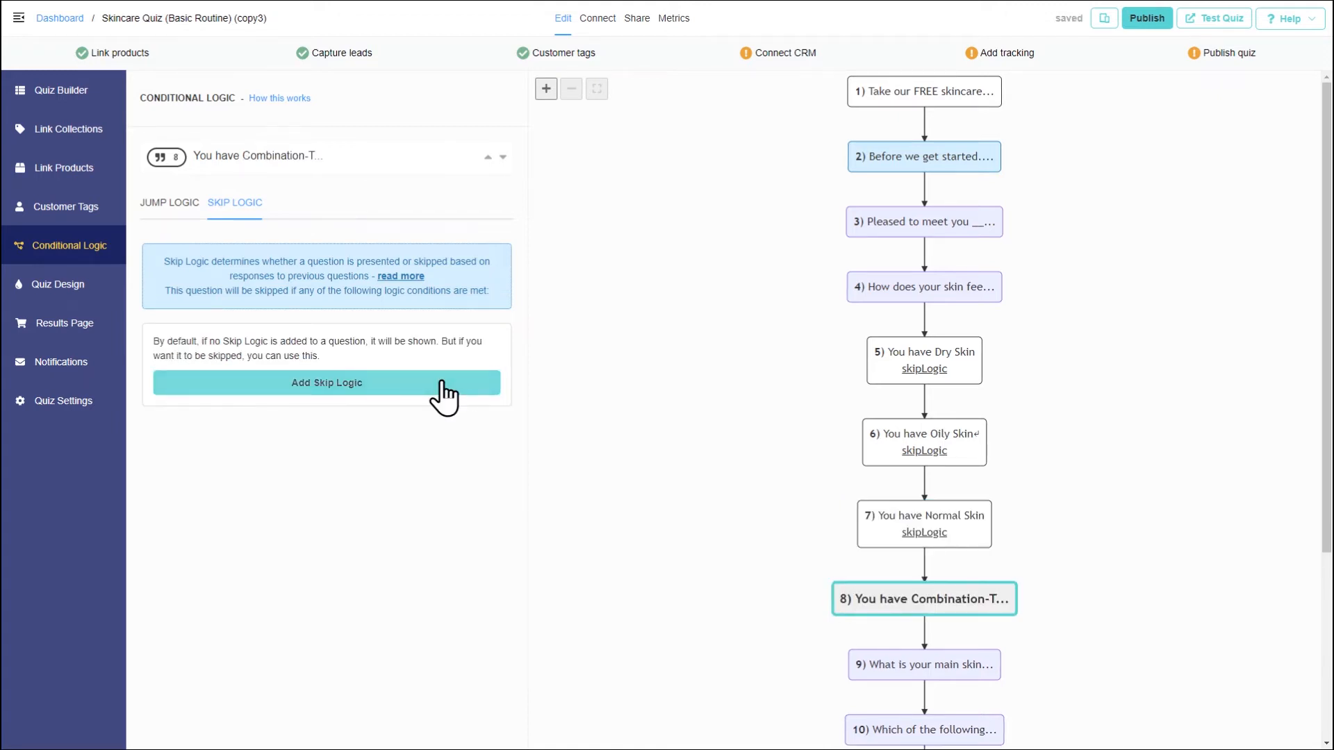
{"action": "left_click", "coordinate": [325, 382]}
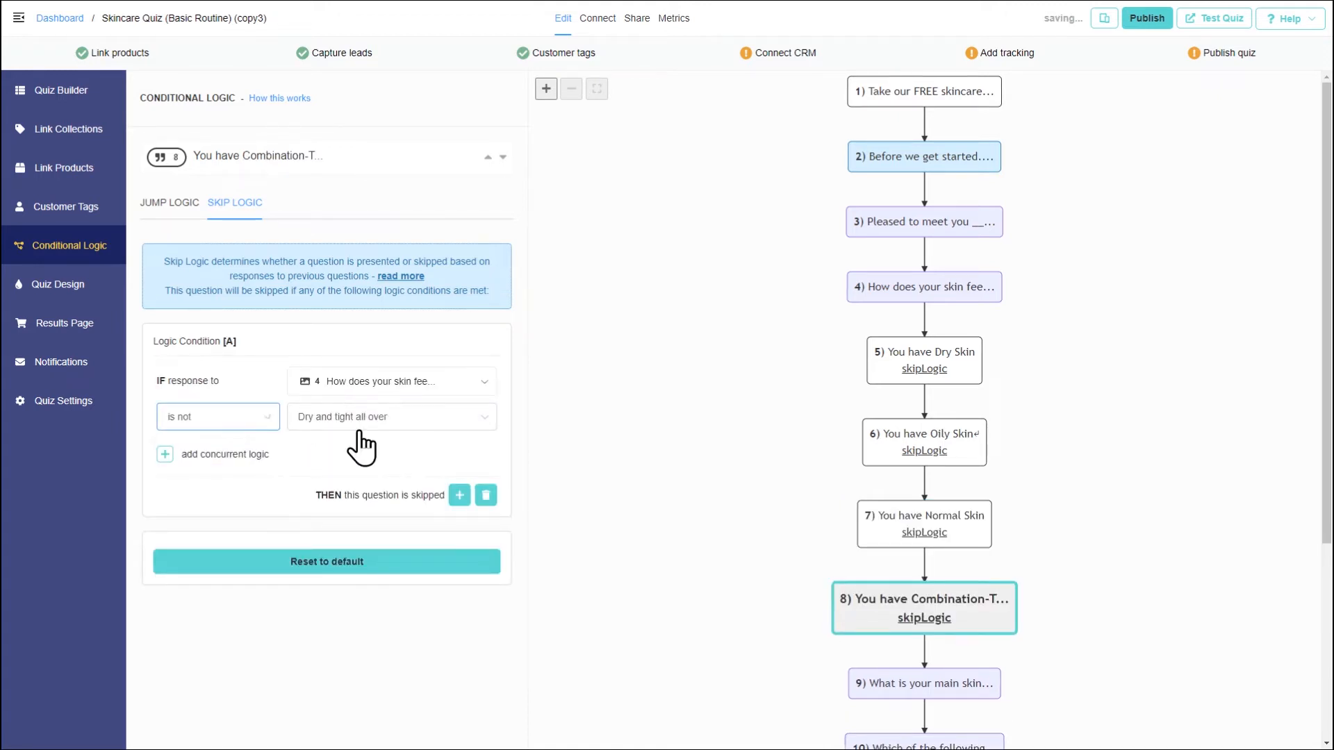
{"action": "left_click", "coordinate": [390, 416]}
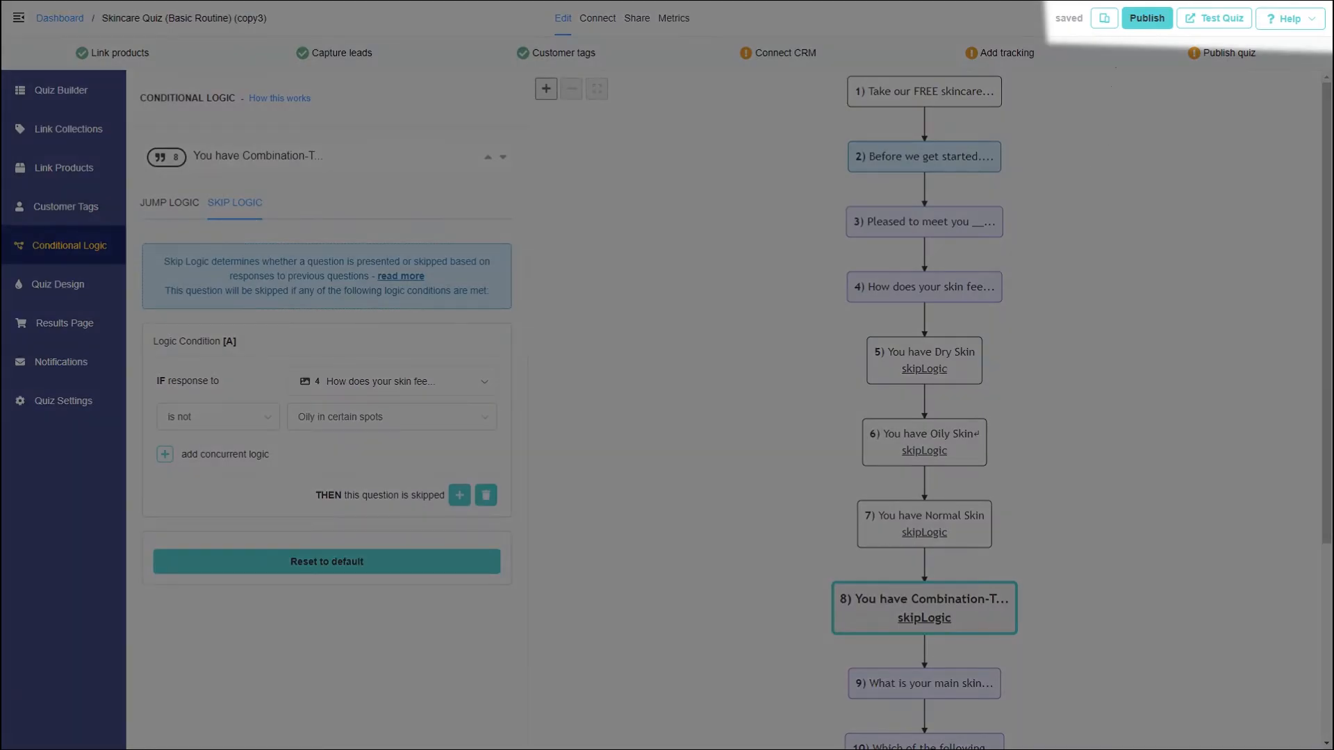
Step: Publish the skincare quiz, preview through to Oily Skin advice, and open Skin Hair Nutrition Quiz
{"action": "left_click", "coordinate": [1145, 17]}
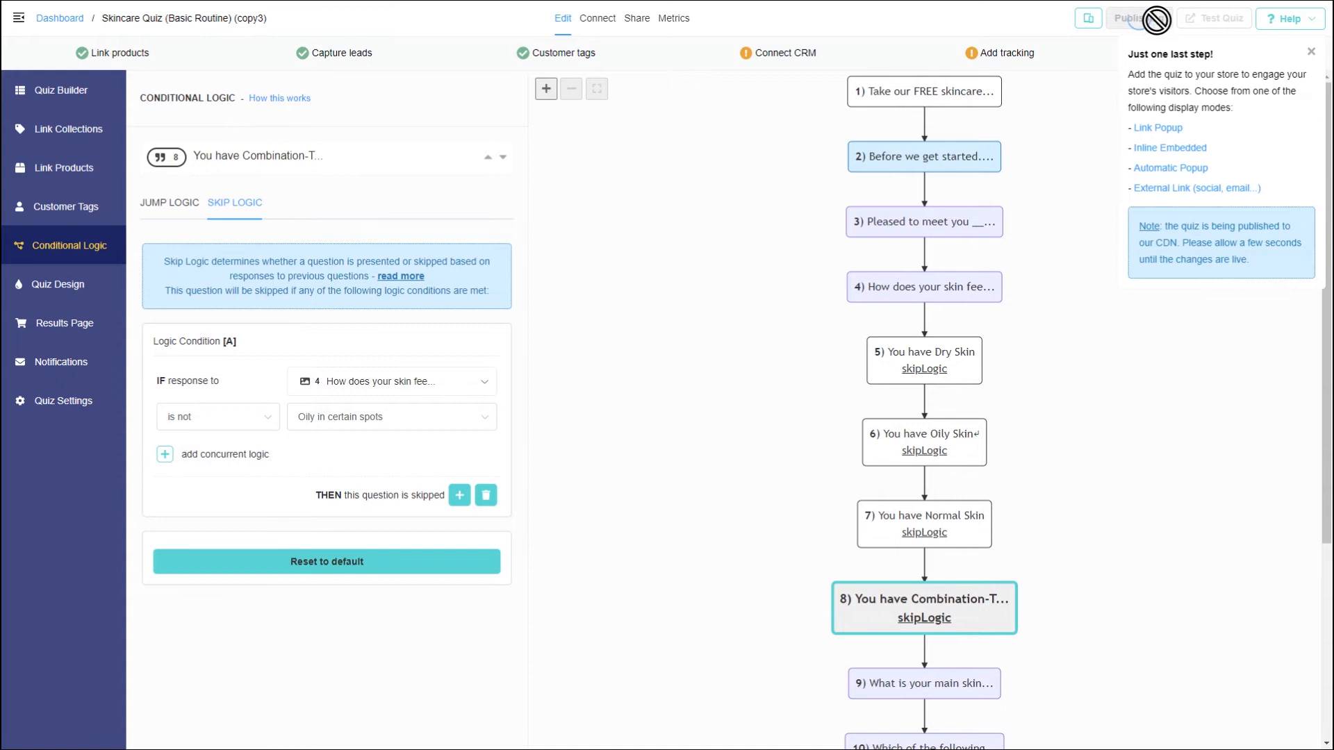
{"action": "left_click", "coordinate": [1129, 18]}
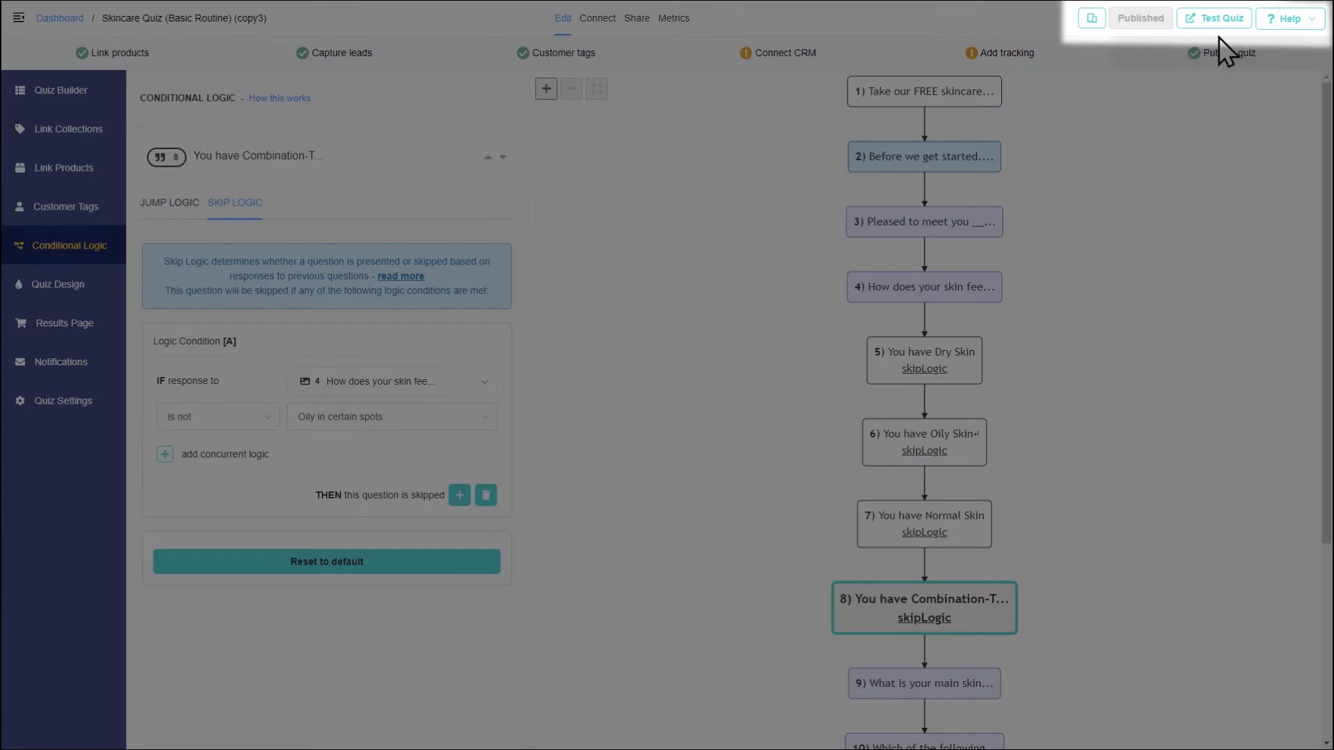
{"action": "left_click", "coordinate": [1220, 17]}
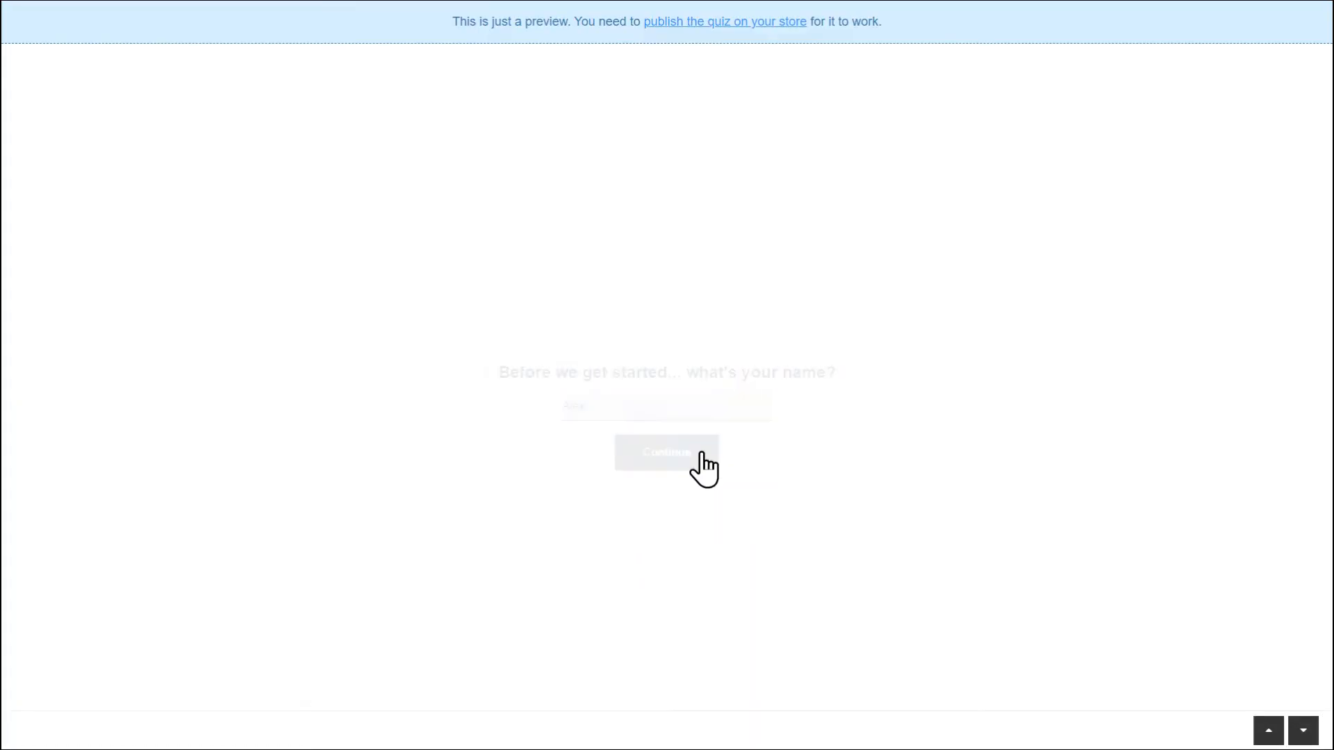
{"action": "left_click", "coordinate": [666, 452]}
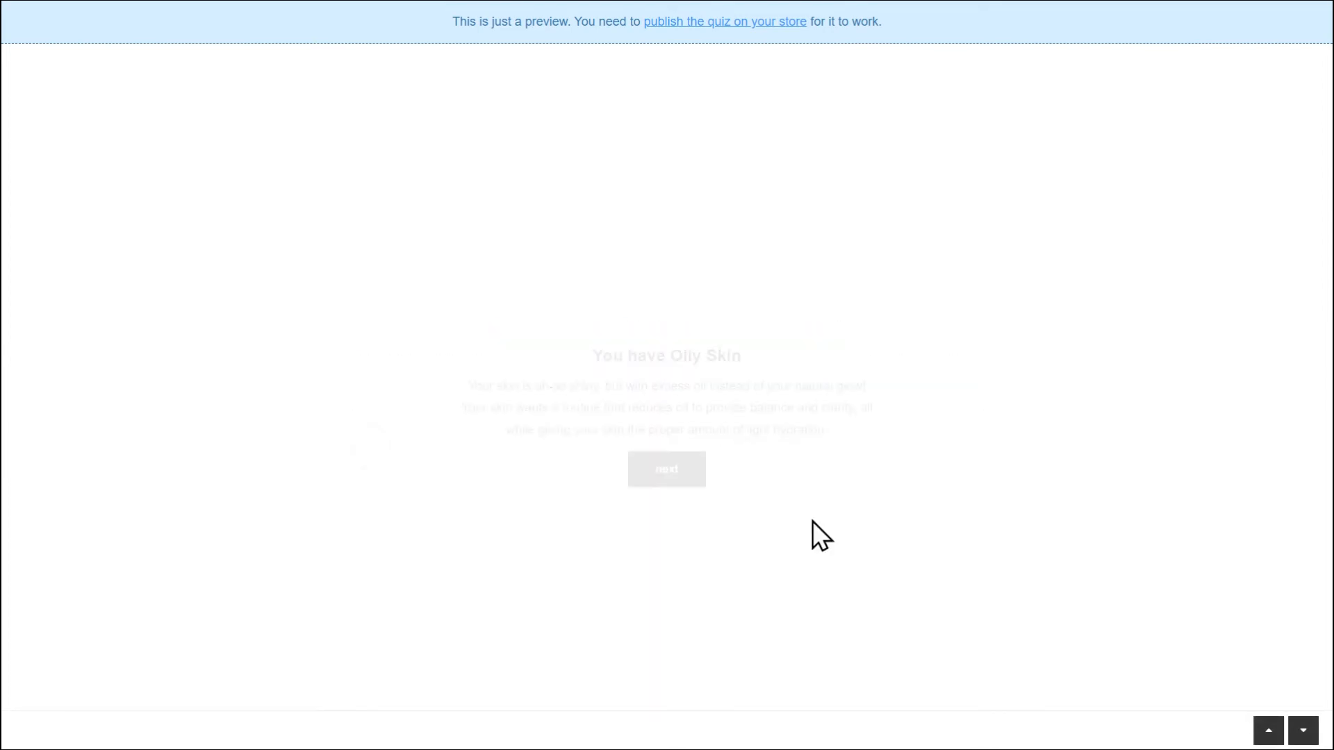
{"action": "left_click", "coordinate": [666, 469]}
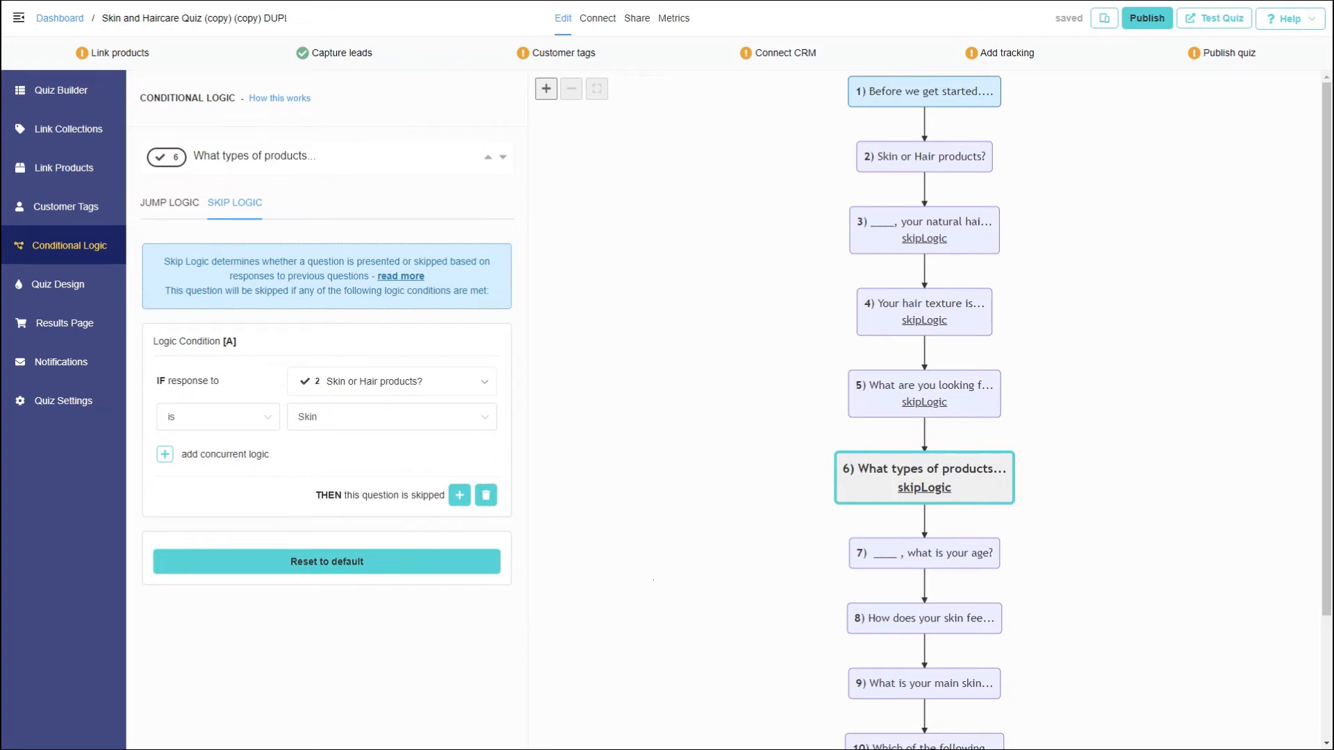
{"action": "left_click", "coordinate": [923, 312]}
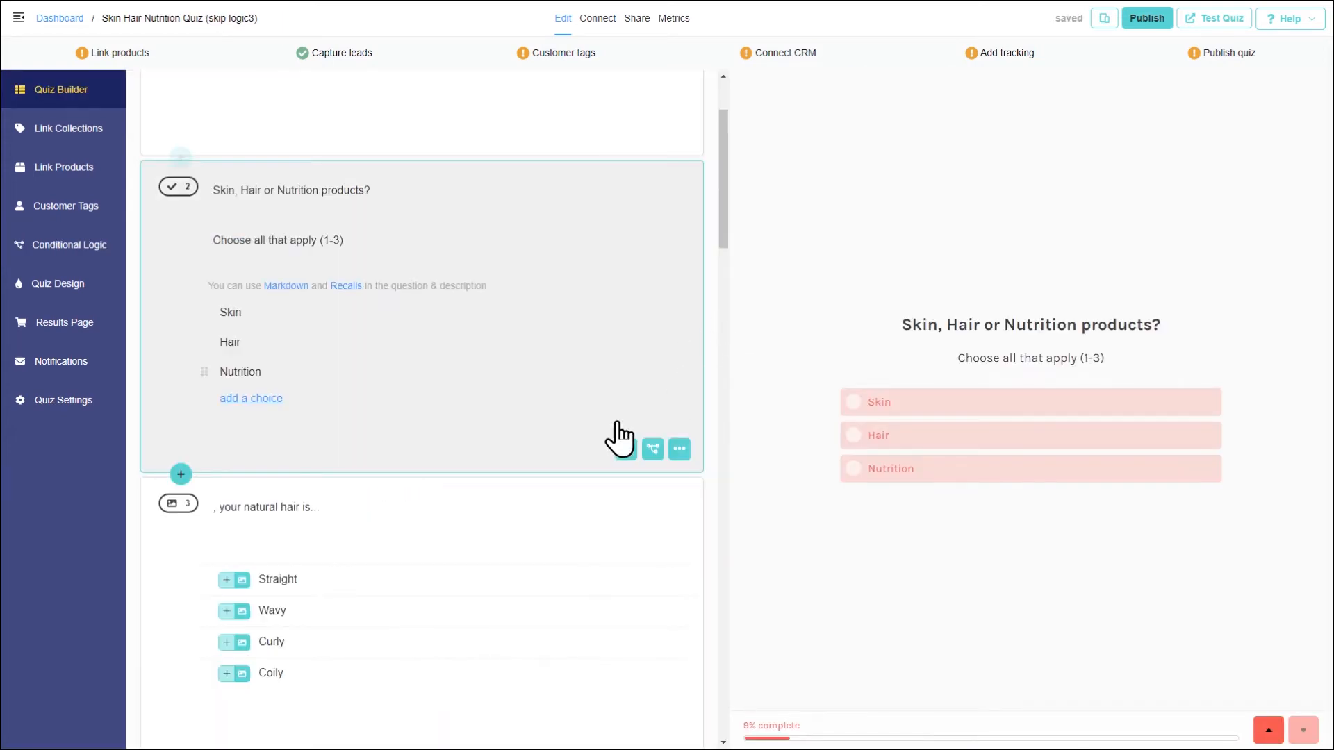
Step: Enable Multiple Selection with range 1–3 on question 2, then tick Skin and Hair in preview
{"action": "left_click", "coordinate": [651, 450]}
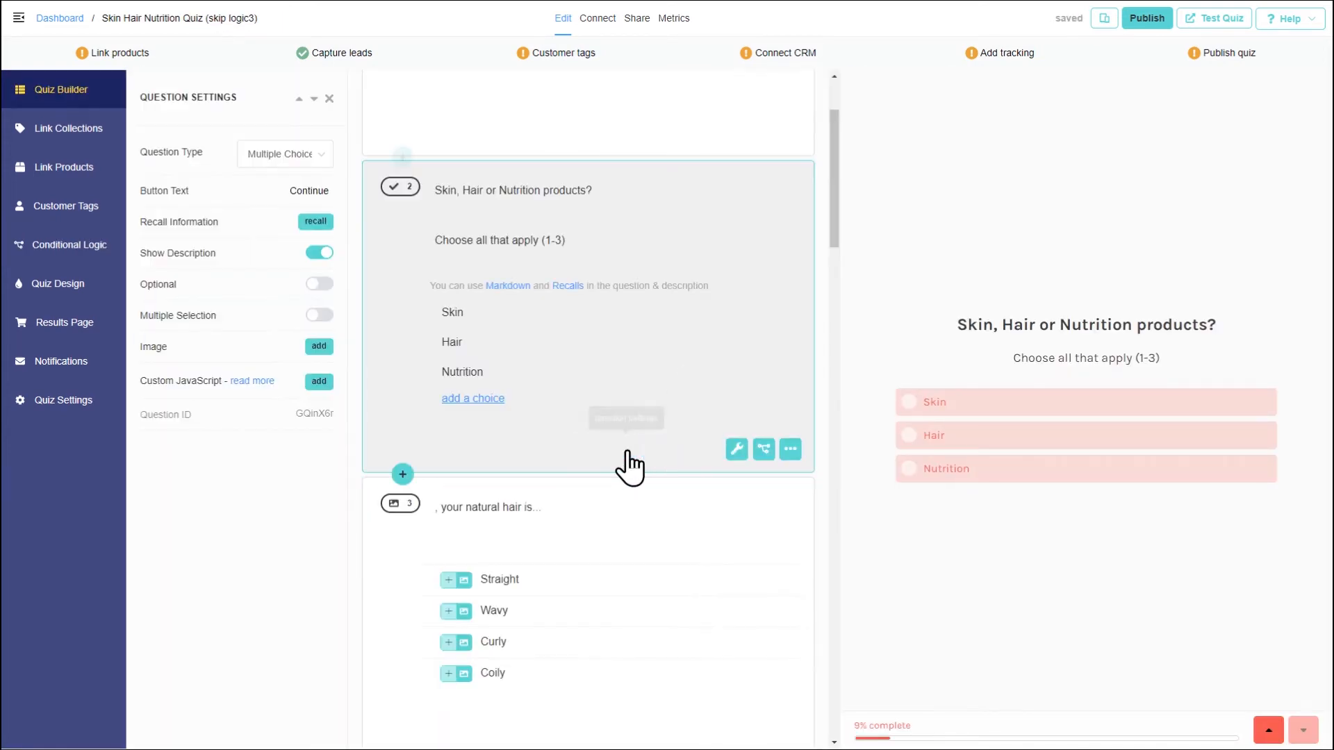
{"action": "left_click", "coordinate": [318, 314]}
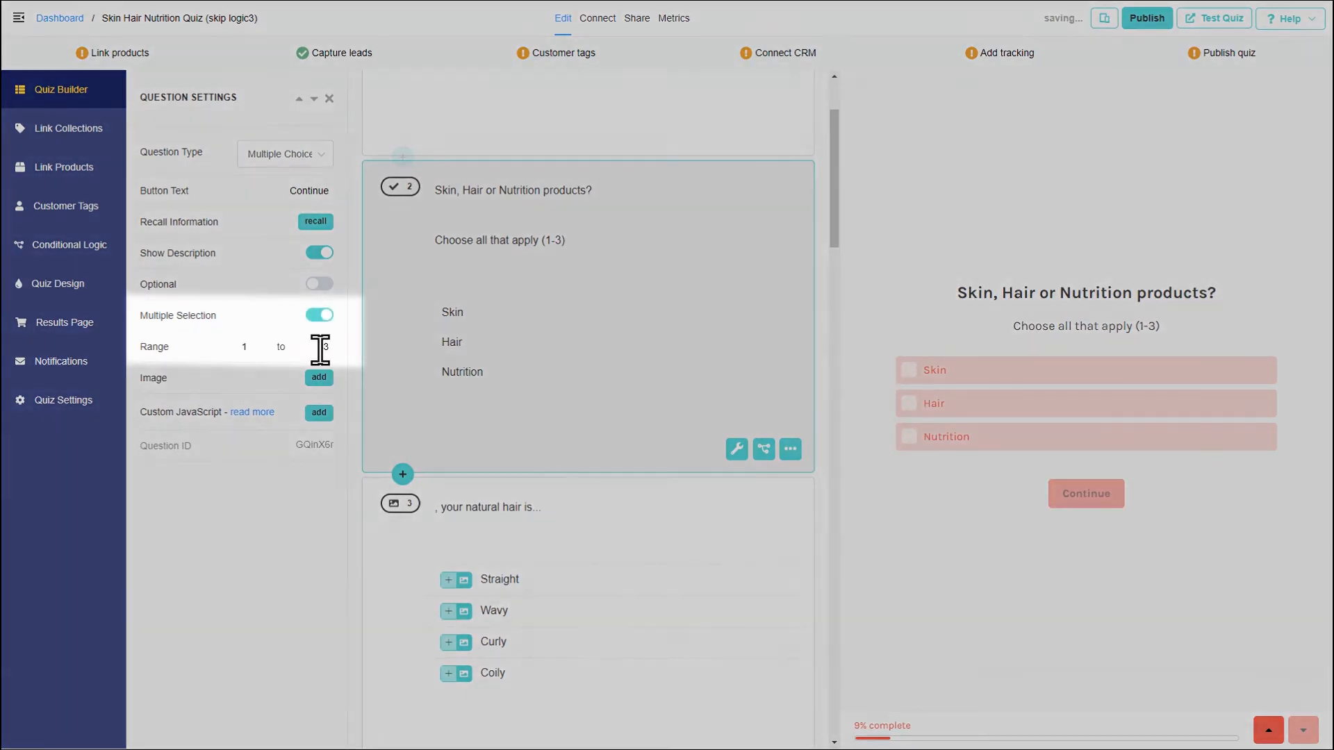
{"action": "left_click", "coordinate": [322, 346]}
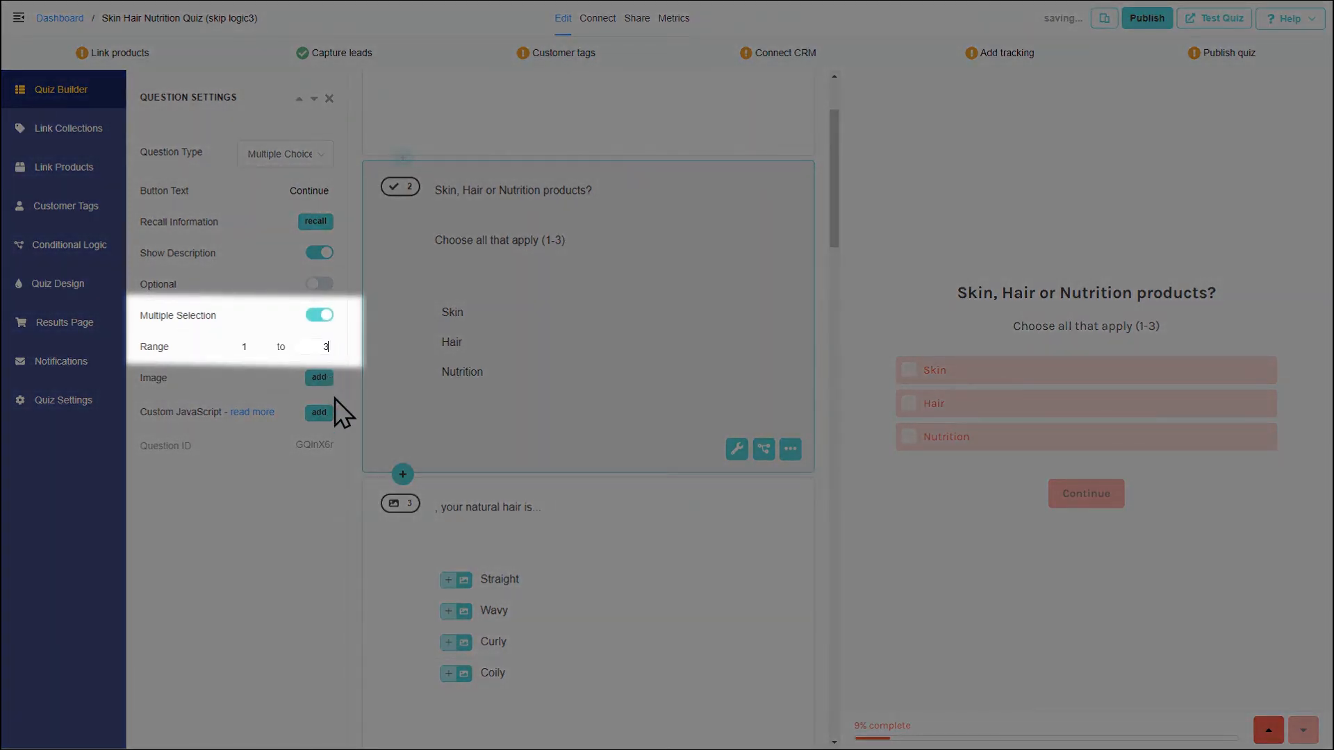
{"action": "left_click", "coordinate": [328, 98]}
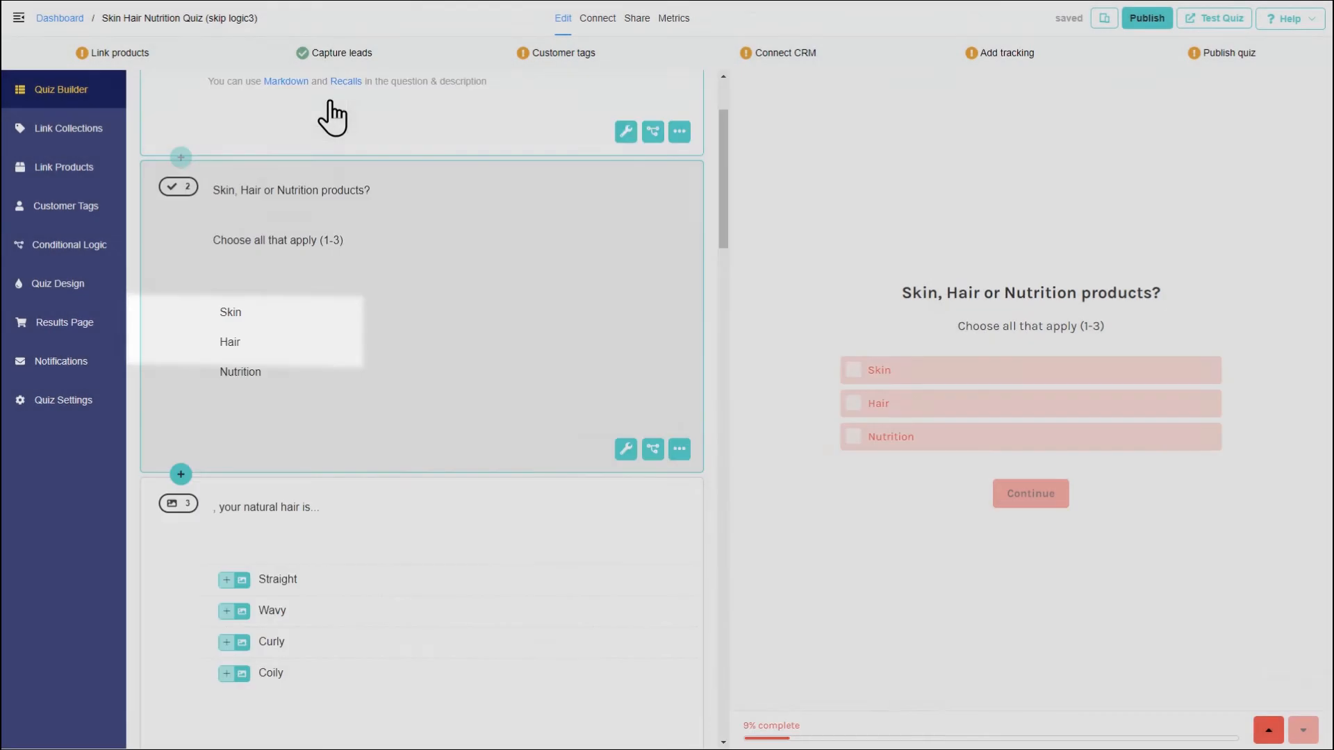
{"action": "left_click", "coordinate": [853, 436]}
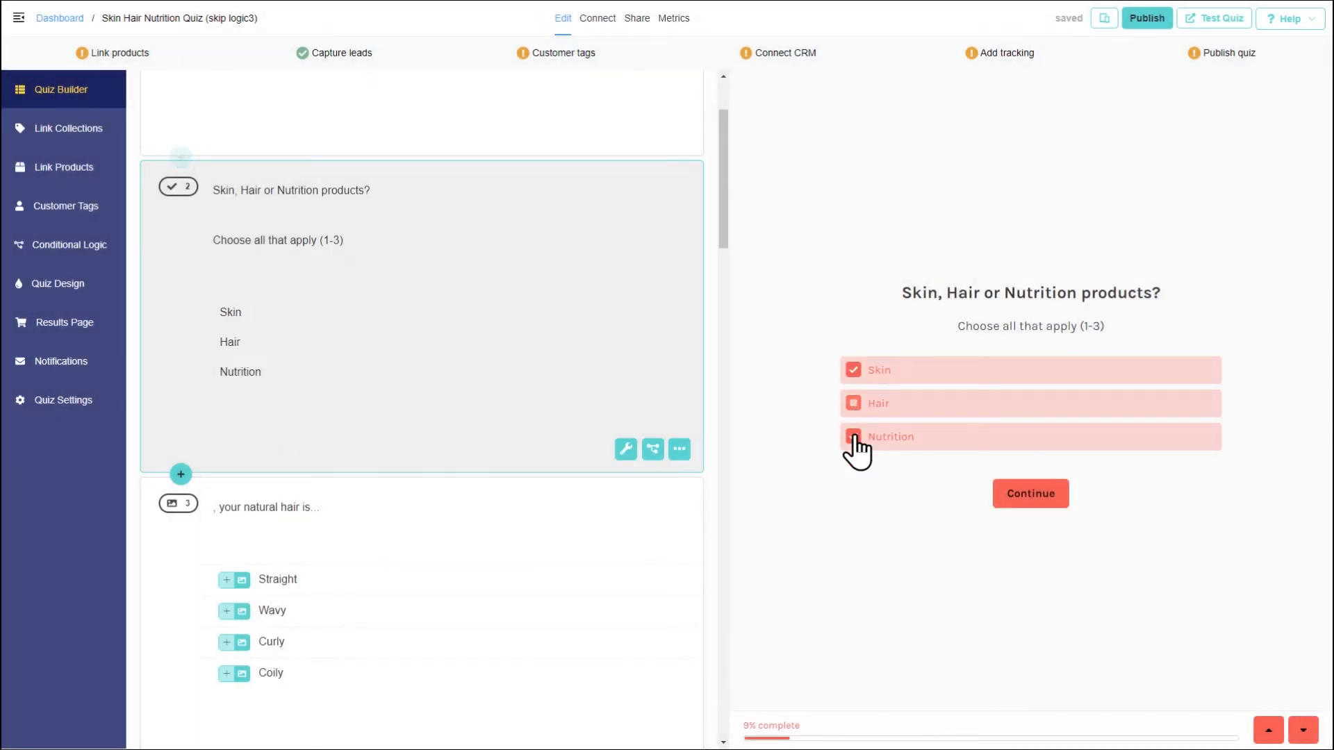
{"action": "left_click", "coordinate": [854, 403]}
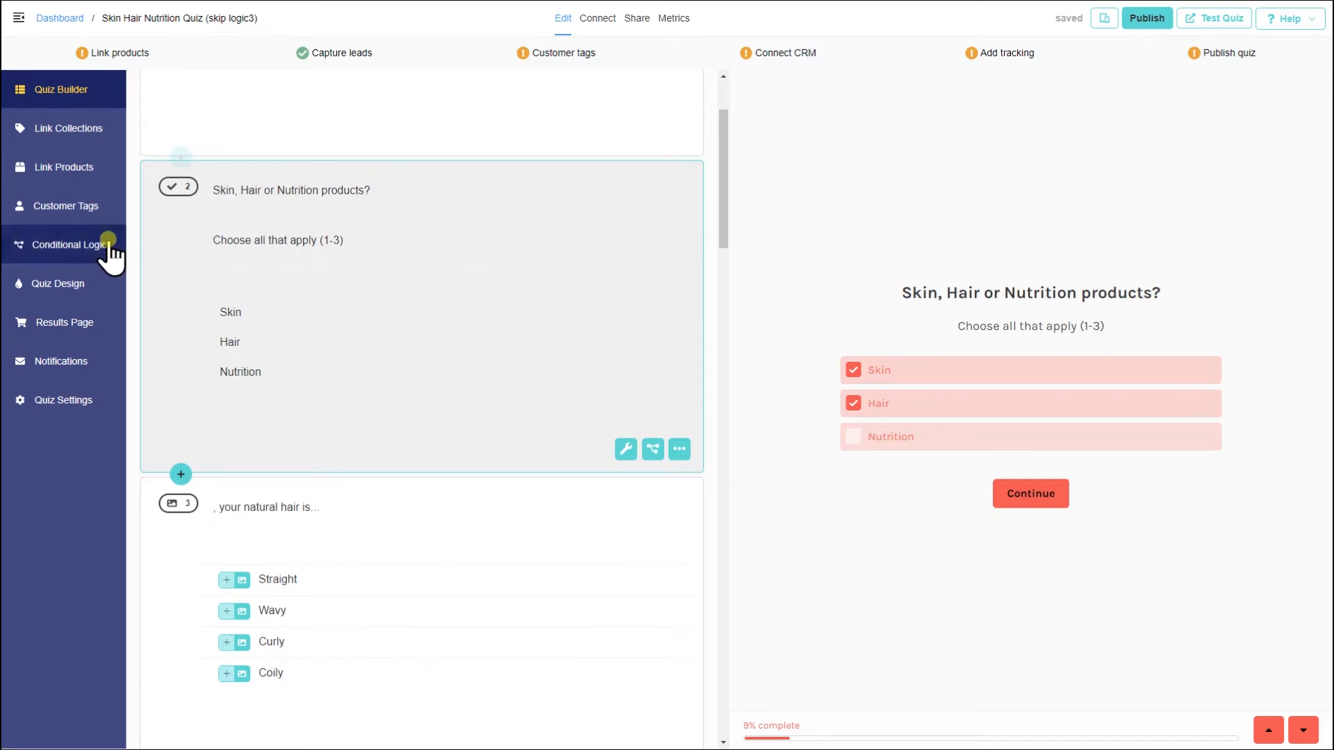
Step: Test the quiz with Nutrition and Skin ticked, then open the block-logic skincare quiz
{"action": "left_click", "coordinate": [68, 245]}
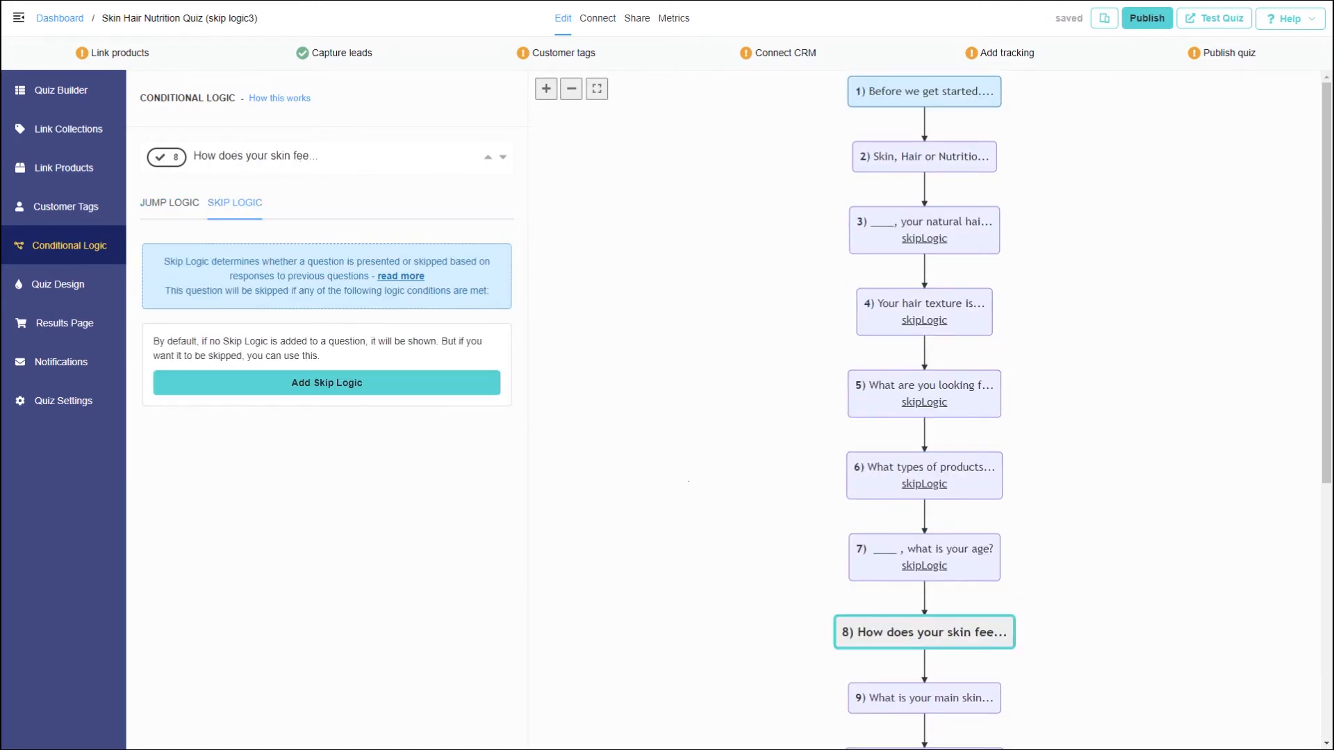
{"action": "left_click", "coordinate": [326, 382]}
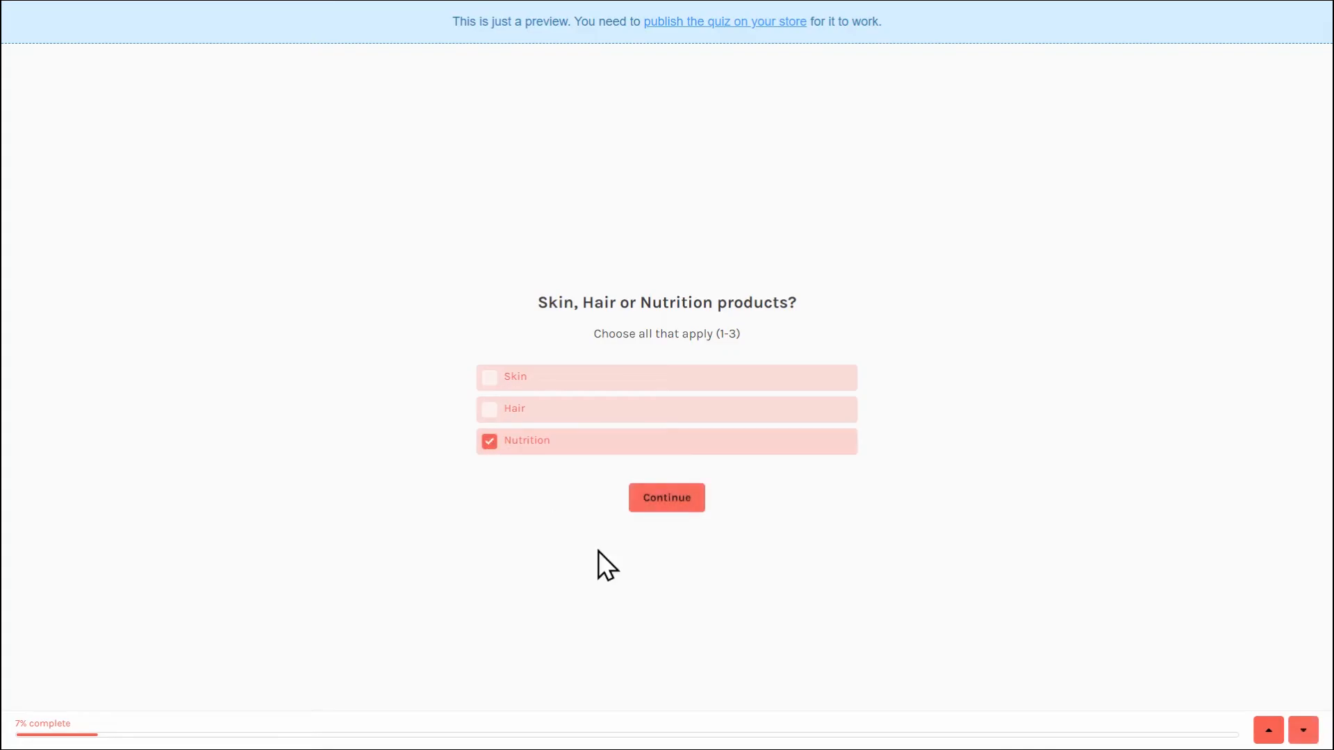
{"action": "left_click", "coordinate": [666, 498]}
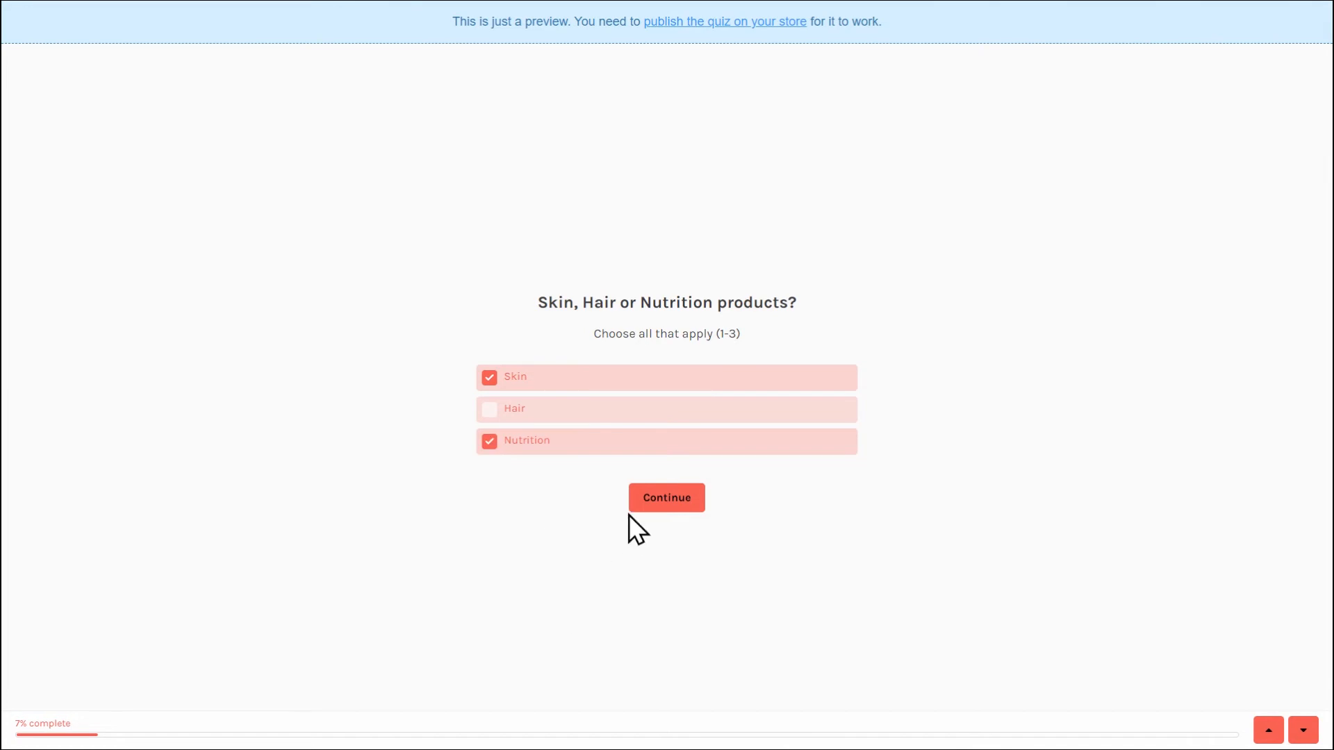
{"action": "left_click", "coordinate": [666, 498]}
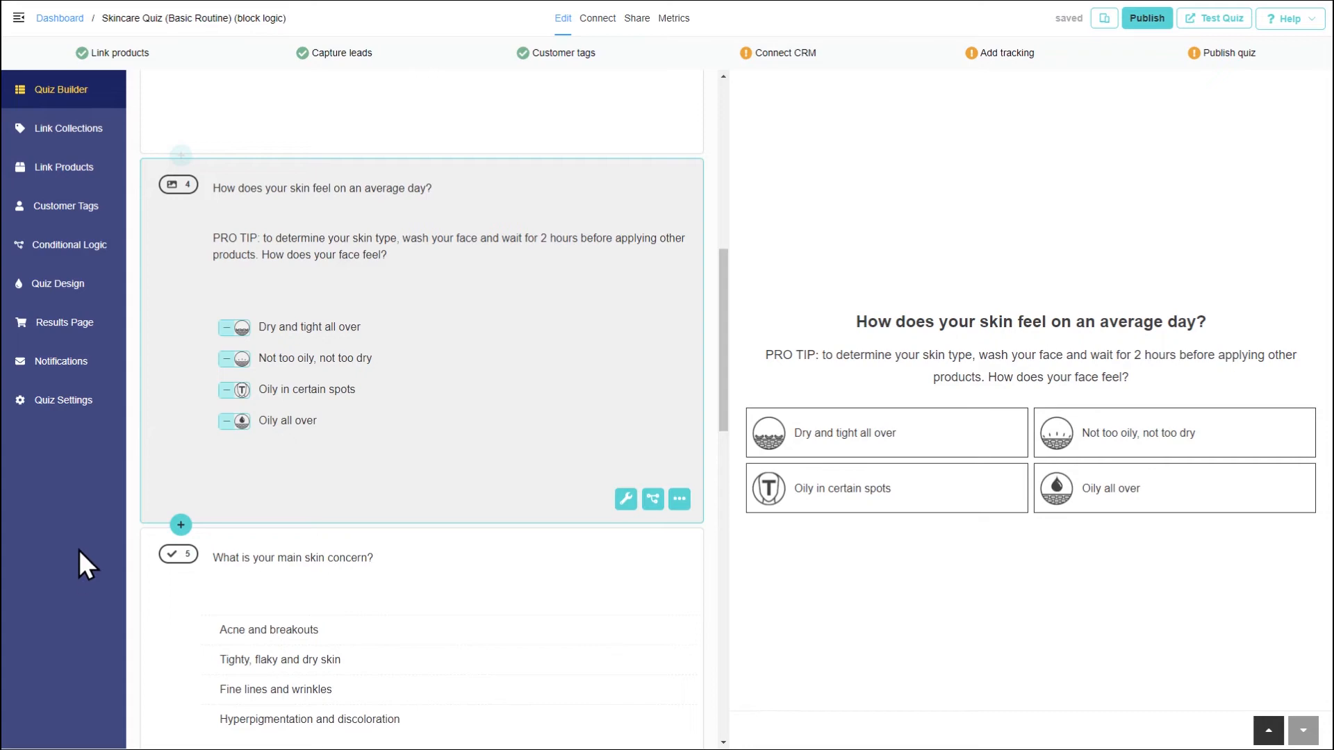
Step: Open the Results Page showing the heading, coupon text and four product slots
{"action": "left_click", "coordinate": [63, 322]}
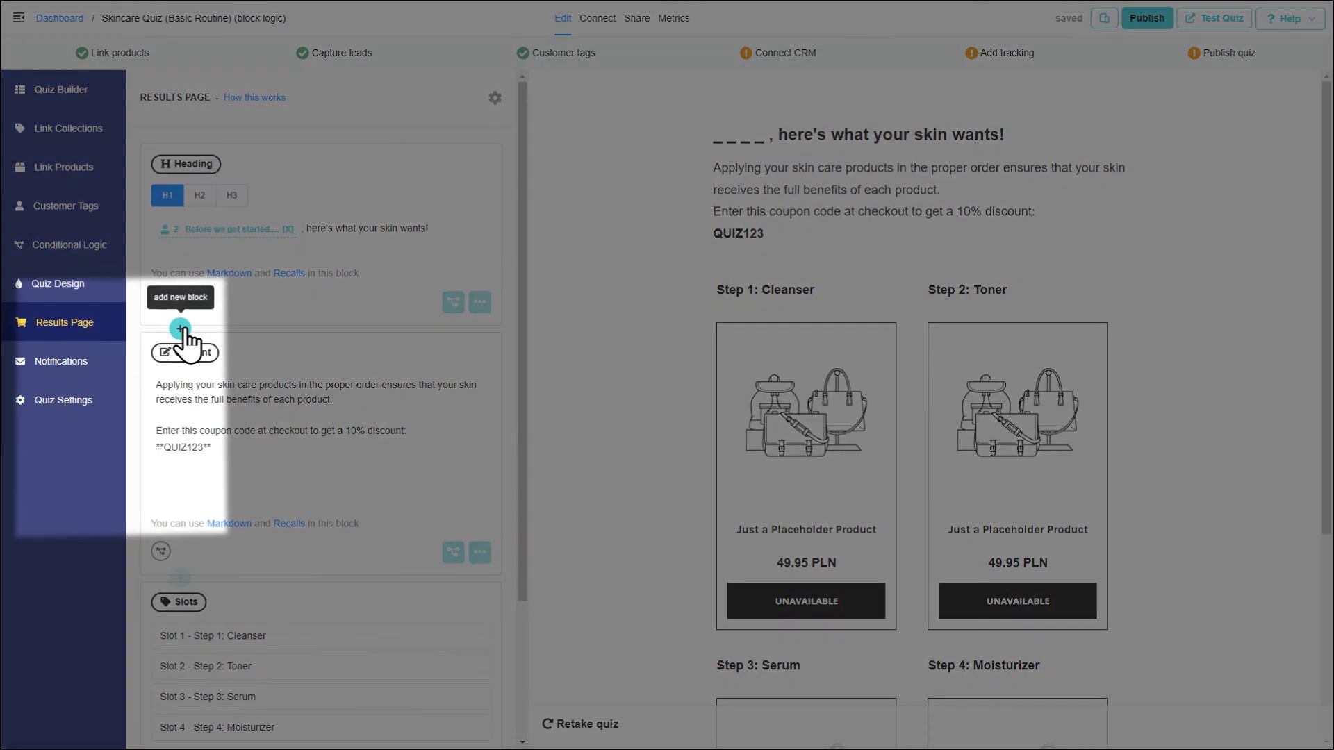
Step: Insert Content Blocks for Dry, Oily, Normal ('You have Normal Skin') and Combination-Type skin advice
{"action": "left_click", "coordinate": [179, 329]}
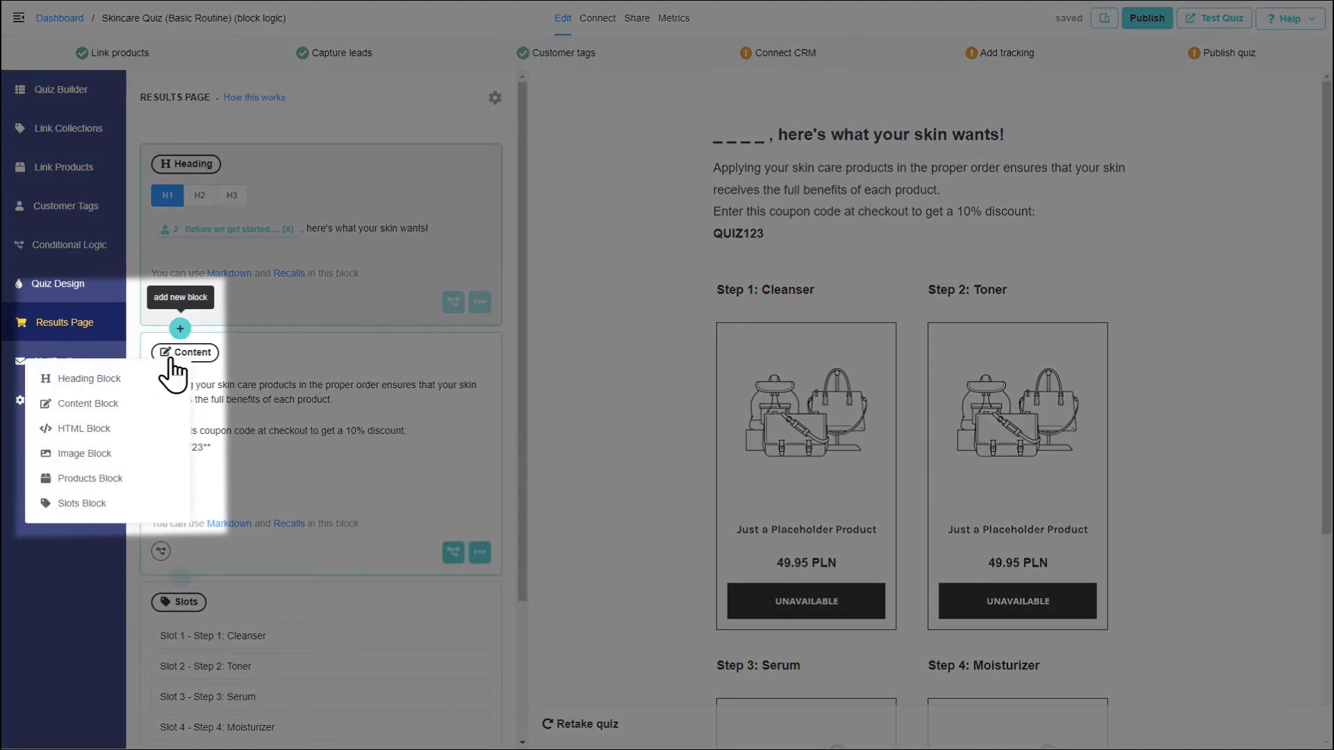
{"action": "left_click", "coordinate": [87, 403]}
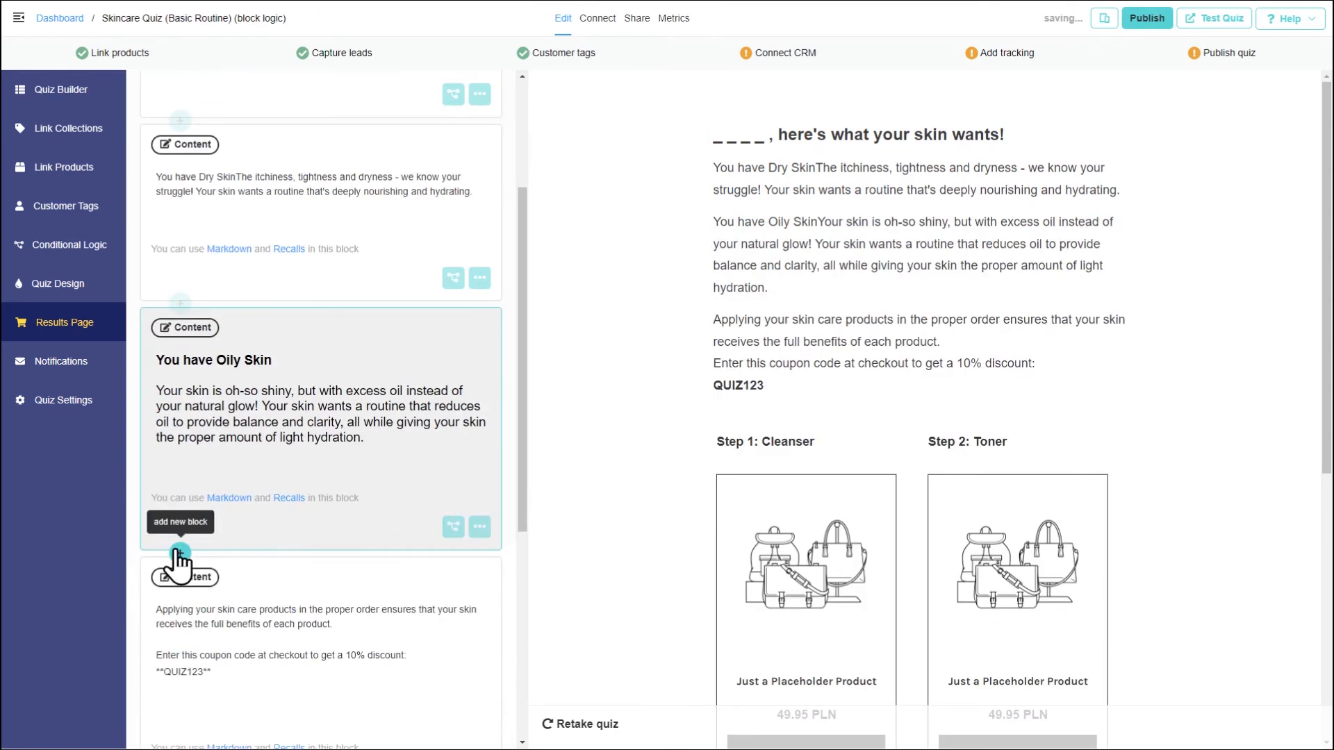
{"action": "left_click", "coordinate": [179, 521]}
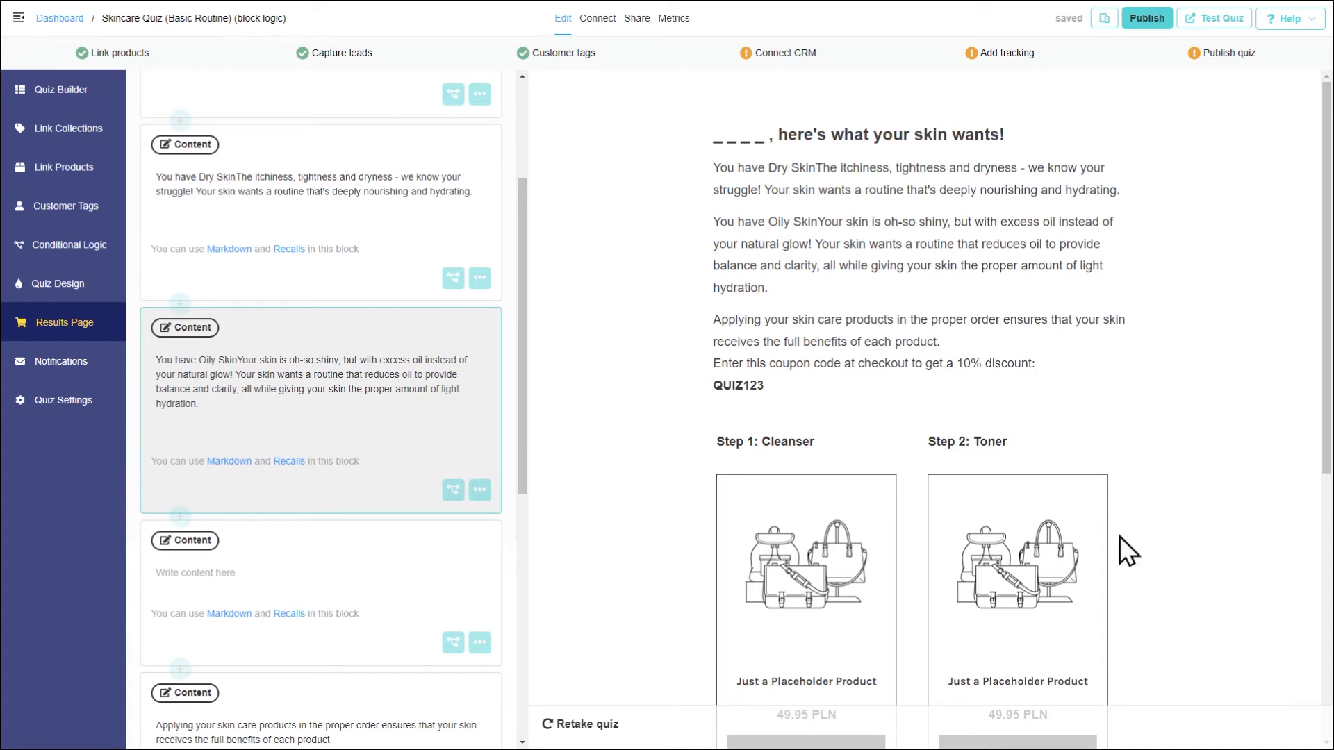
{"action": "type", "text": "You have Normal Skin"}
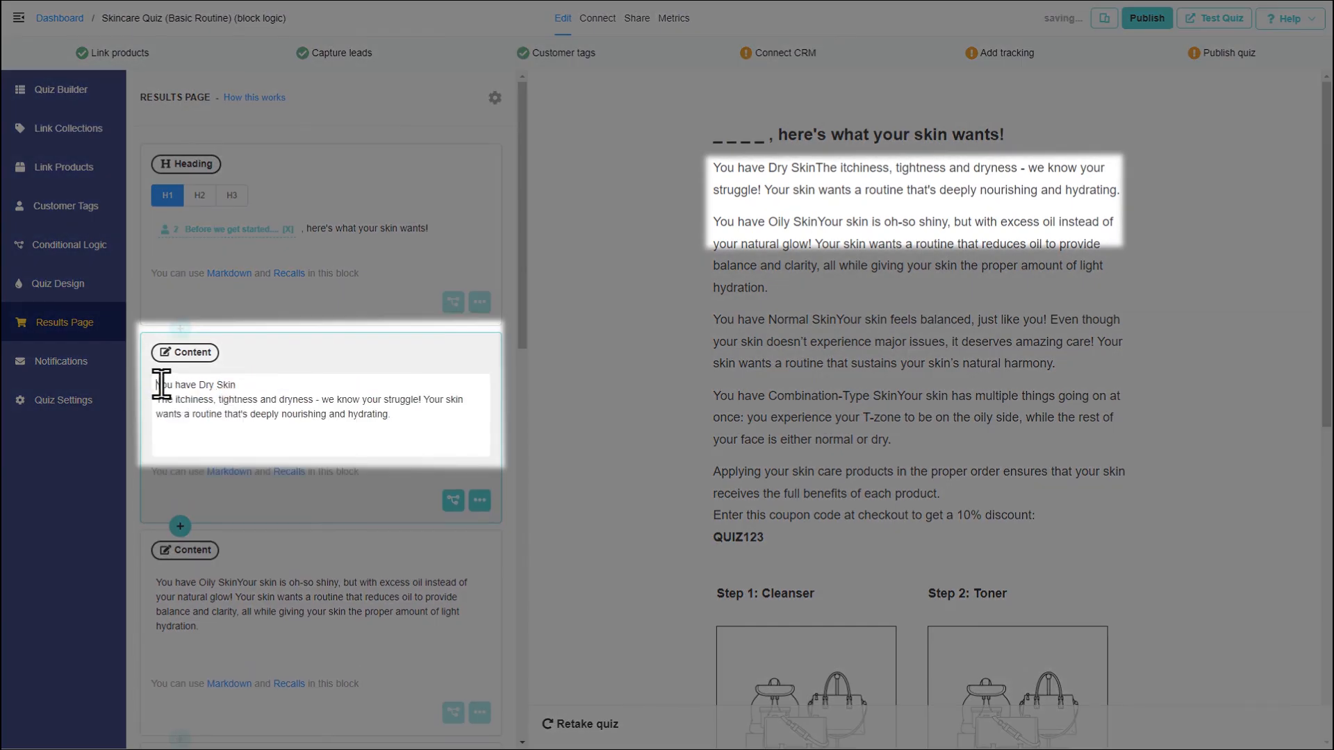
Step: Add '#' before each 'You have … Skin' title so it renders as an H1 heading
{"action": "type", "text": "#"}
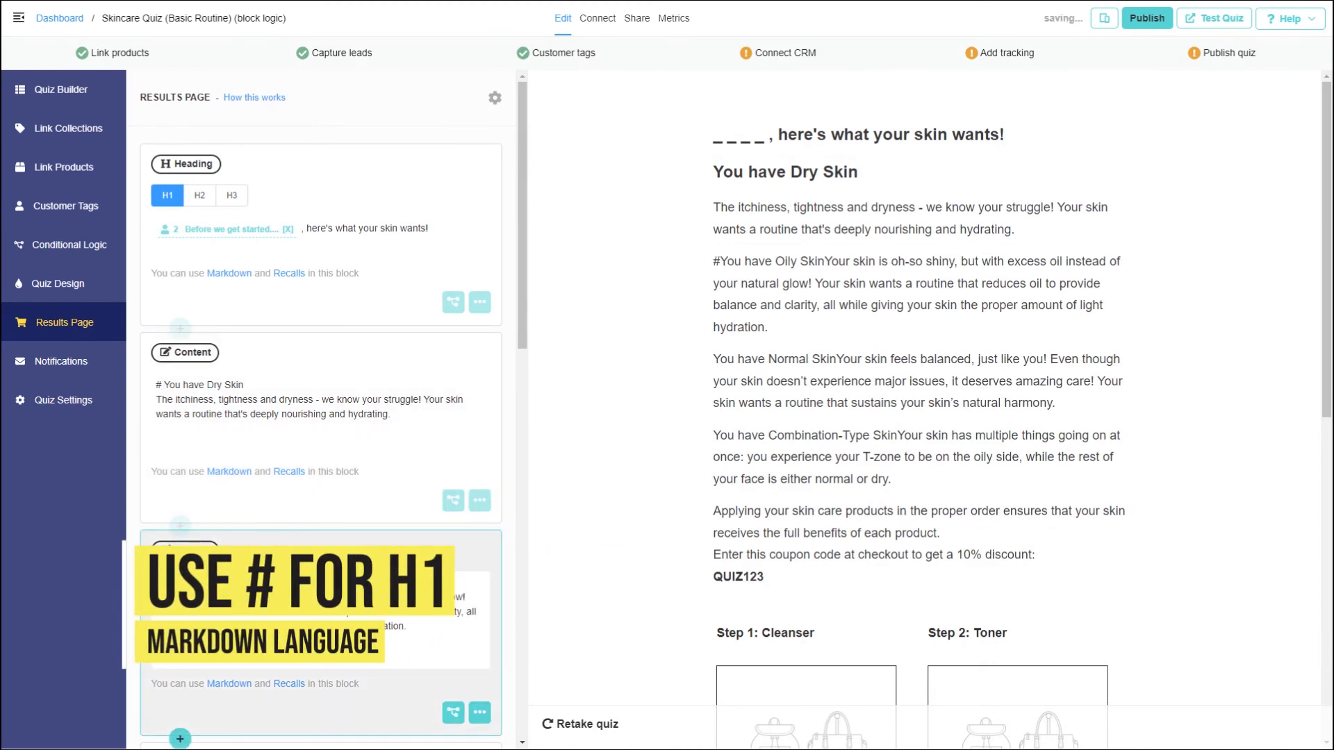
{"action": "scroll", "scroll_direction": "down", "scroll_amount": 3}
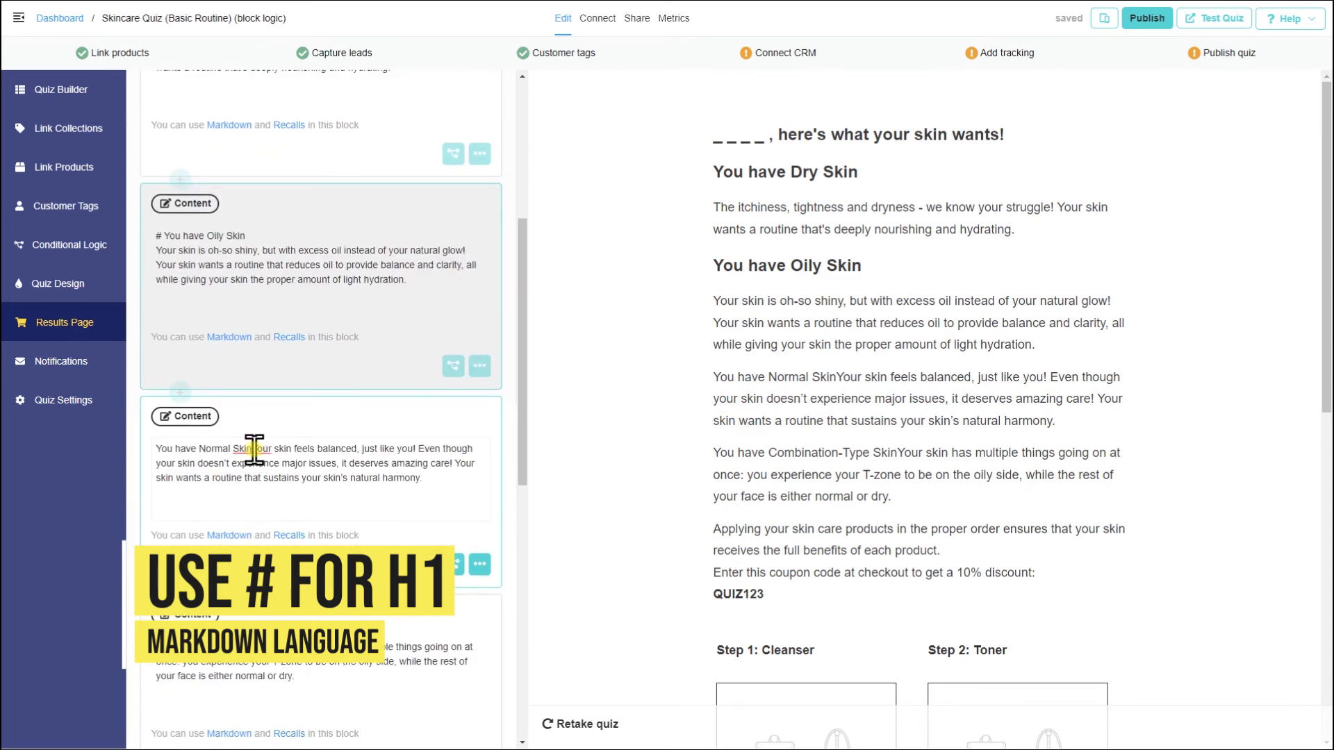
{"action": "type", "text": "#"}
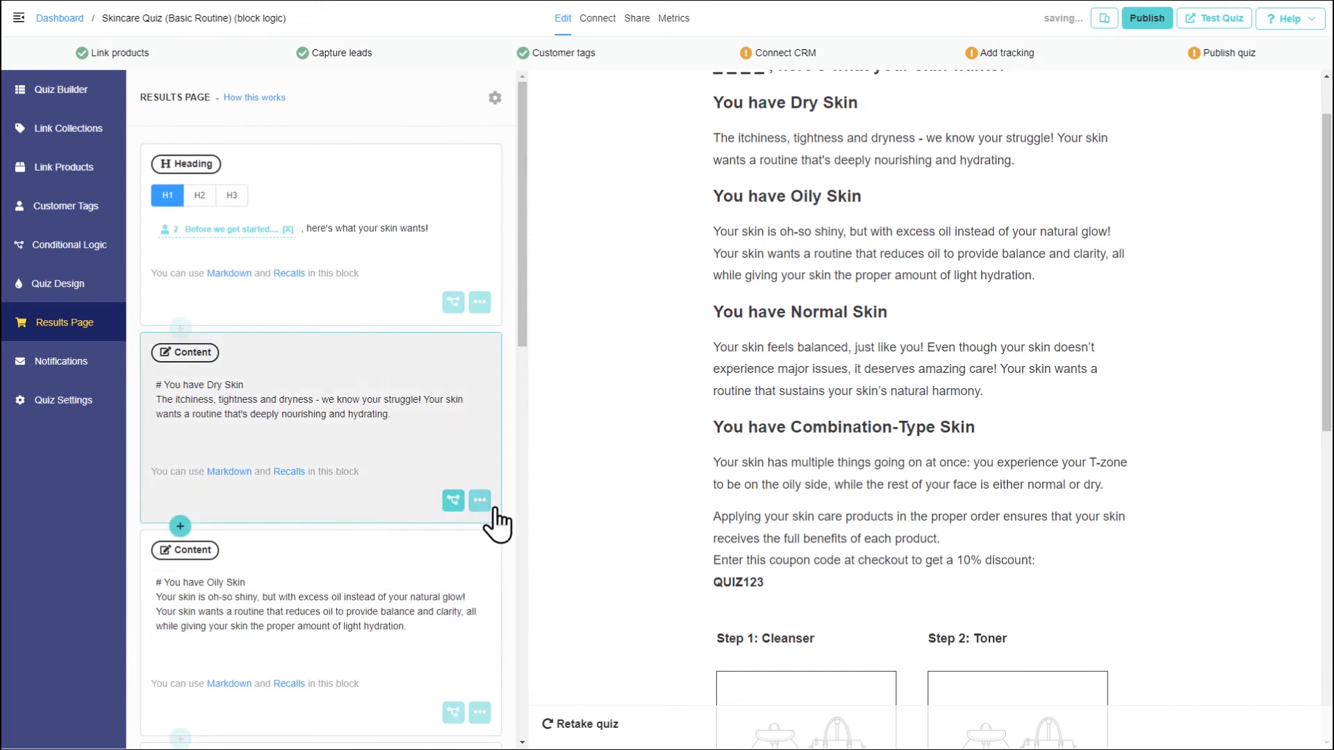
{"action": "scroll", "scroll_direction": "down", "scroll_amount": 3}
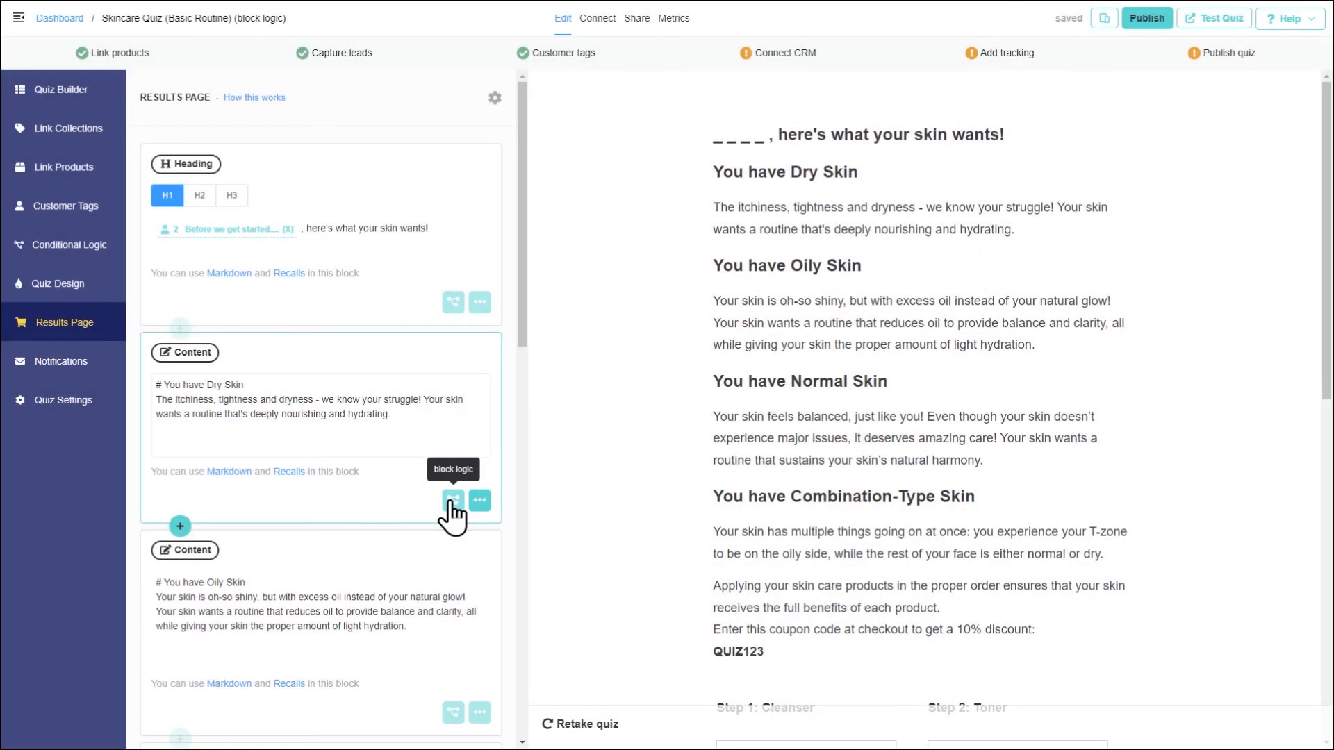
Step: Give the Dry Skin block logic: visible if question 4 is 'Dry and tight all over', else hidden
{"action": "left_click", "coordinate": [452, 501]}
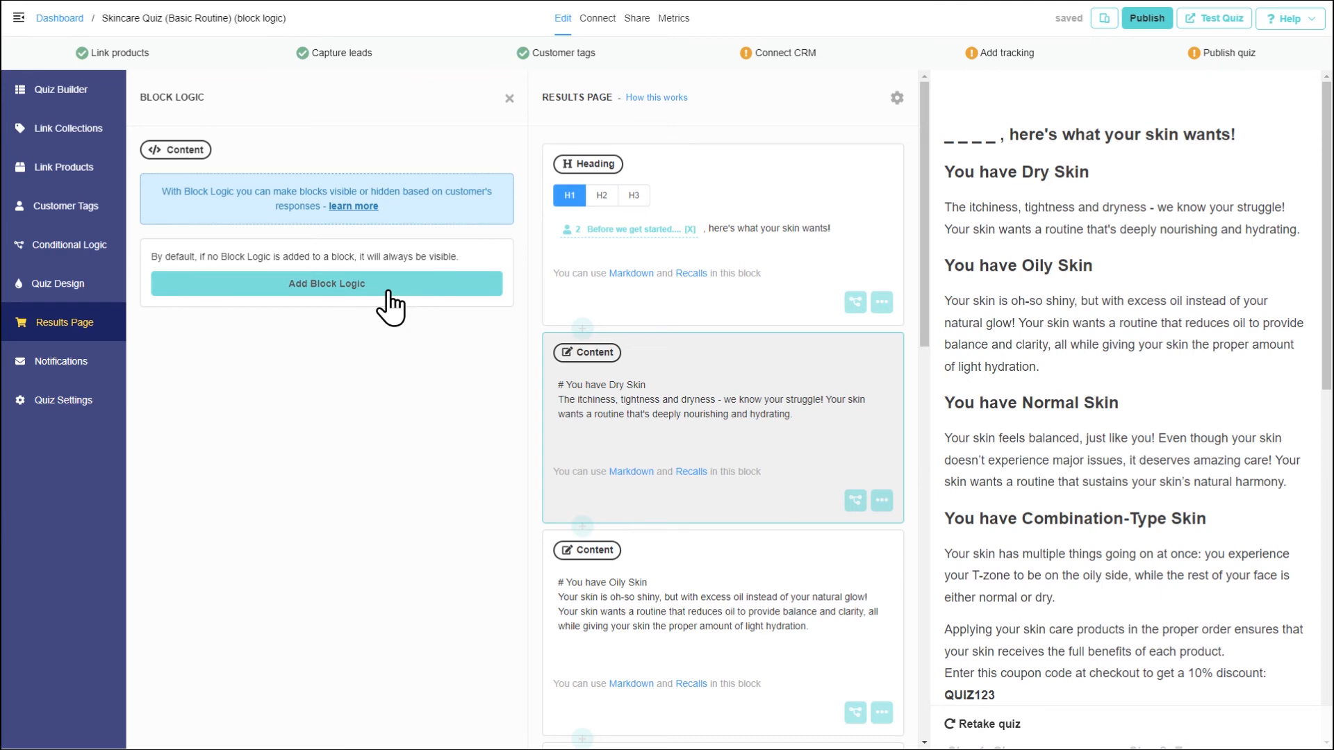
{"action": "left_click", "coordinate": [326, 283]}
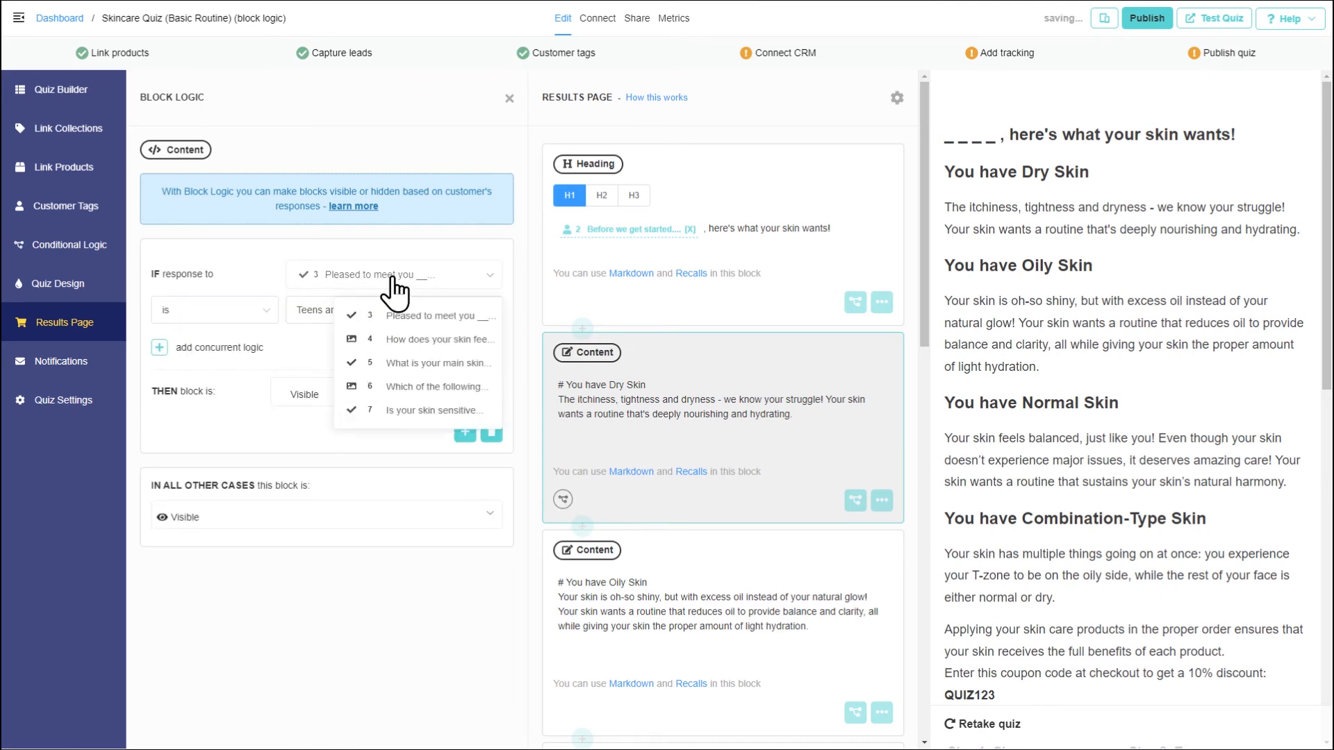
{"action": "left_click", "coordinate": [439, 339]}
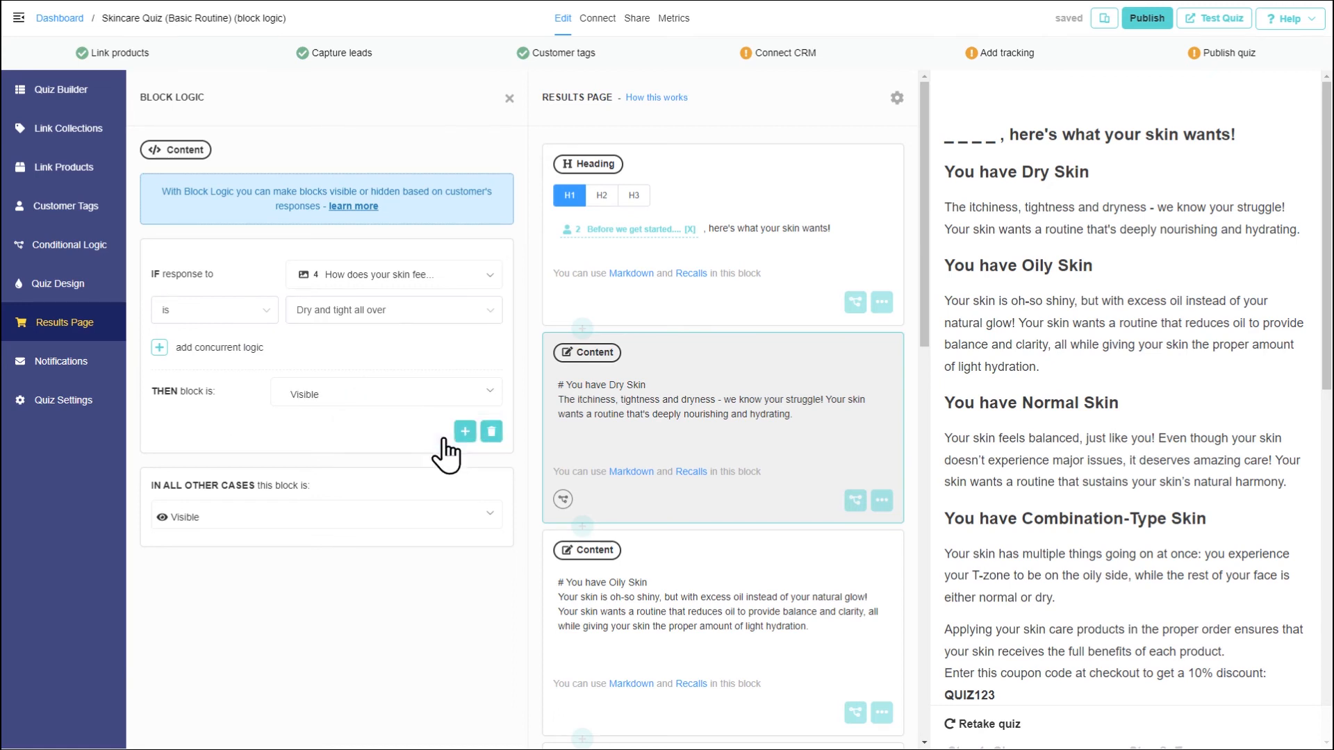
{"action": "mouse_move", "coordinate": [392, 520]}
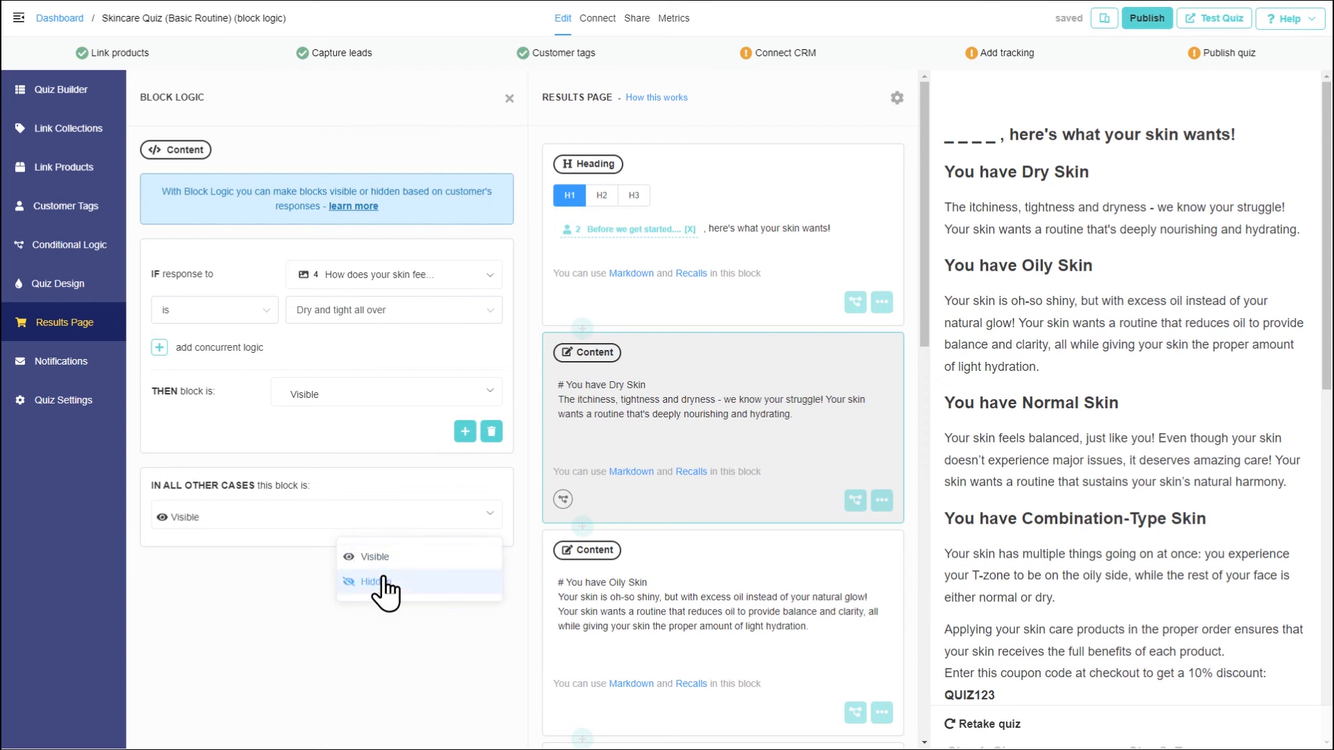
{"action": "left_click", "coordinate": [375, 582]}
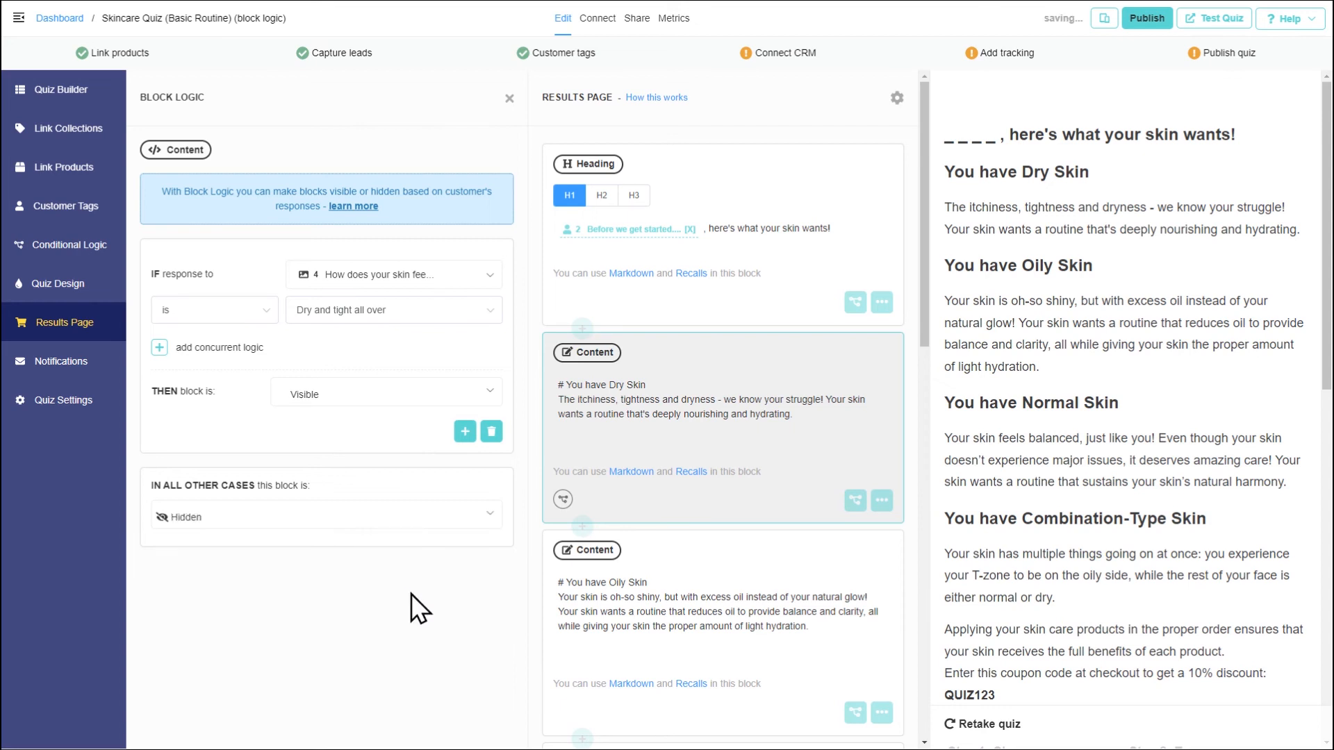
{"action": "mouse_move", "coordinate": [428, 610]}
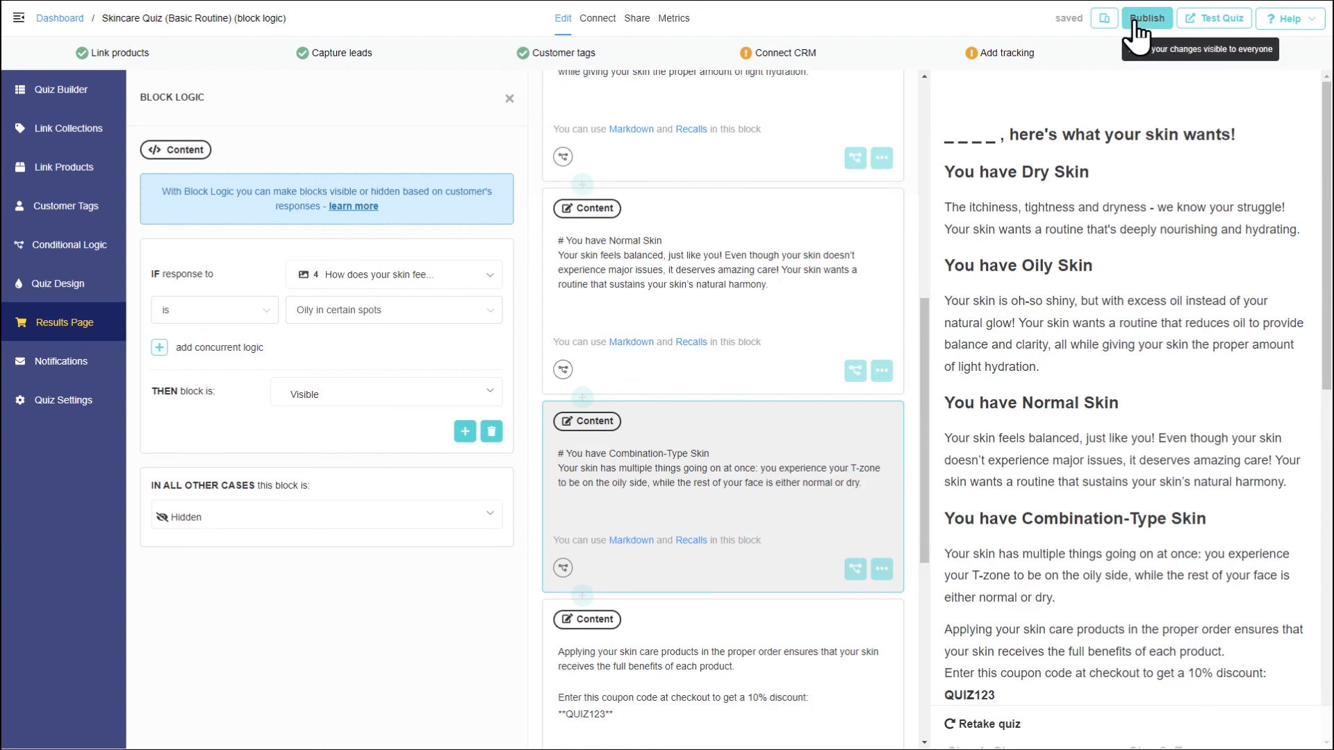
Step: Publish the quiz, start a test run, submit a name, and answer 'Dry and tight all over'
{"action": "left_click", "coordinate": [1146, 19]}
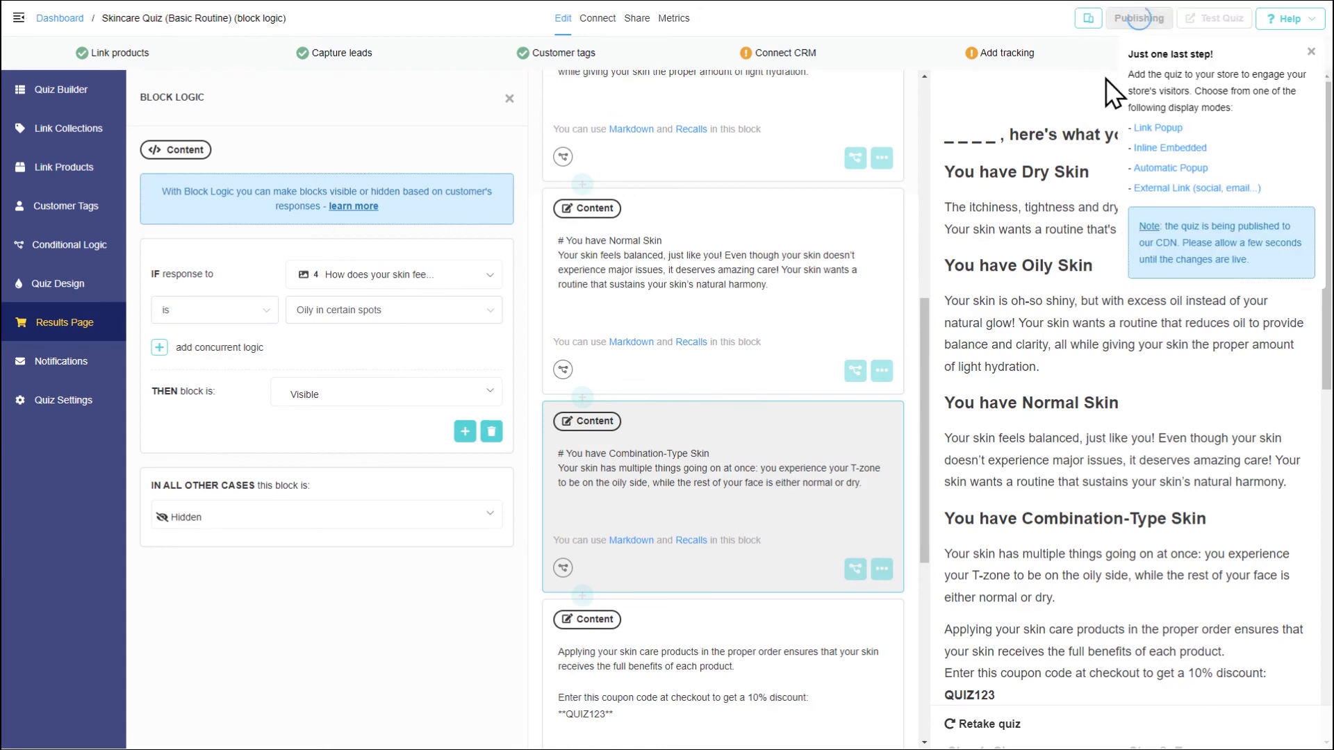
{"action": "left_click", "coordinate": [1213, 18]}
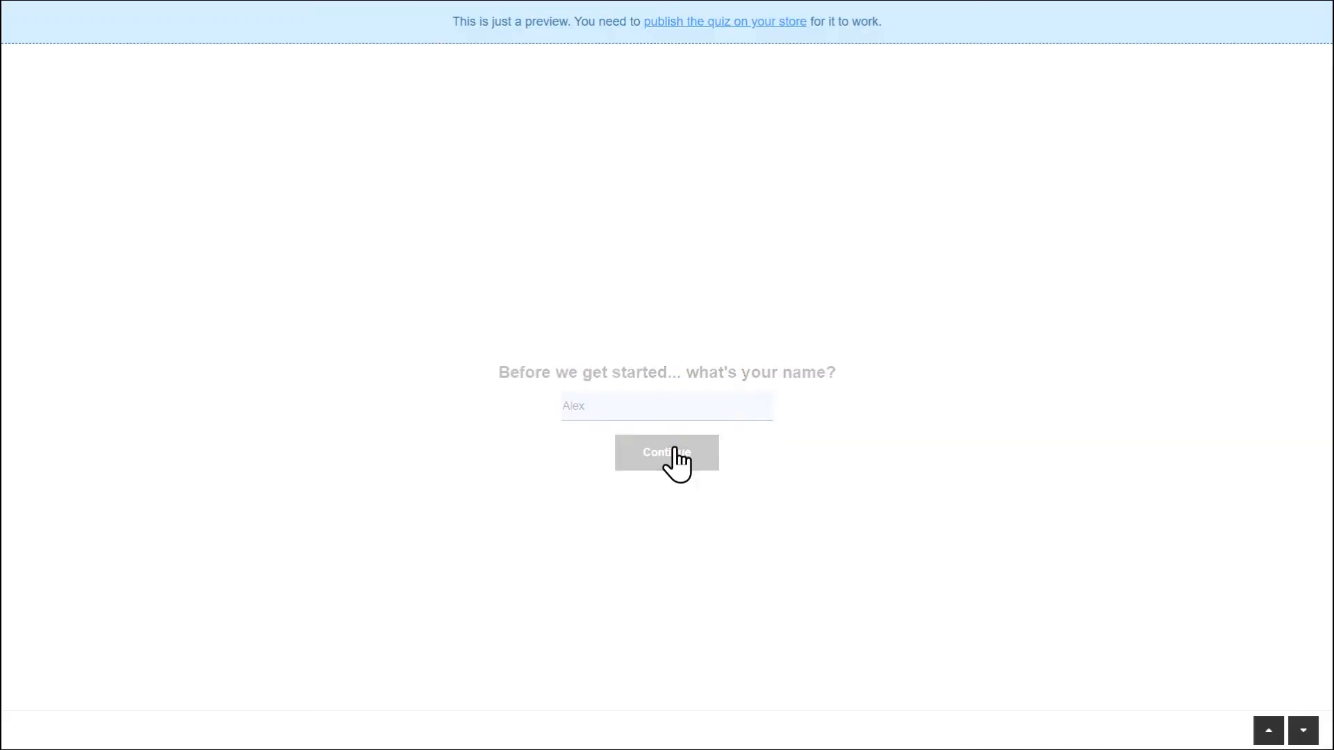
{"action": "left_click", "coordinate": [667, 452]}
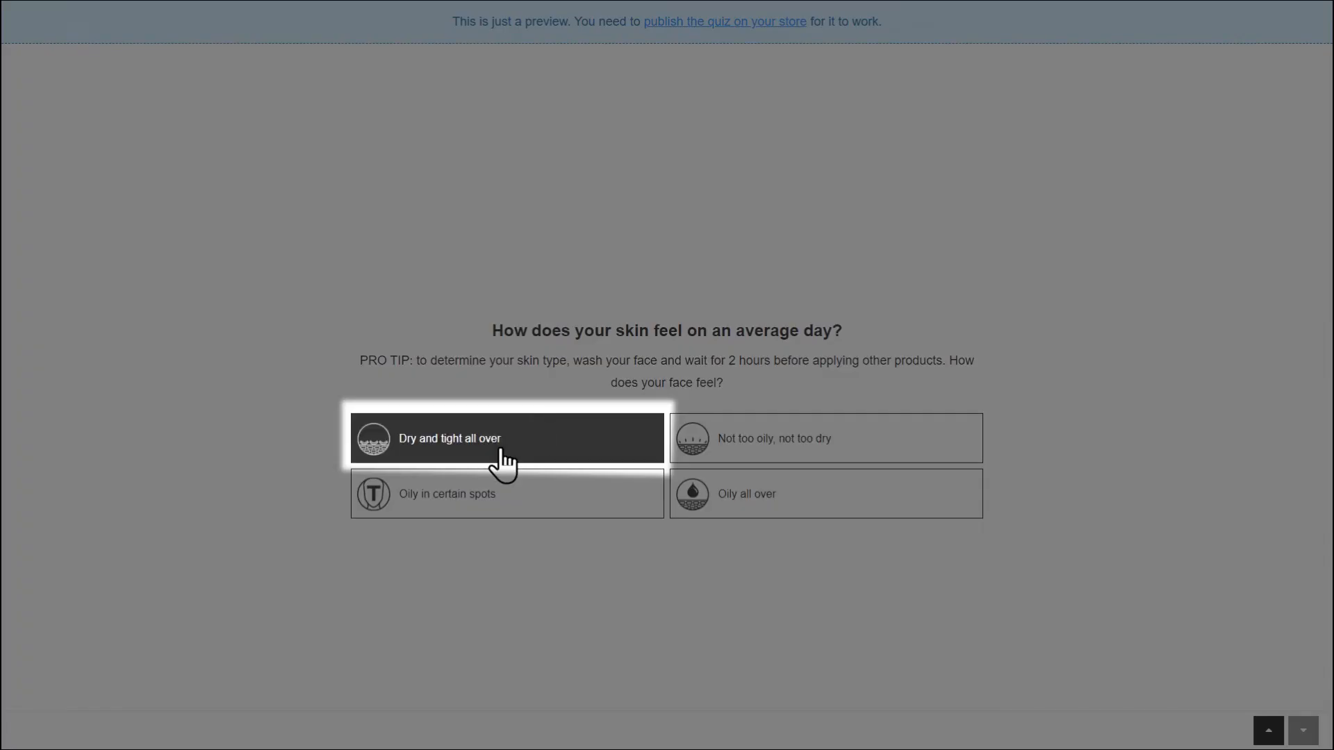
{"action": "left_click", "coordinate": [505, 439]}
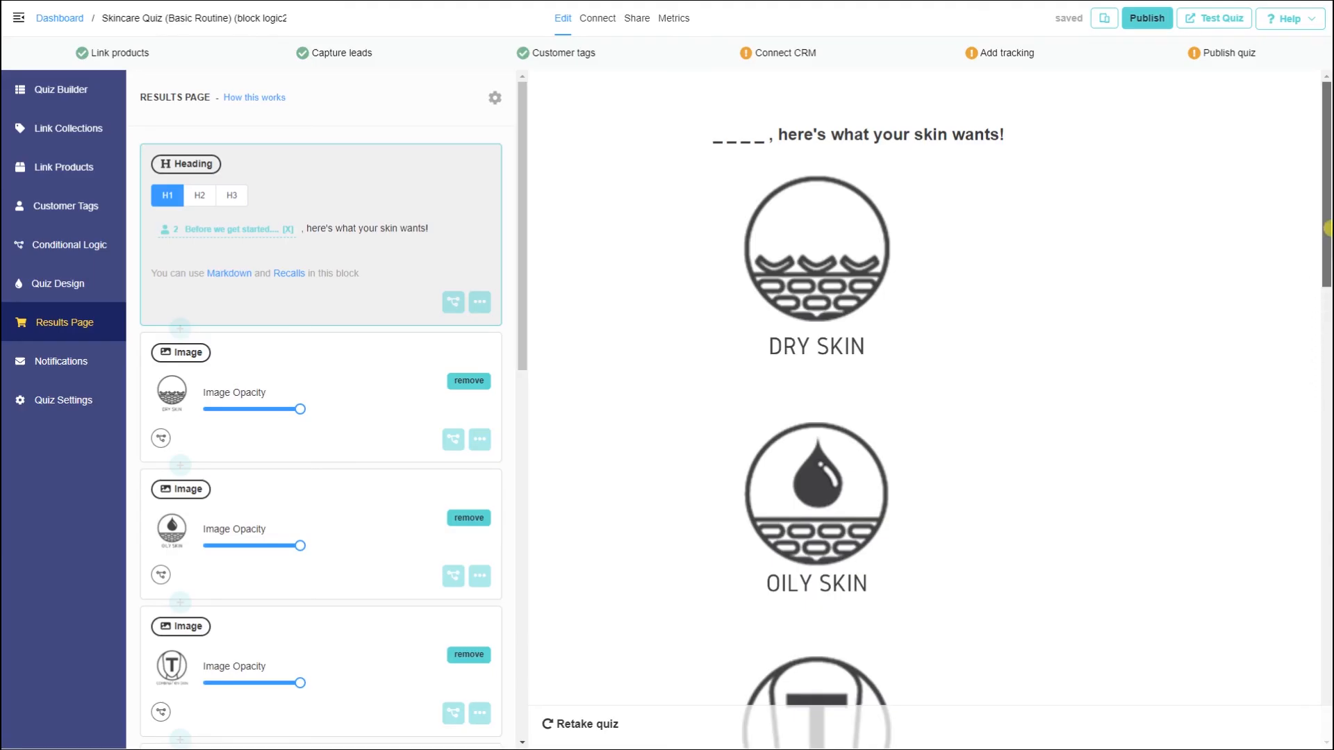
Step: Scroll through the image-block results preview, then open the RevenueHunt website's resources list
{"action": "scroll", "scroll_direction": "down", "scroll_amount": 3}
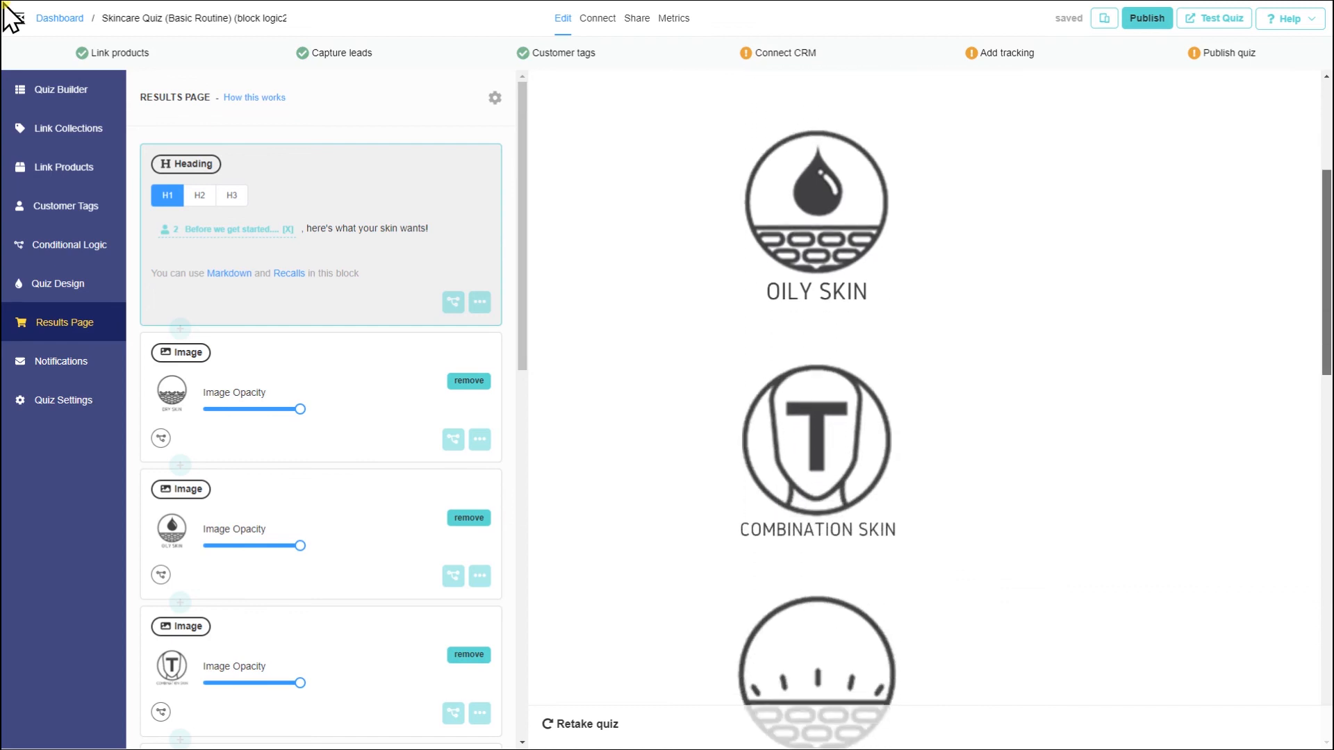
{"action": "scroll", "scroll_direction": "down", "scroll_amount": 3}
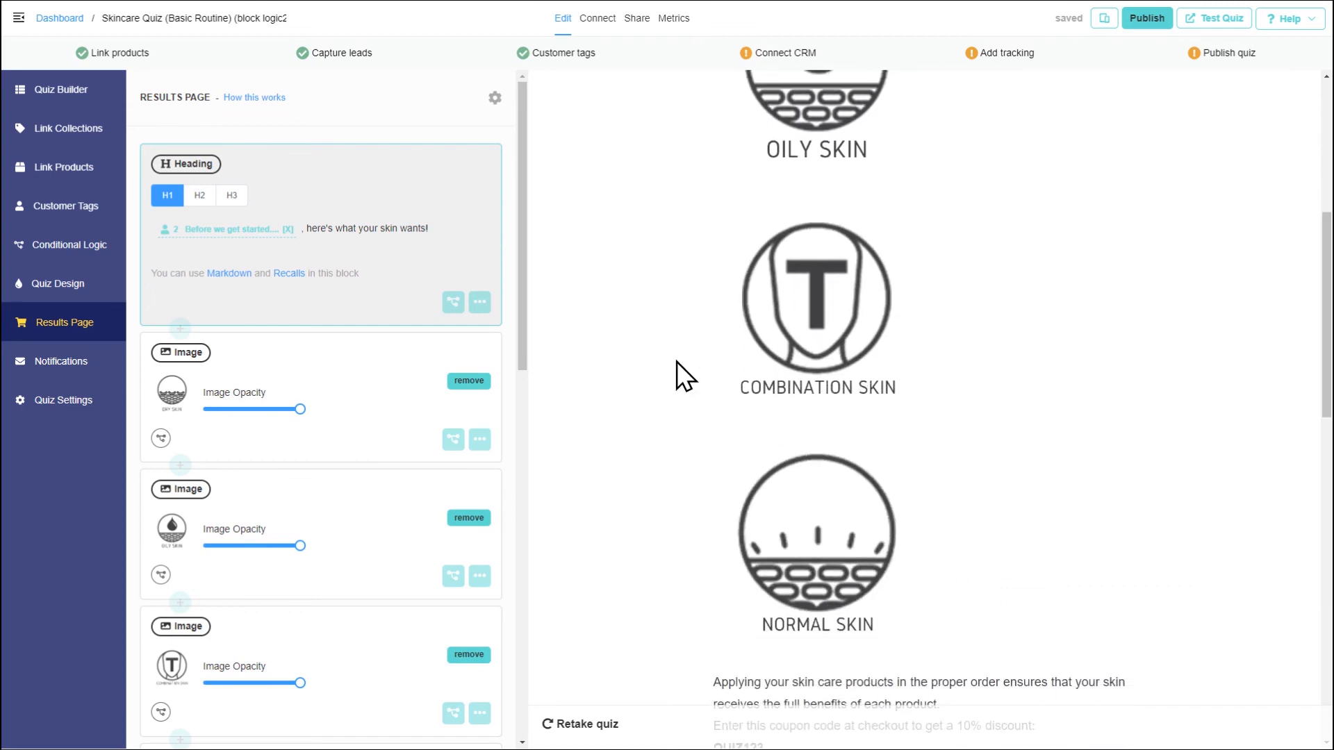
{"action": "scroll", "scroll_direction": "down", "scroll_amount": 3}
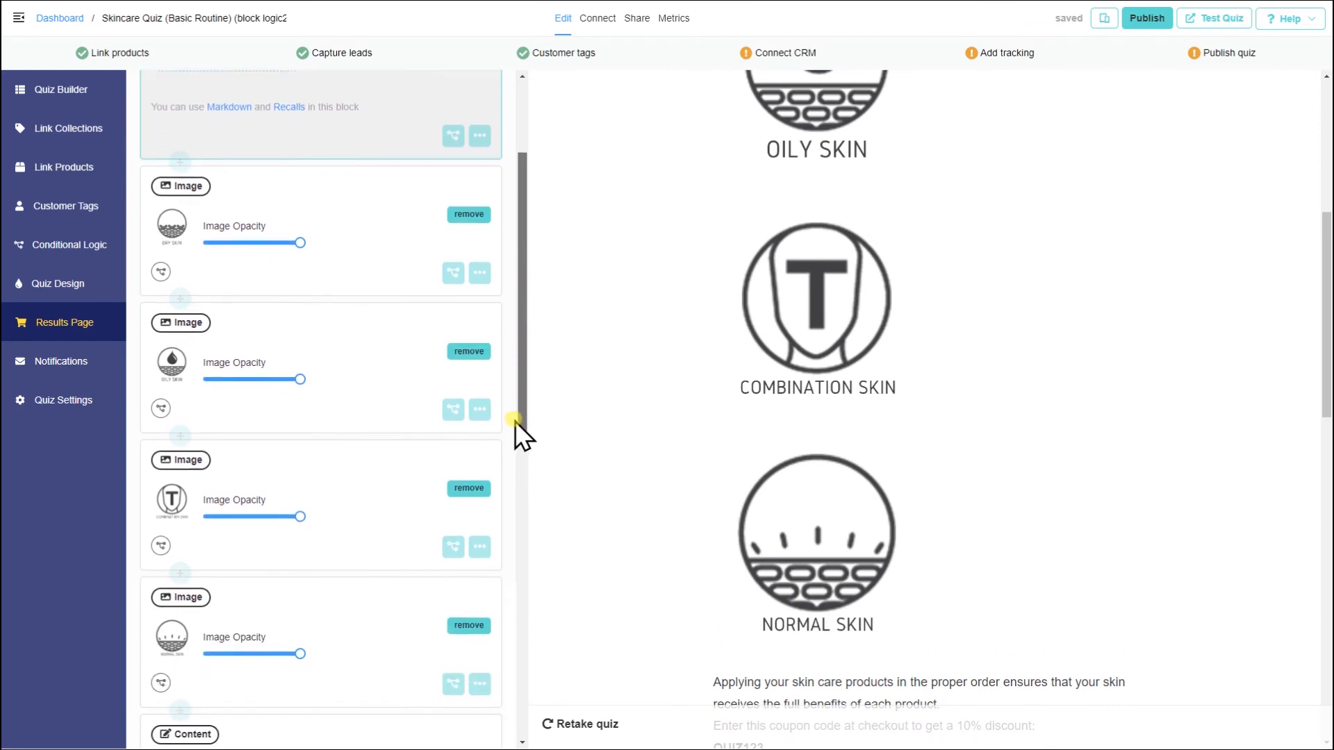
{"action": "scroll", "scroll_direction": "down", "scroll_amount": 3}
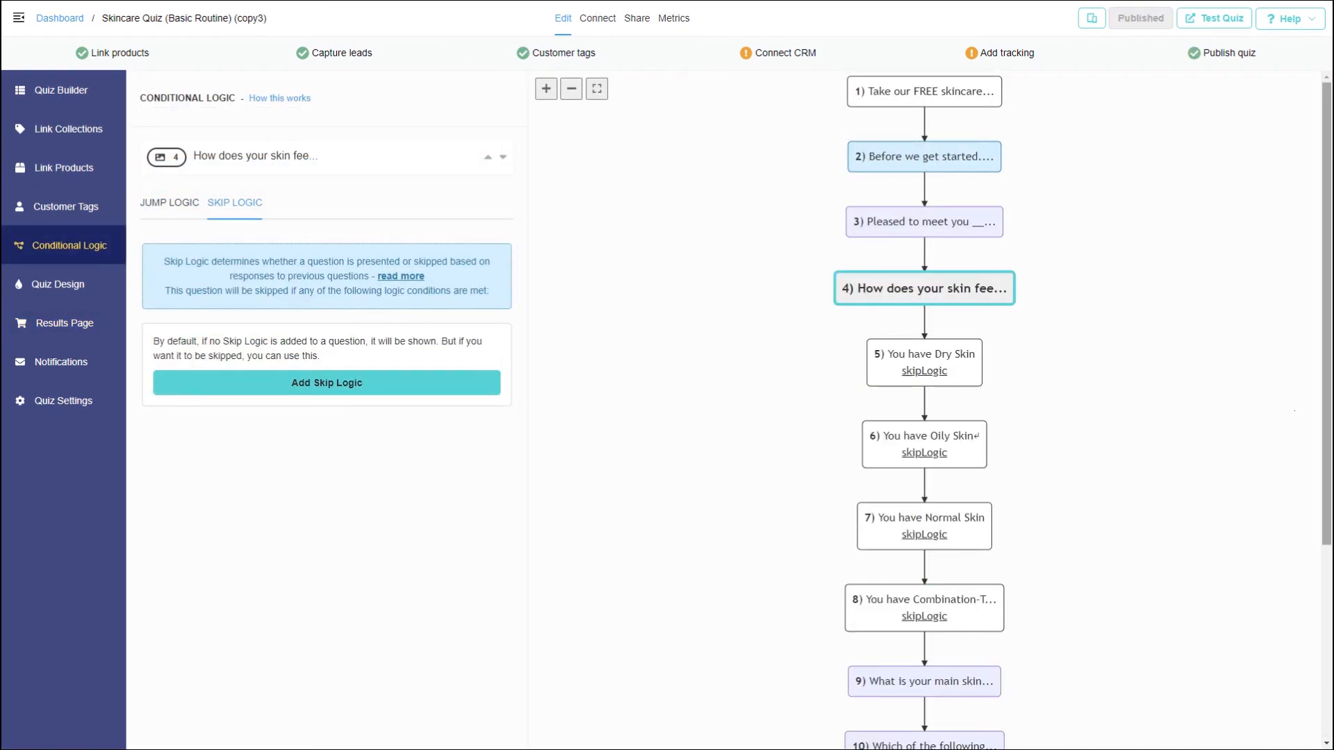
{"action": "left_click", "coordinate": [64, 322]}
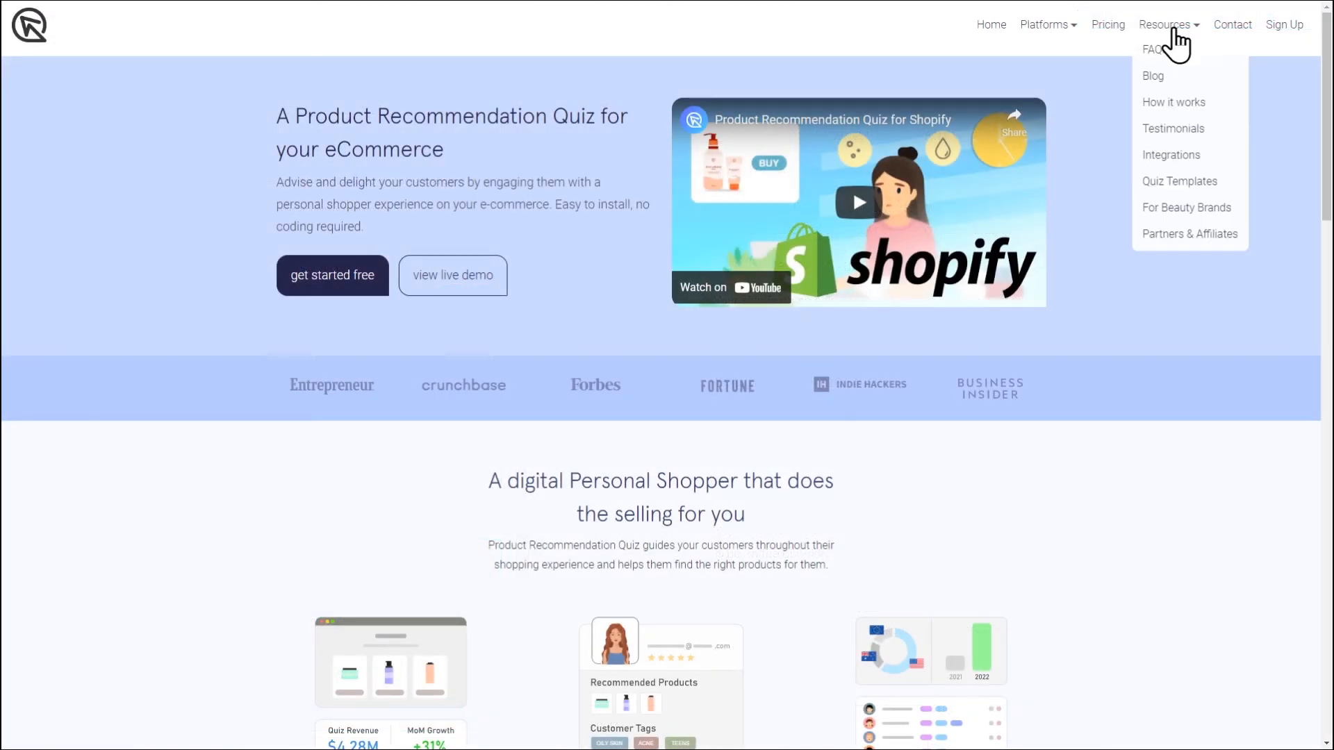
Step: Open the FAQ page and scroll to its help topic categories
{"action": "left_click", "coordinate": [1153, 49]}
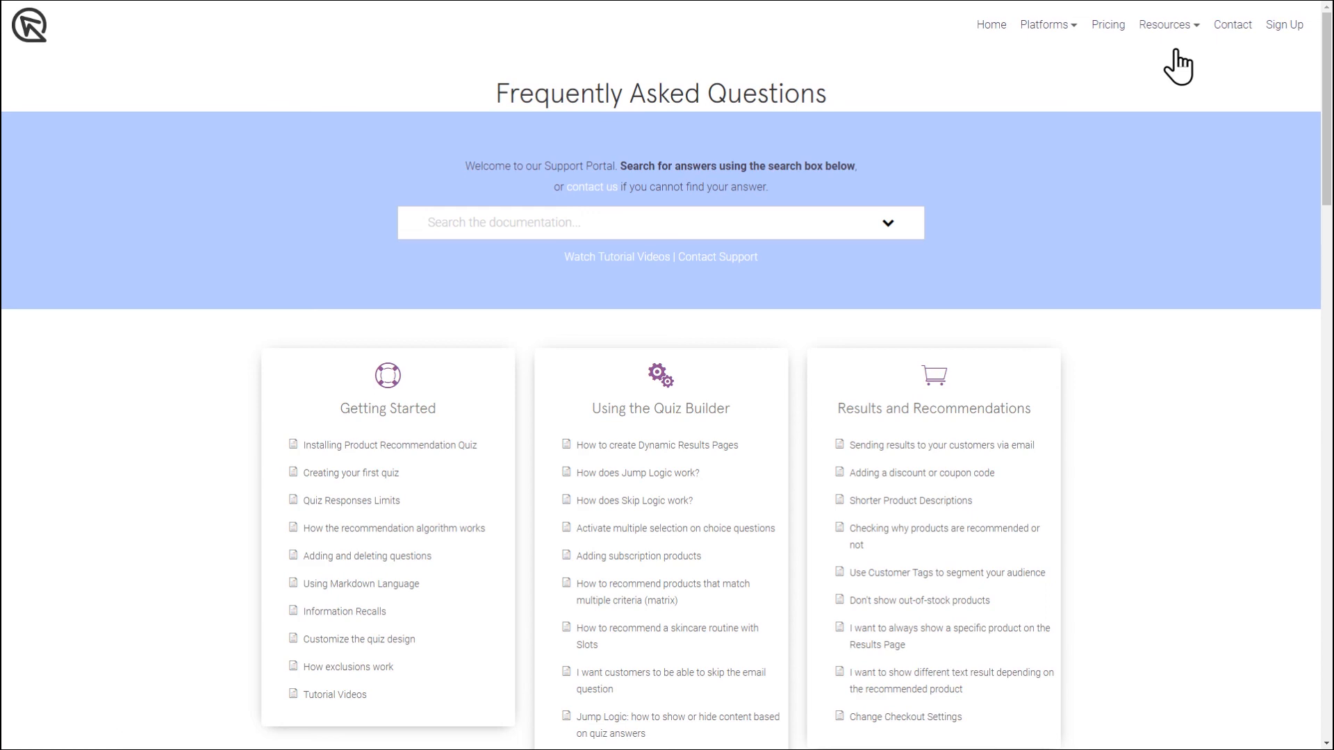
{"action": "scroll", "scroll_direction": "down", "scroll_amount": 3}
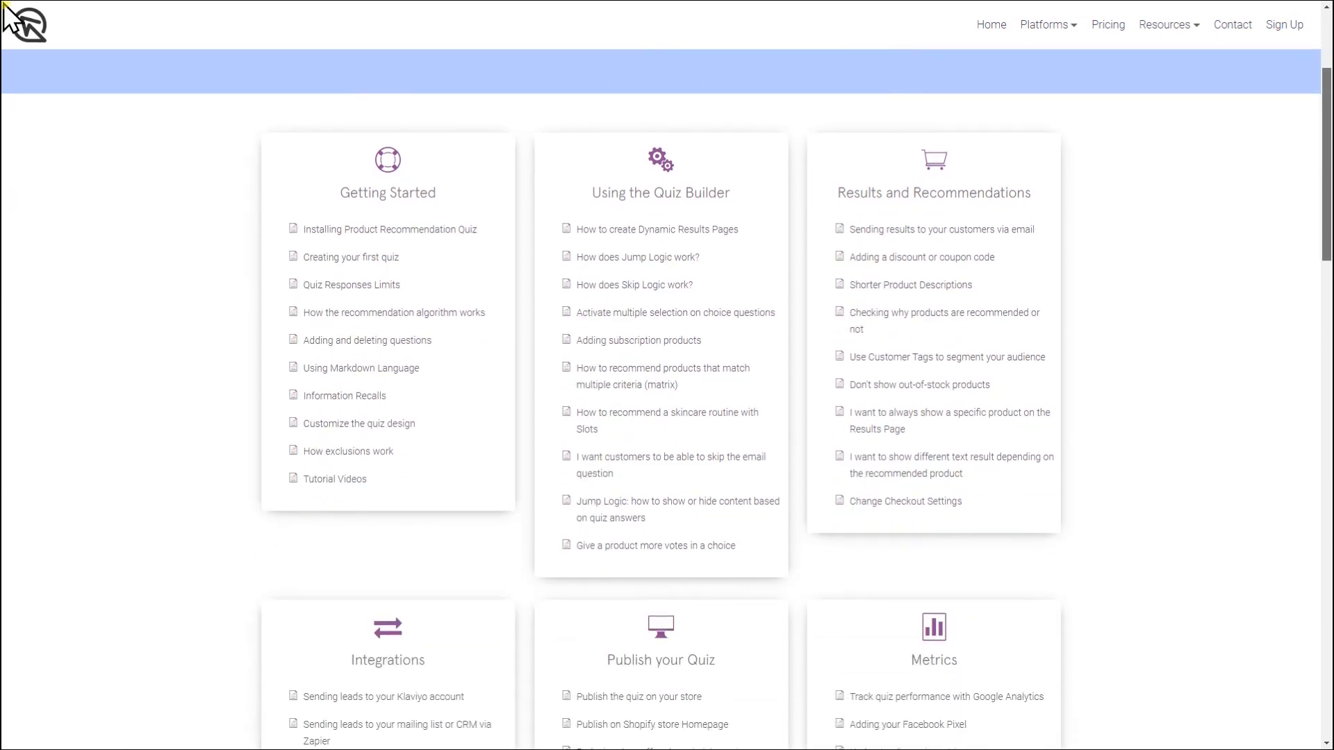